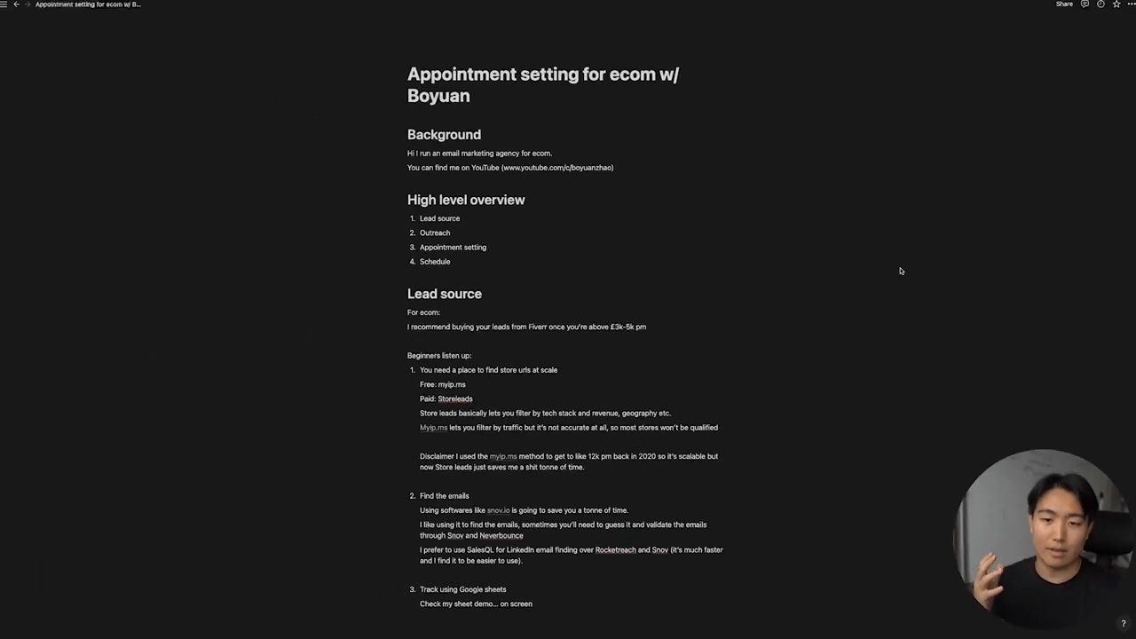
- Scroll the guide's four-part High level overview and bring up the author's Twitter profile
{"action": "left_click", "coordinate": [142, 7]}
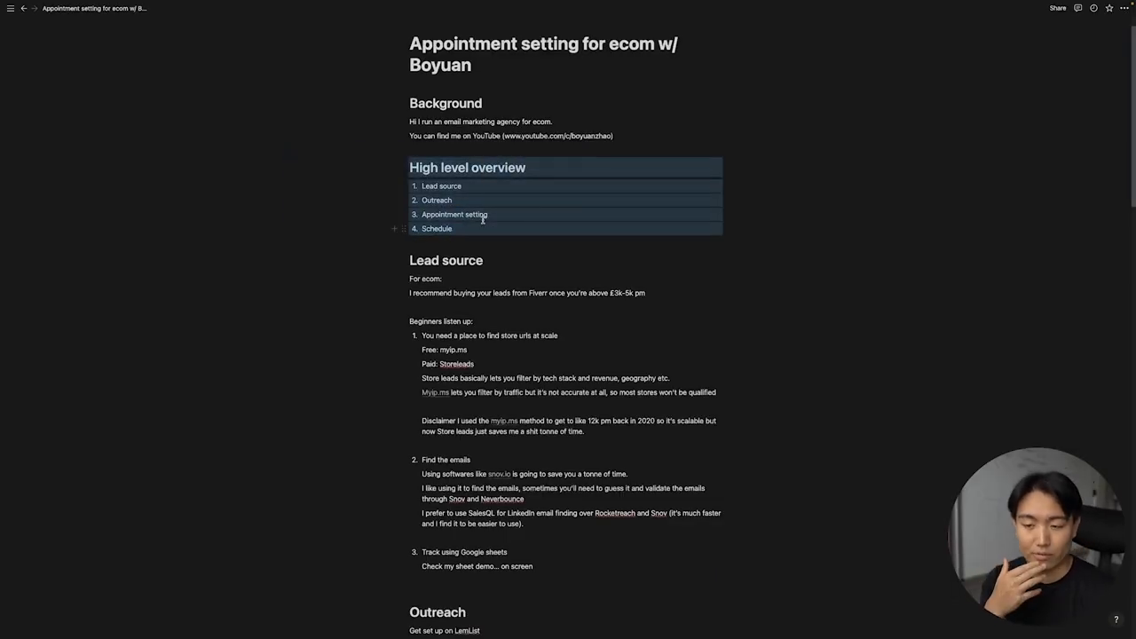
{"action": "scroll", "scroll_direction": "down", "scroll_amount": 3}
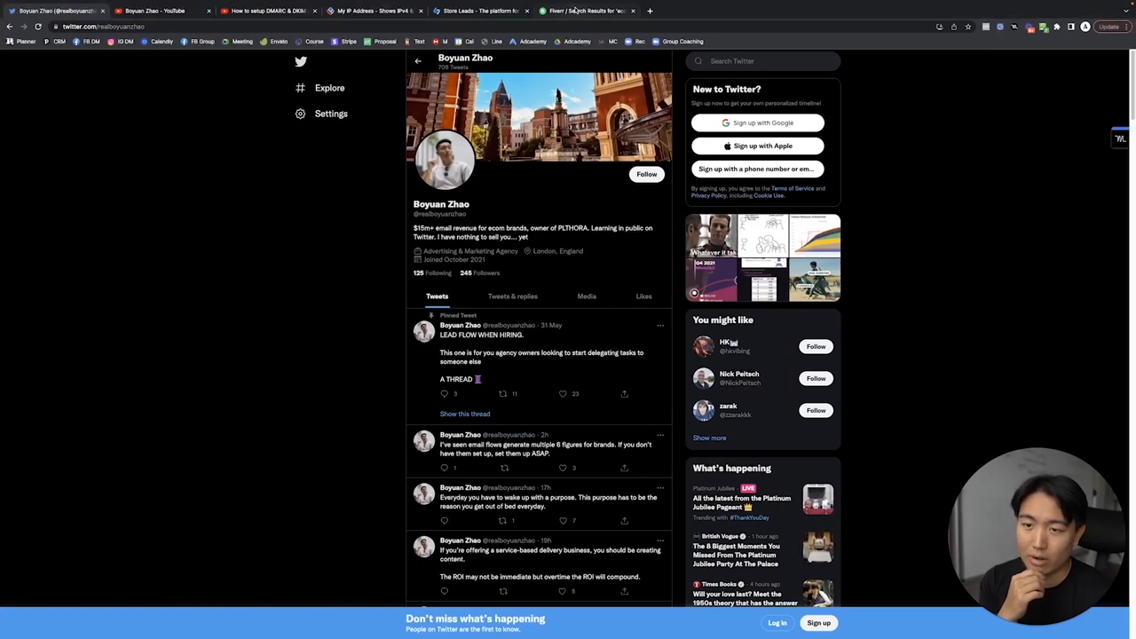
- Browse the Fiverr search results for 'ecommerce leads' gigs
{"action": "left_click", "coordinate": [585, 10]}
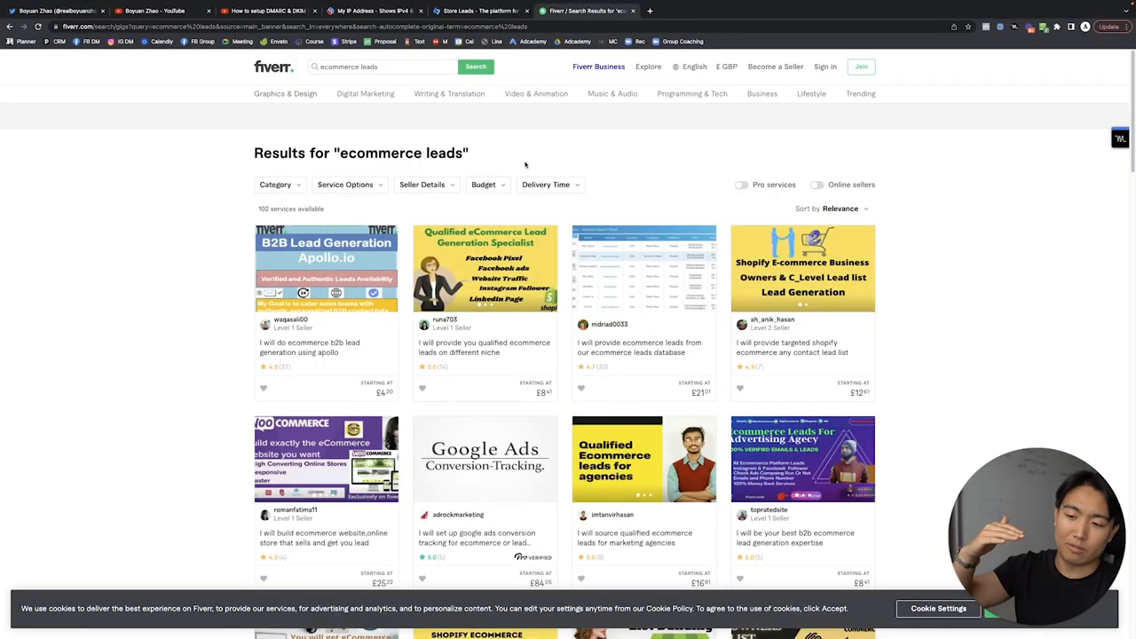
{"action": "mouse_move", "coordinate": [530, 190]}
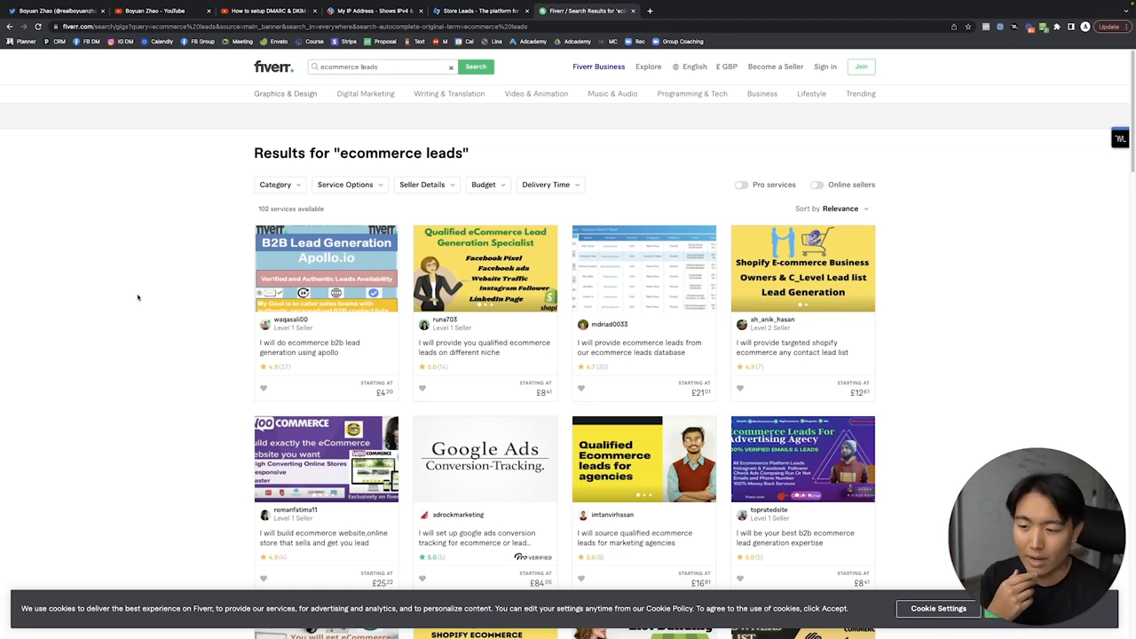
{"action": "scroll", "scroll_direction": "down", "scroll_amount": 3}
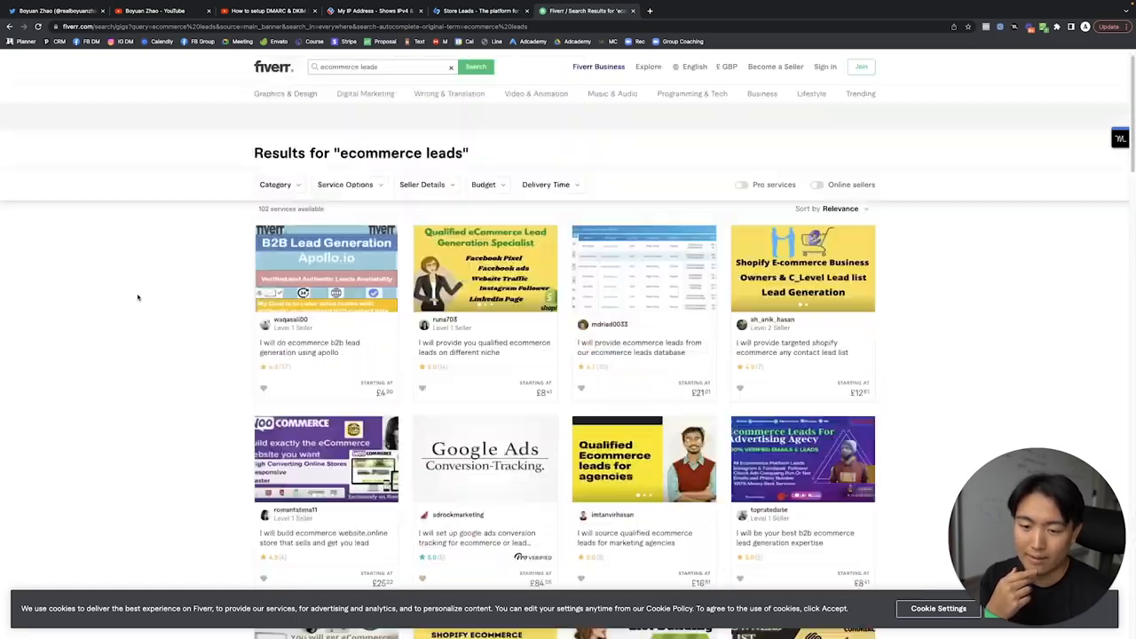
{"action": "scroll", "scroll_direction": "down", "scroll_amount": 3}
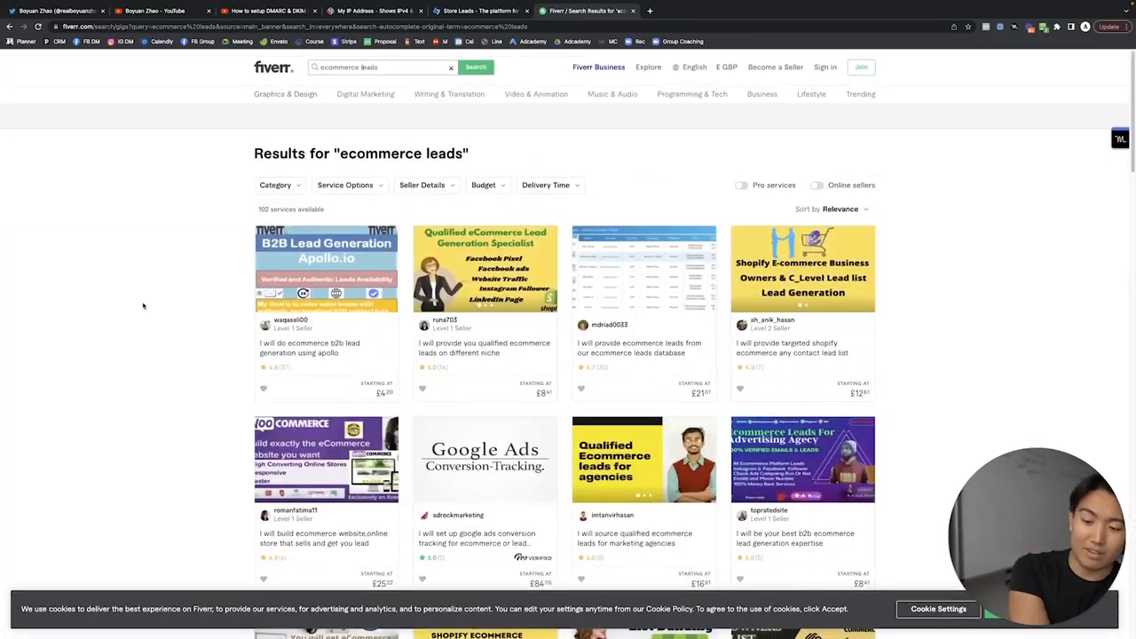
{"action": "scroll", "scroll_direction": "down", "scroll_amount": 3}
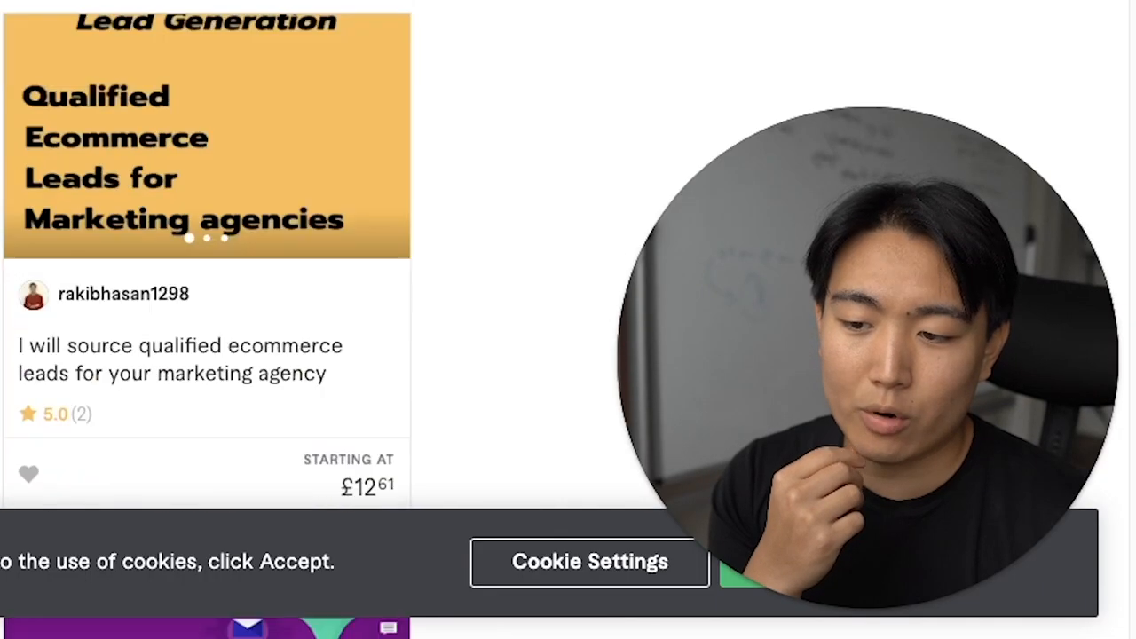
{"action": "scroll", "scroll_direction": "down", "scroll_amount": 3}
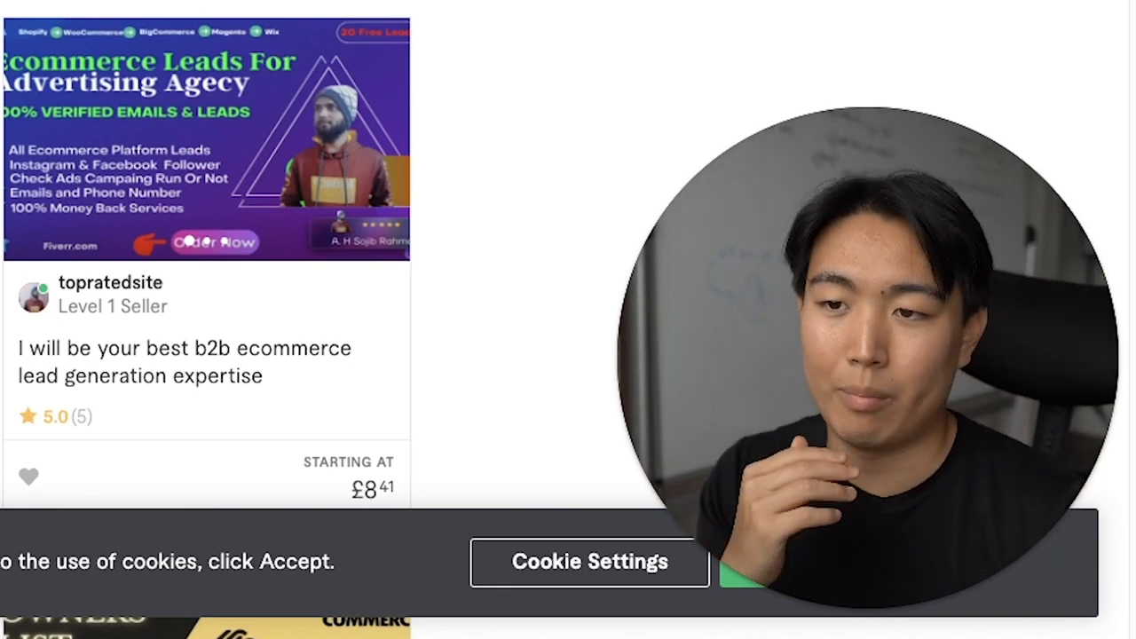
{"action": "scroll", "scroll_direction": "down", "scroll_amount": 3}
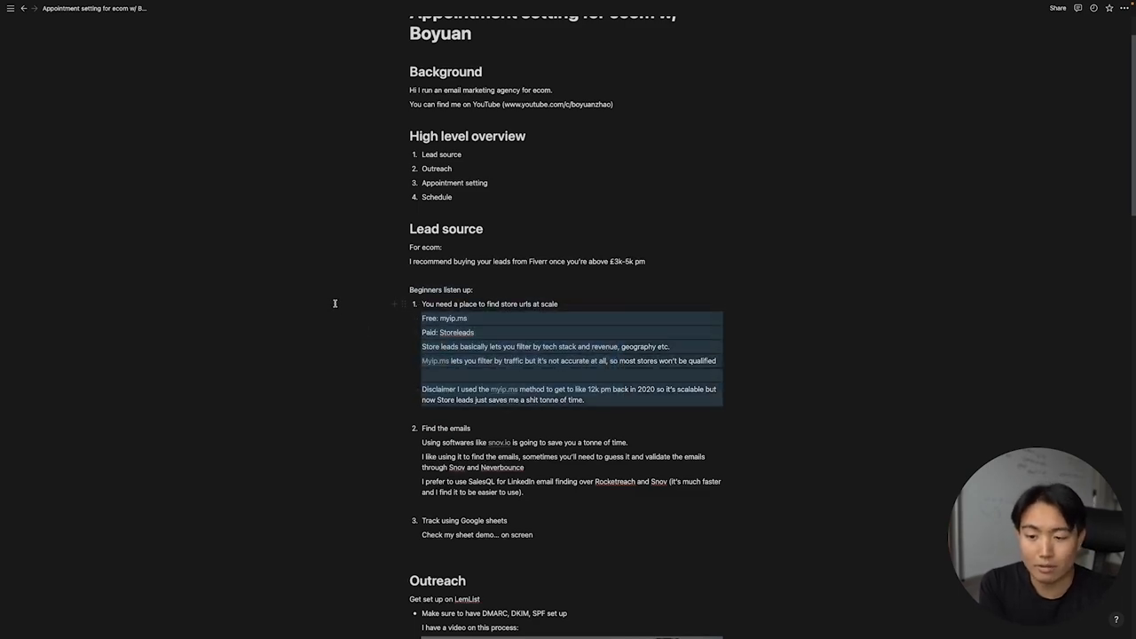
- Switch to the myip.ms tab, the guide's free store-URL source
{"action": "left_click", "coordinate": [655, 11]}
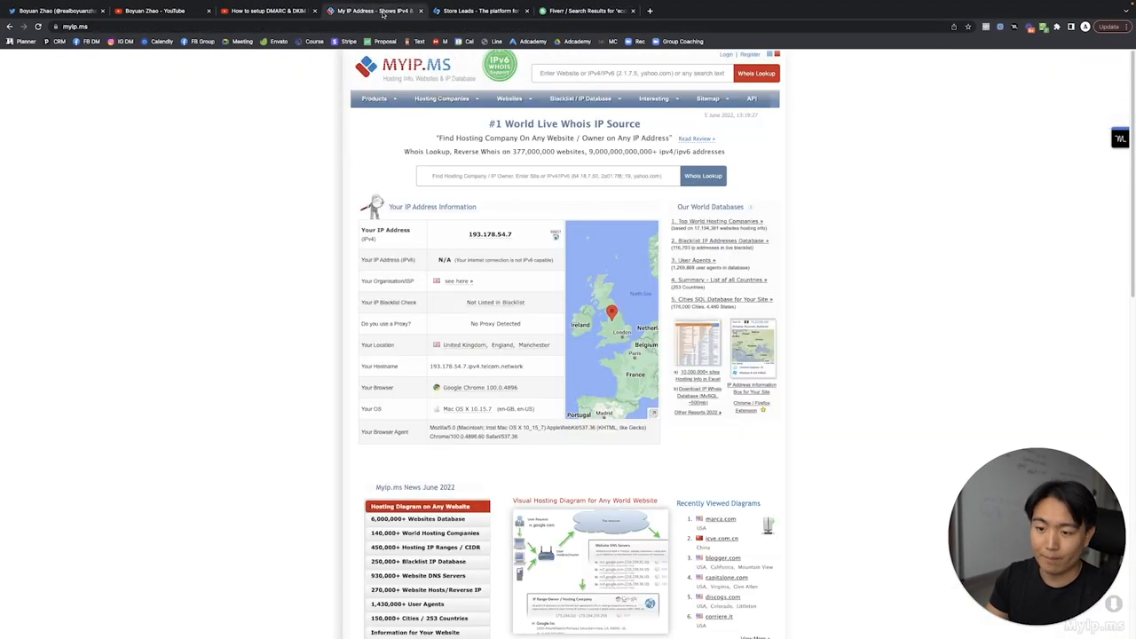
- Filter the World Websites Database by IP owner Shopify, Inc, passing the human verification
{"action": "left_click", "coordinate": [509, 99]}
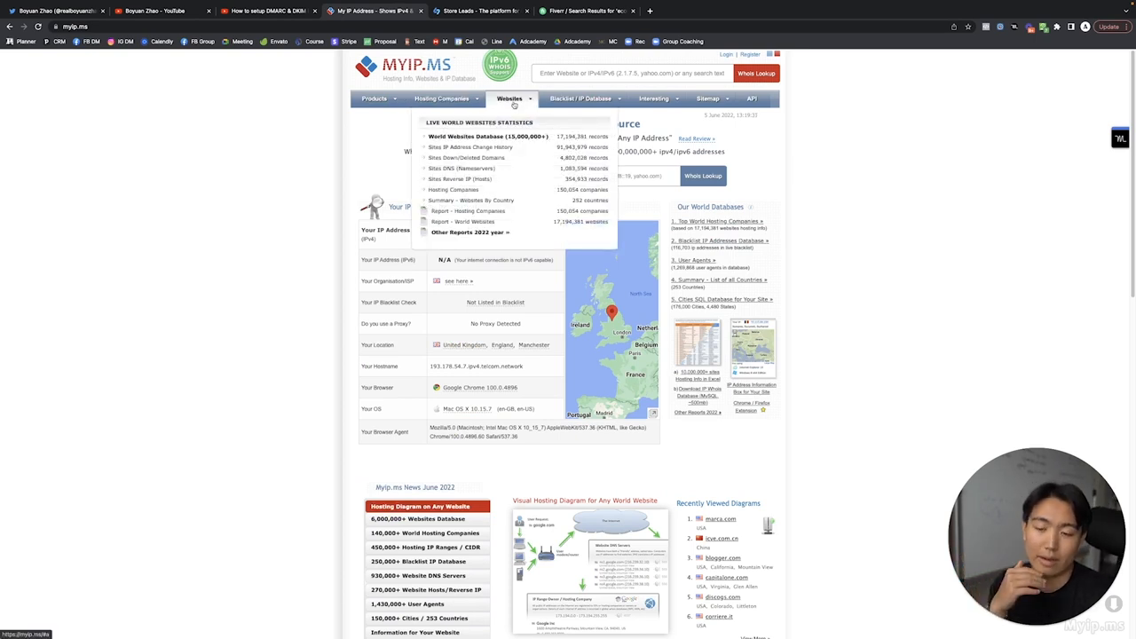
{"action": "mouse_move", "coordinate": [488, 136]}
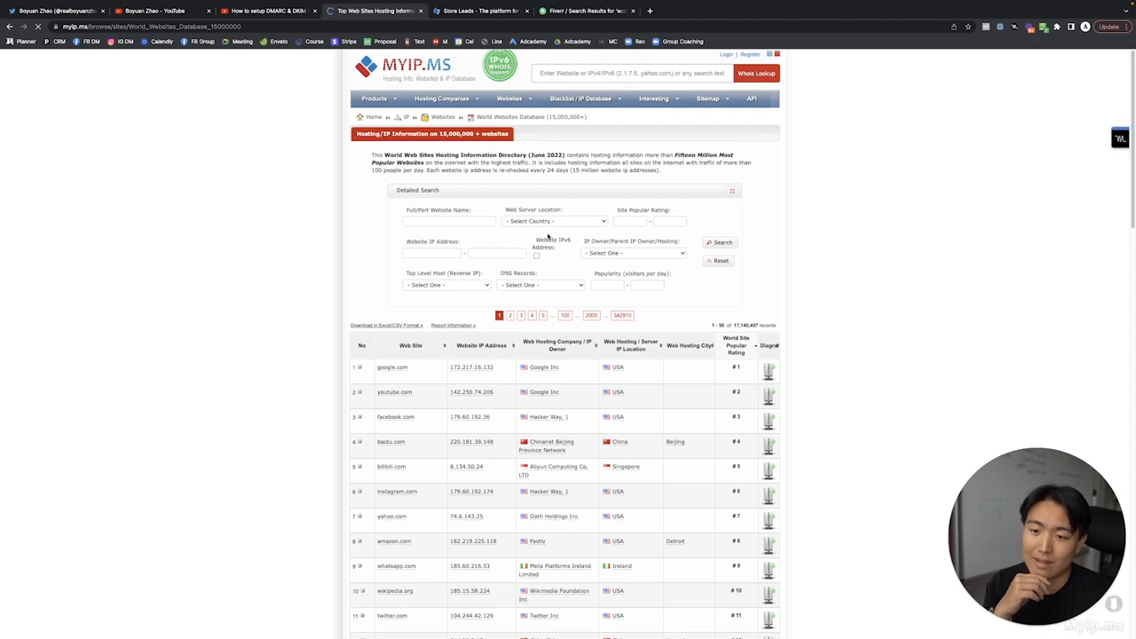
{"action": "left_click", "coordinate": [633, 252]}
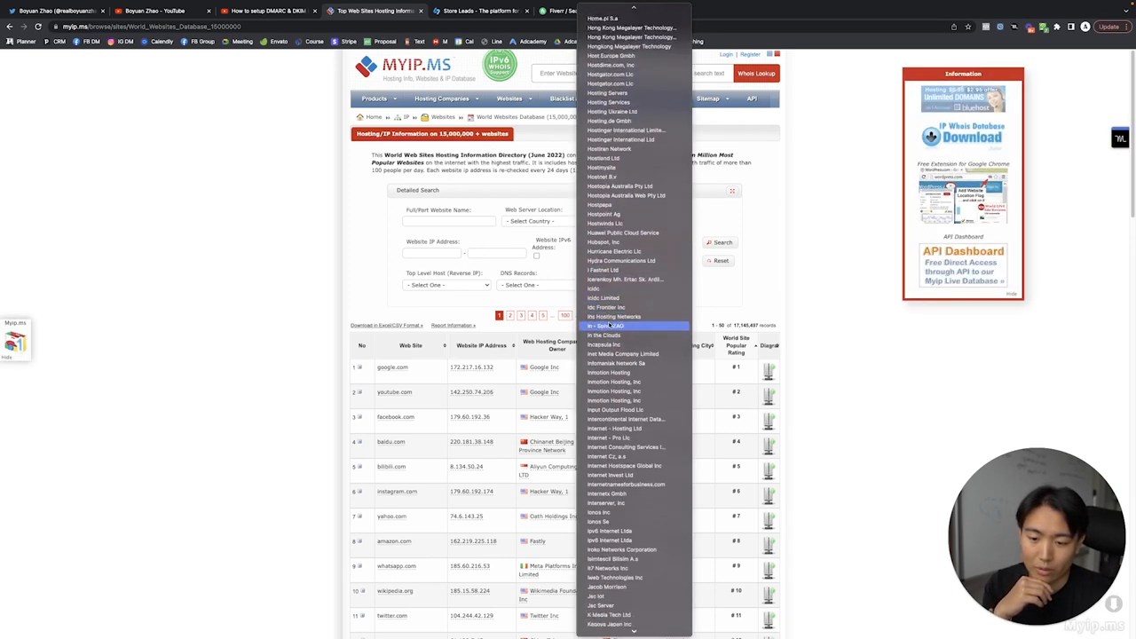
{"action": "scroll", "scroll_direction": "down", "scroll_amount": 3}
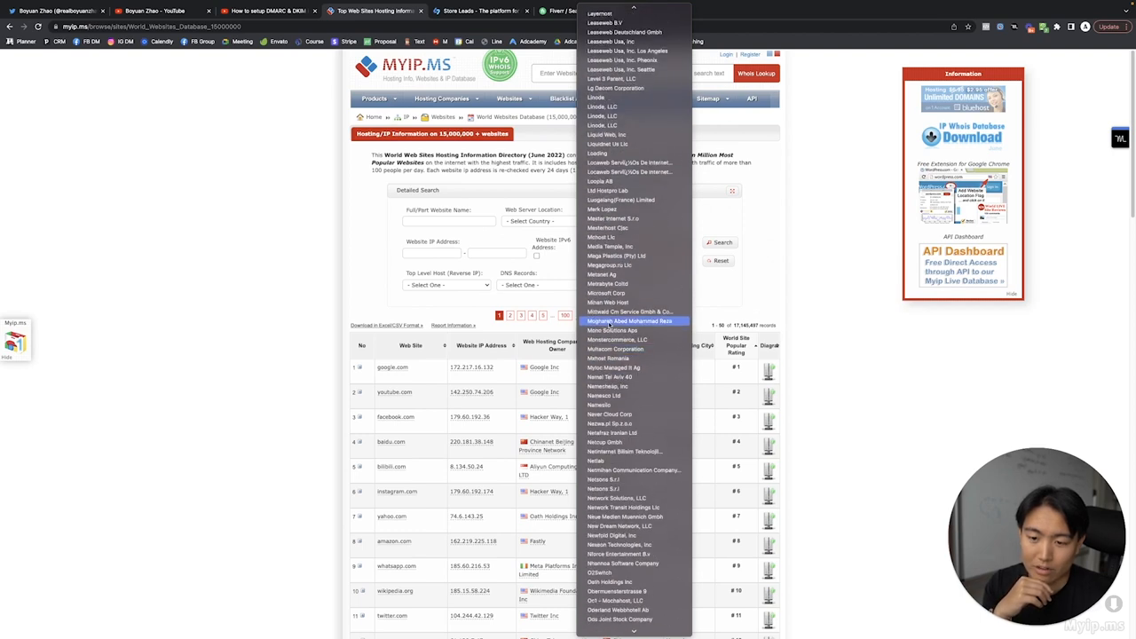
{"action": "scroll", "scroll_direction": "down", "scroll_amount": 3}
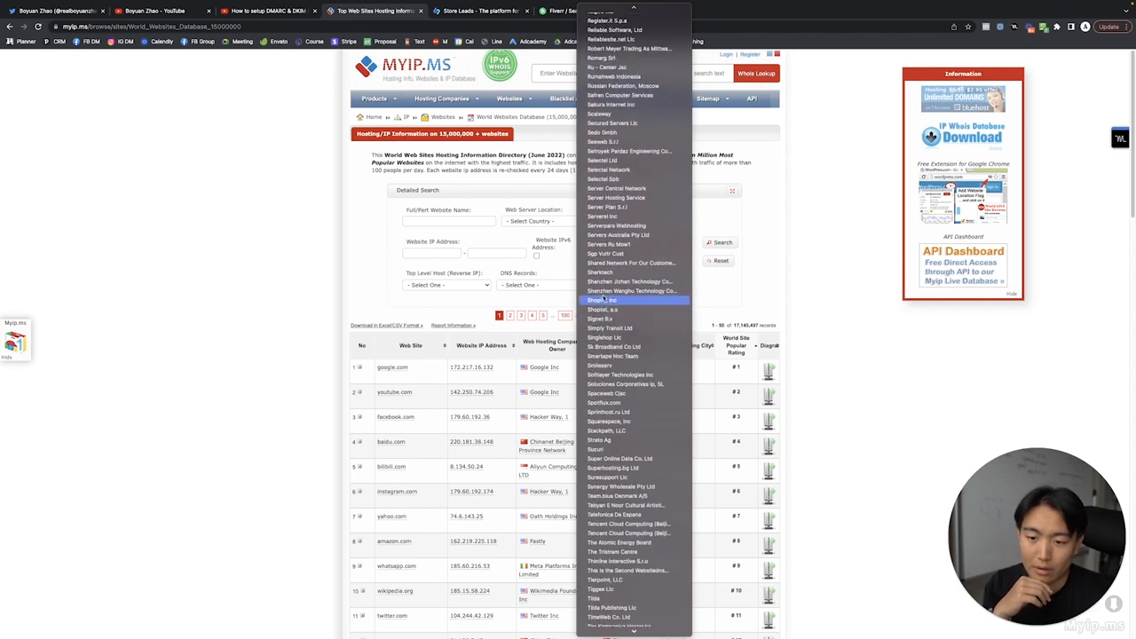
{"action": "left_click", "coordinate": [610, 308]}
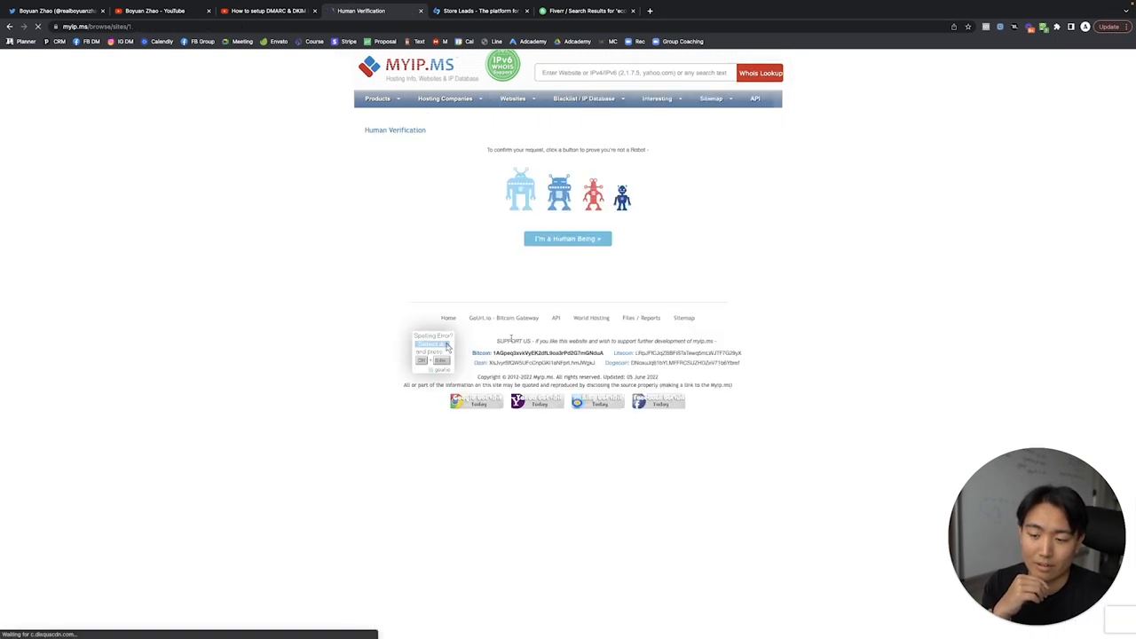
{"action": "left_click", "coordinate": [567, 238]}
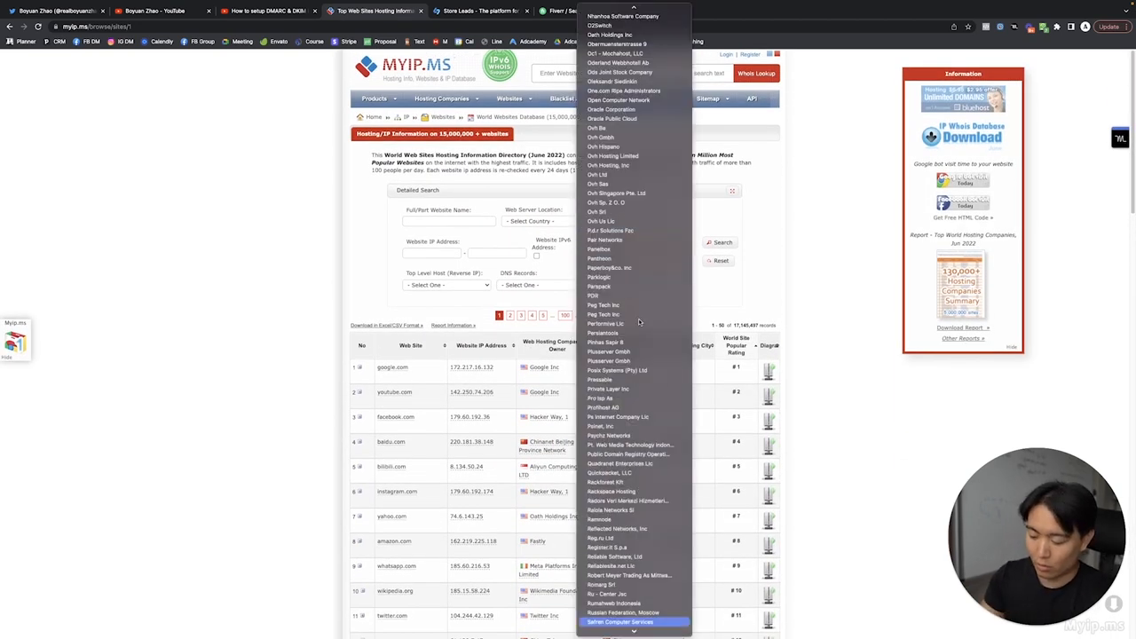
{"action": "scroll", "scroll_direction": "down", "scroll_amount": 3}
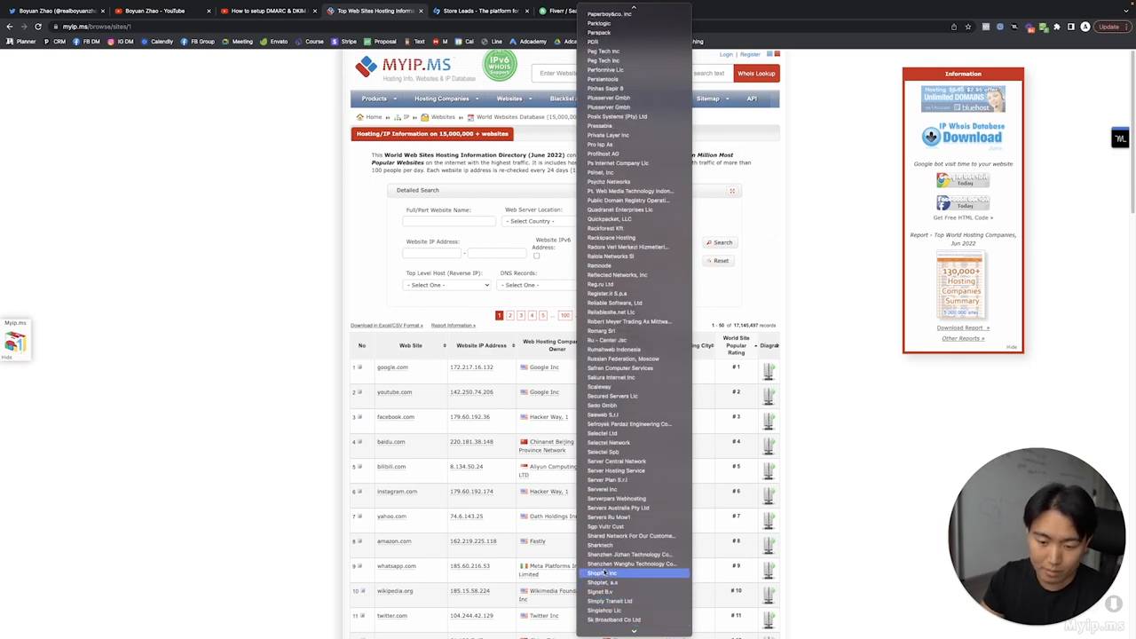
{"action": "left_click", "coordinate": [604, 572]}
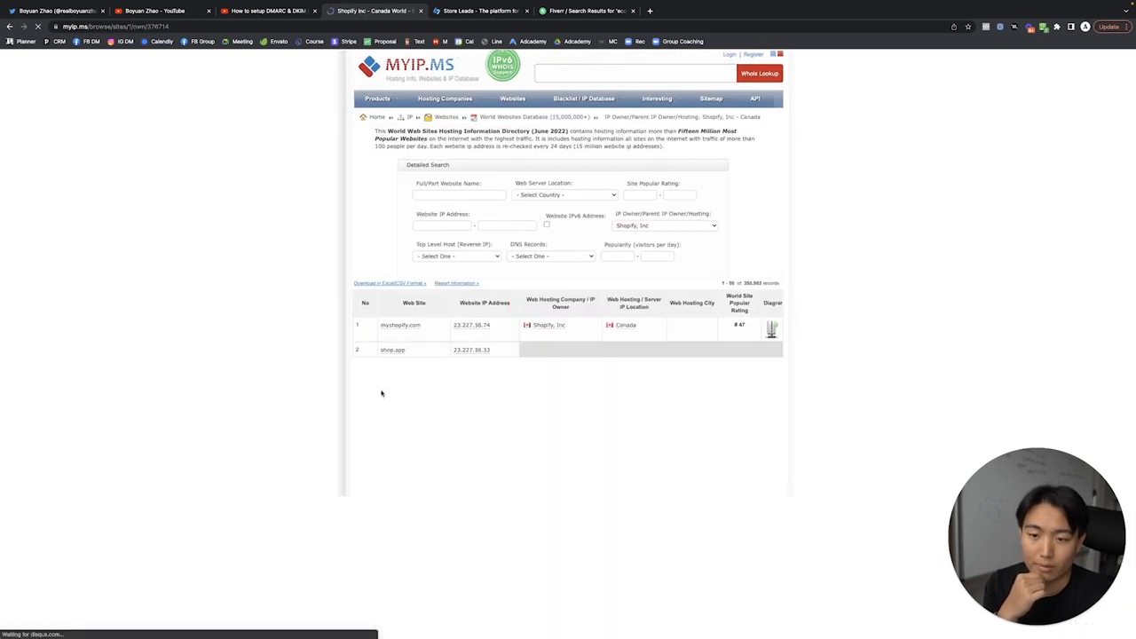
- Enter a 3000–4000 visitors-per-day popularity range for the Shopify-hosted sites and search
{"action": "scroll", "scroll_direction": "down", "scroll_amount": 3}
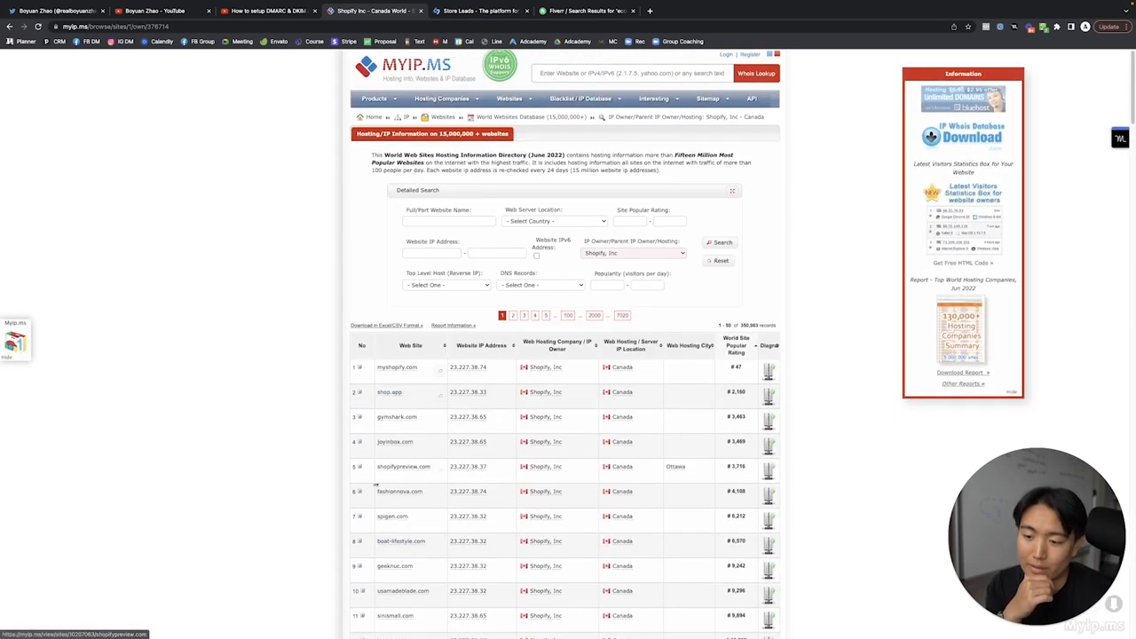
{"action": "mouse_move", "coordinate": [347, 345]}
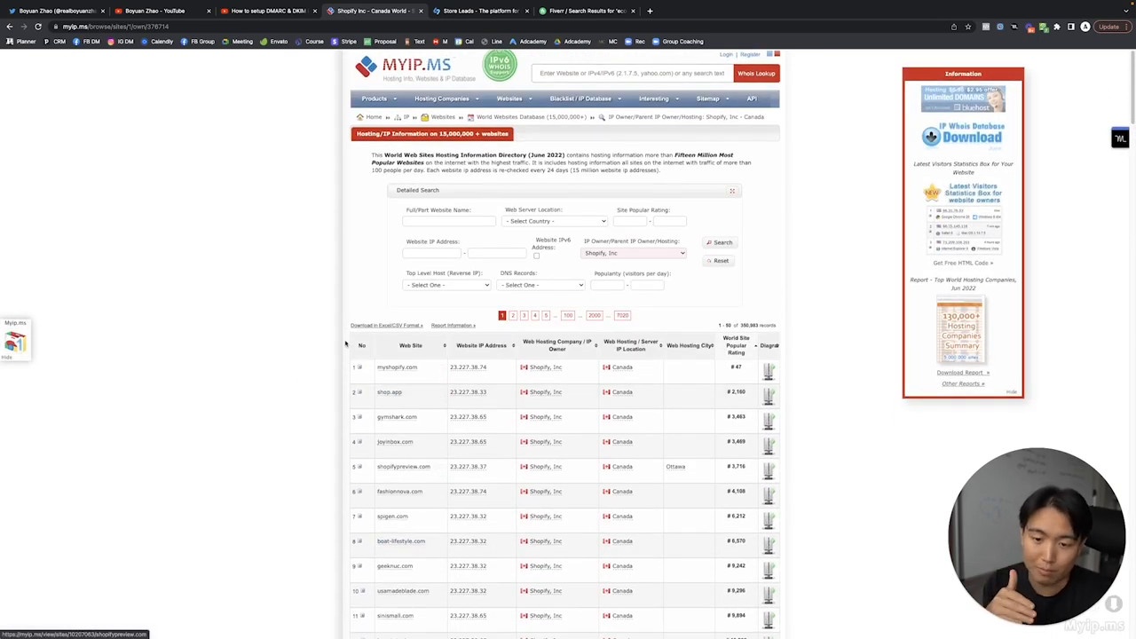
{"action": "scroll", "scroll_direction": "down", "scroll_amount": 3}
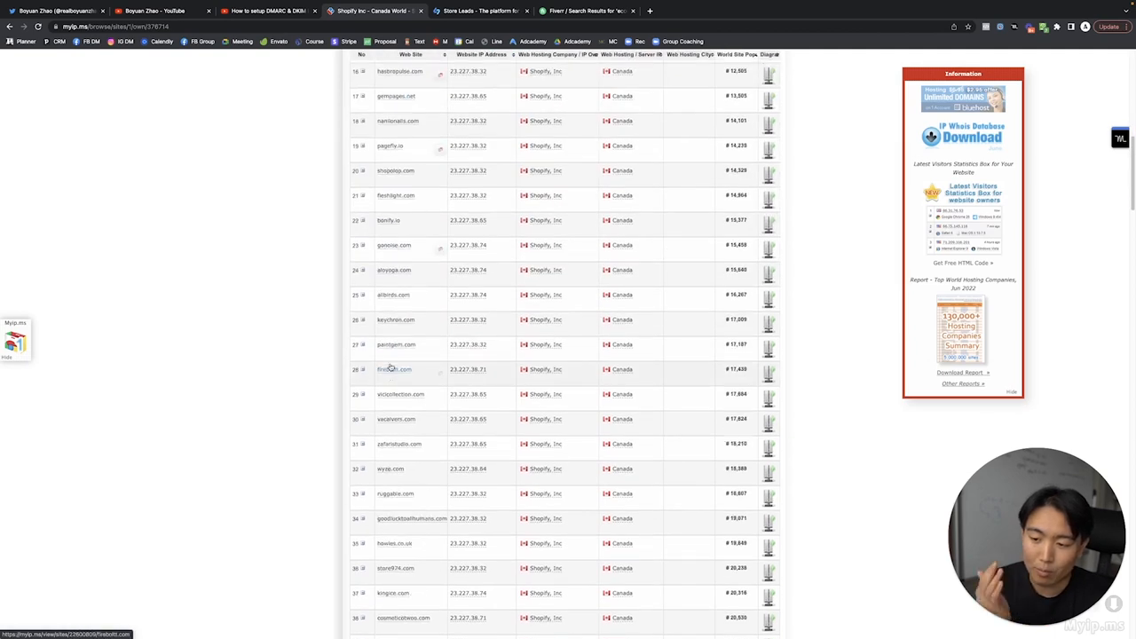
{"action": "scroll", "scroll_direction": "up", "scroll_amount": 3}
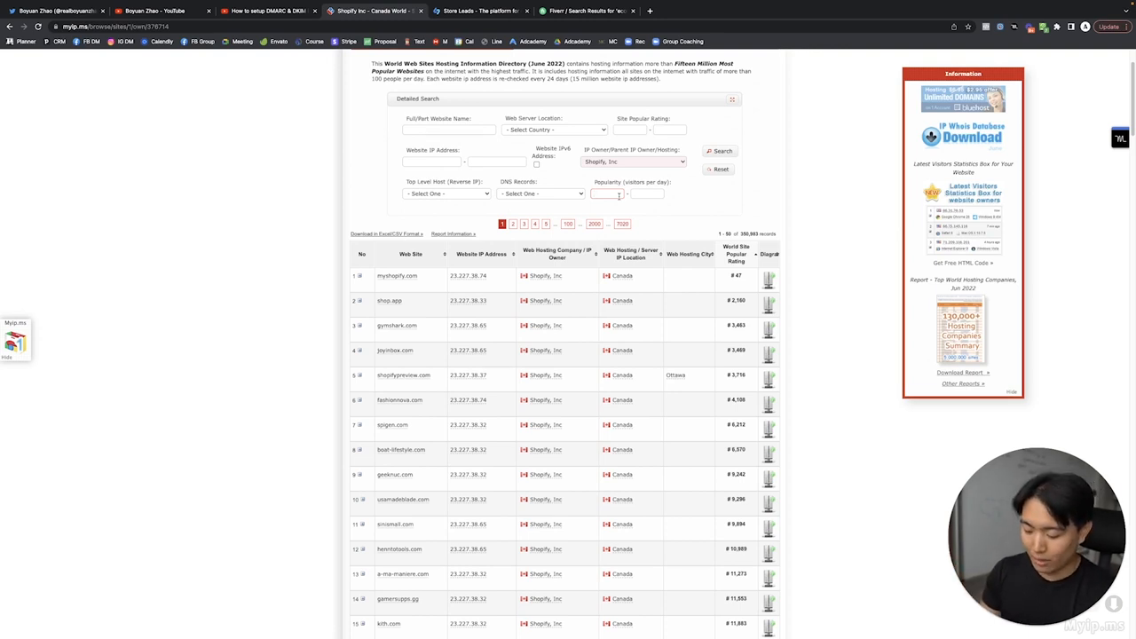
{"action": "type", "text": "3000"}
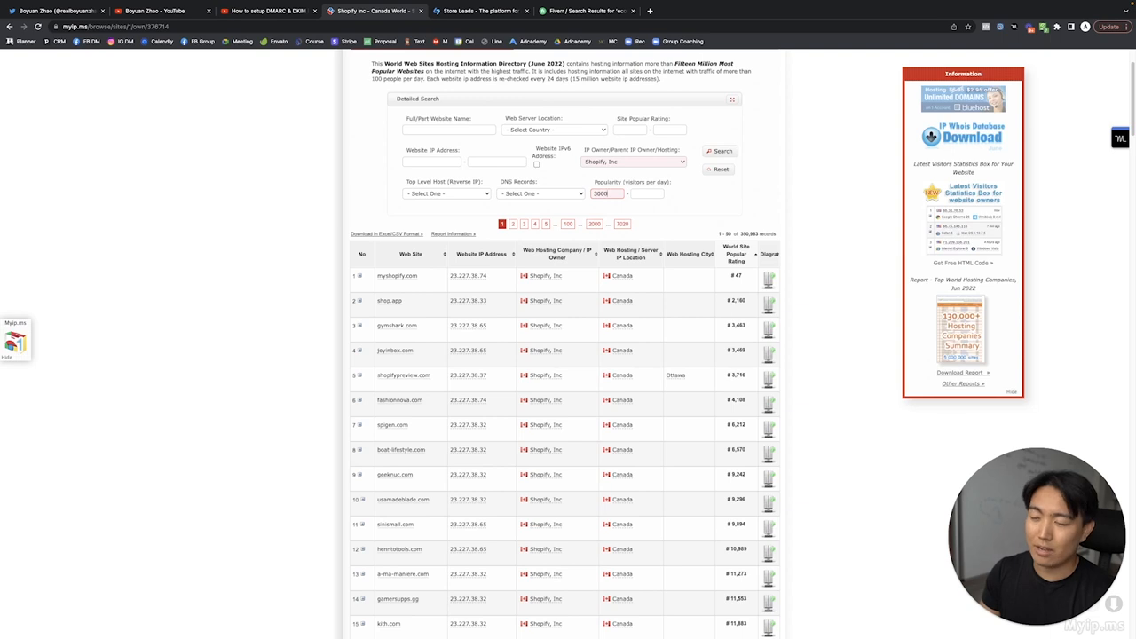
{"action": "type", "text": "4000"}
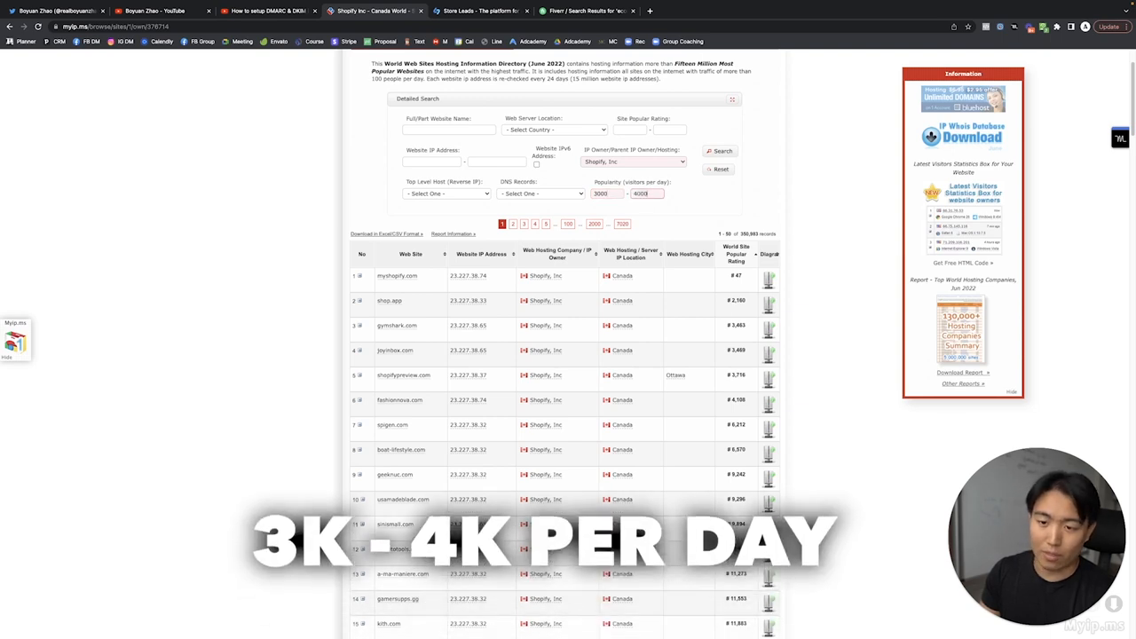
{"action": "left_click", "coordinate": [719, 151]}
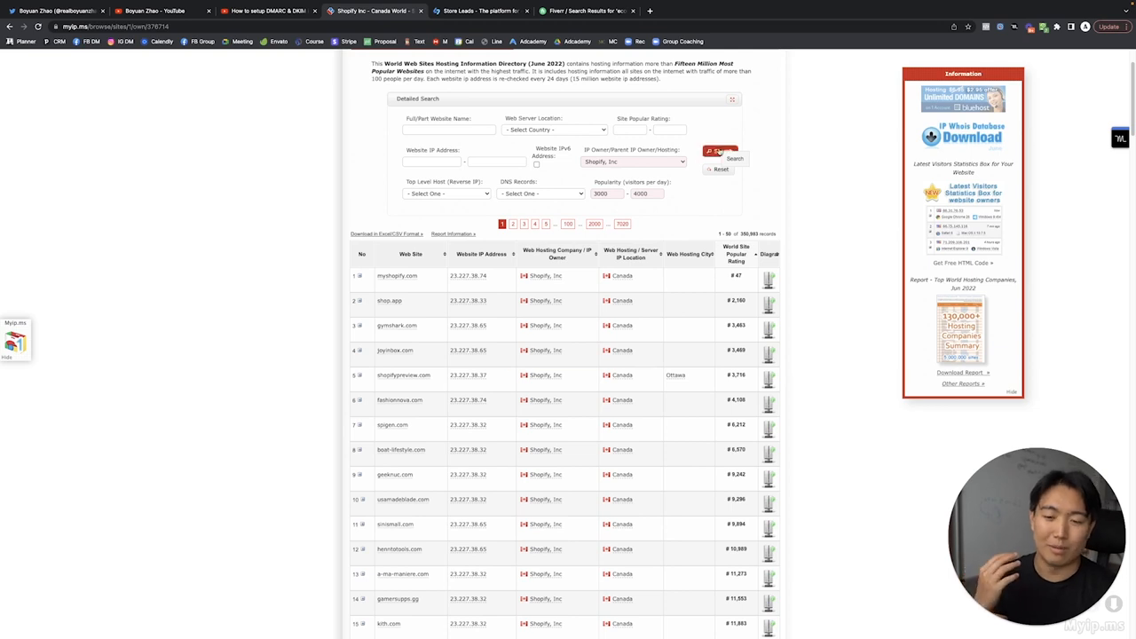
- Run the 3000–4000 daily-visitor search and scroll through the 4,359 Shopify-hosted results
{"action": "left_click", "coordinate": [734, 158]}
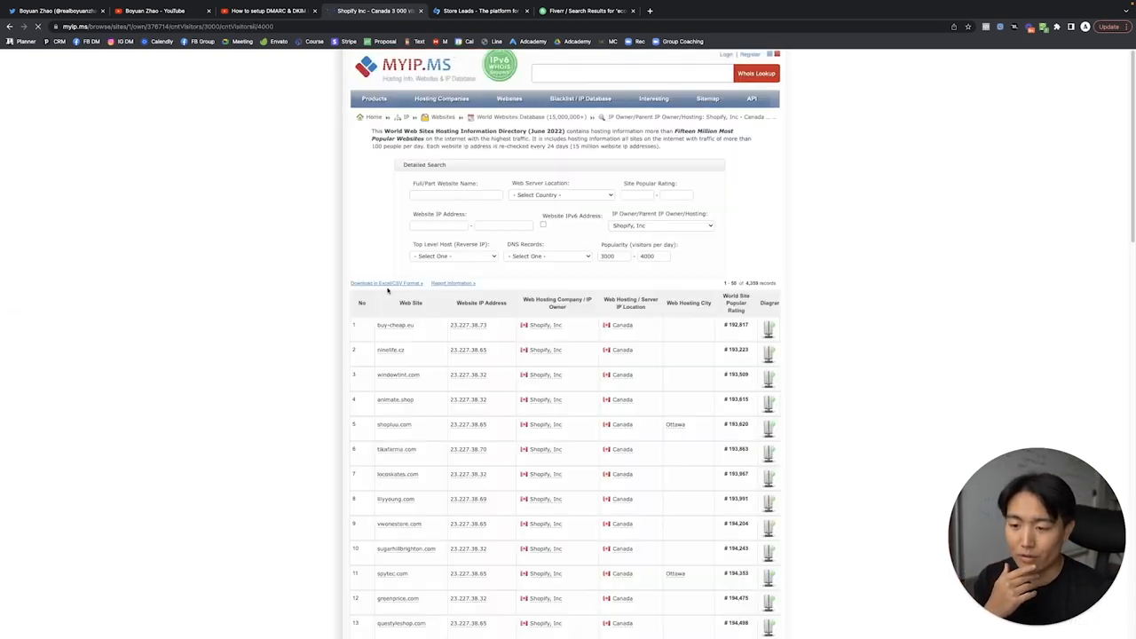
{"action": "scroll", "scroll_direction": "down", "scroll_amount": 3}
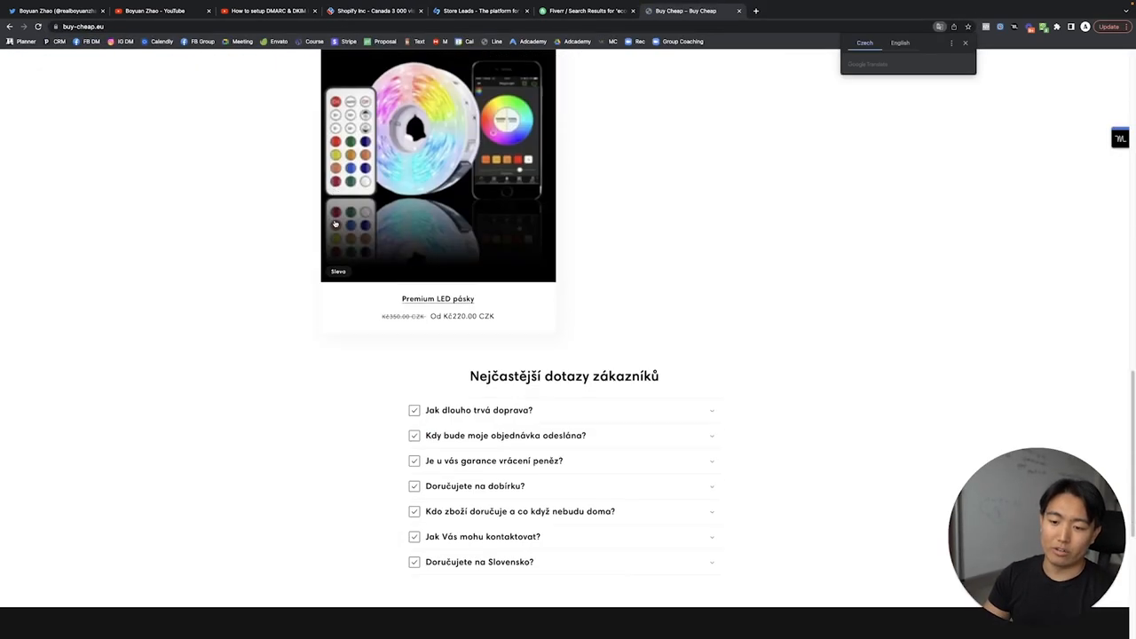
{"action": "scroll", "scroll_direction": "up", "scroll_amount": 3}
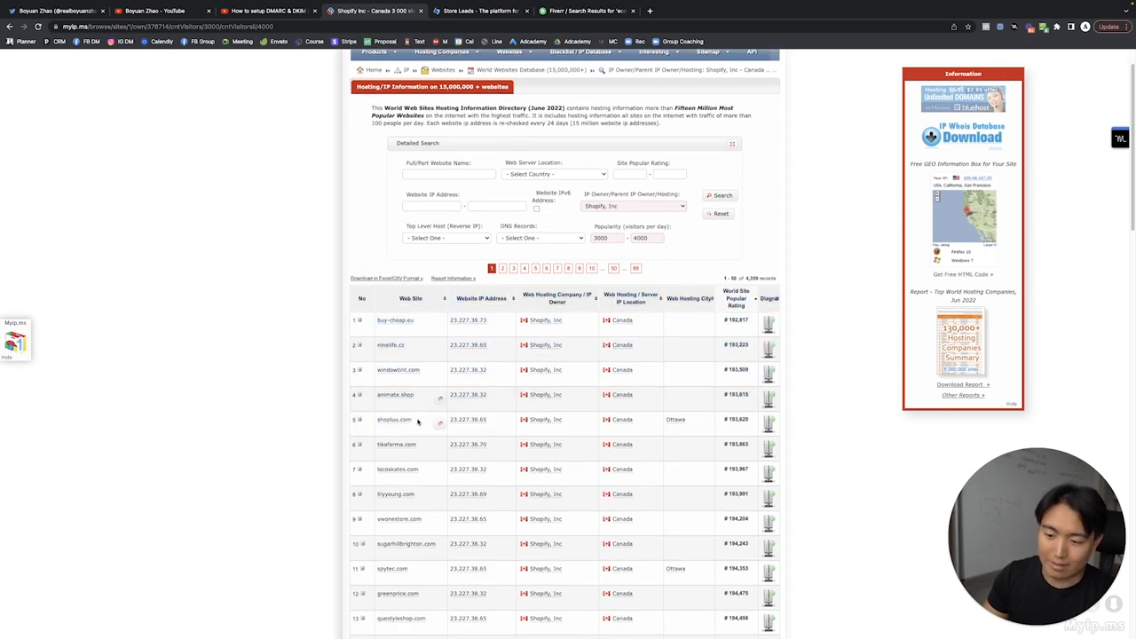
{"action": "left_click", "coordinate": [666, 10]}
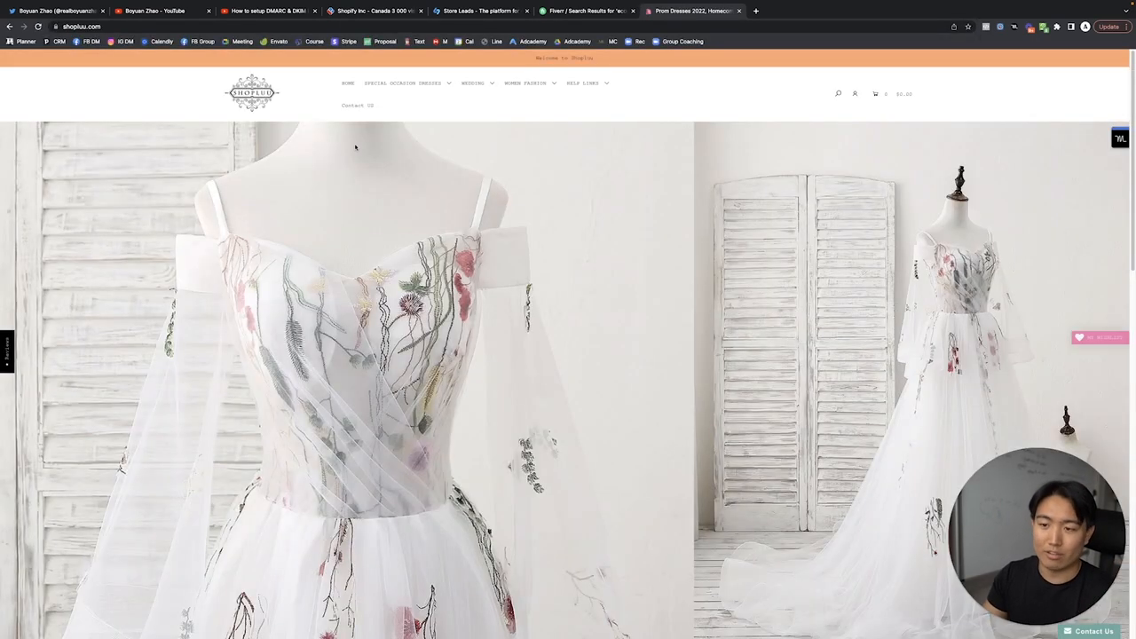
{"action": "scroll", "scroll_direction": "down", "scroll_amount": 3}
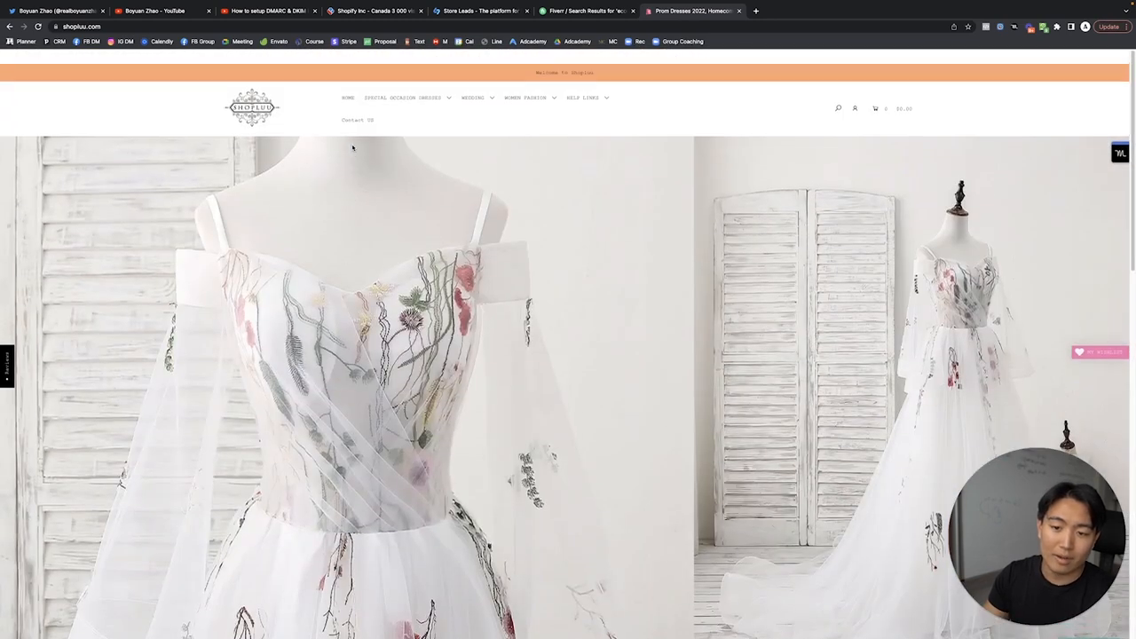
{"action": "left_click", "coordinate": [403, 97]}
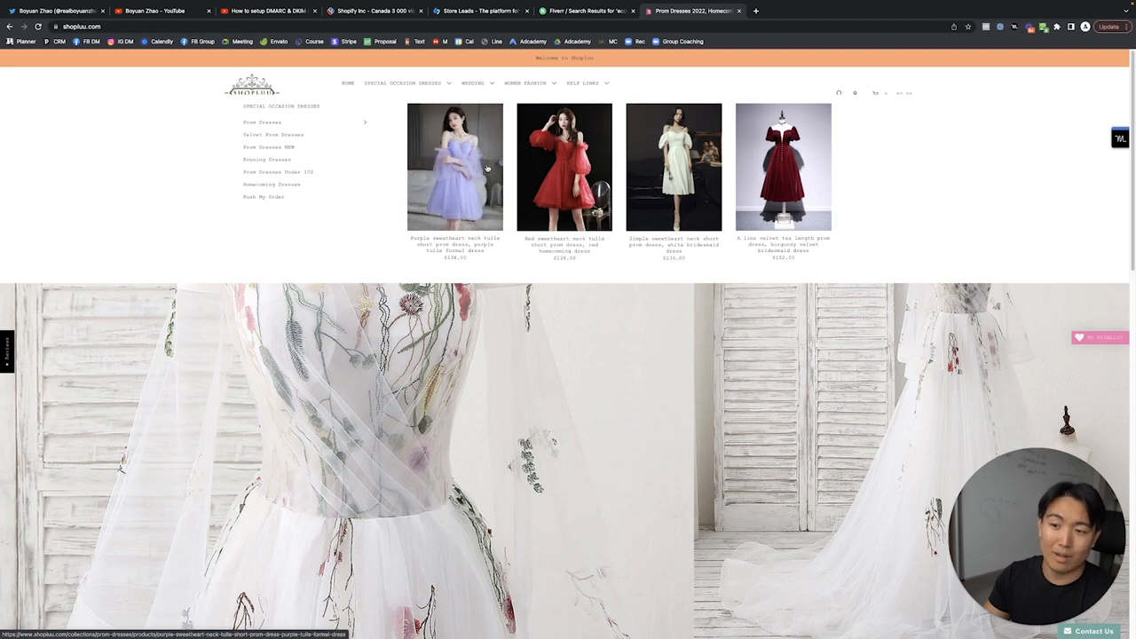
{"action": "mouse_move", "coordinate": [455, 155]}
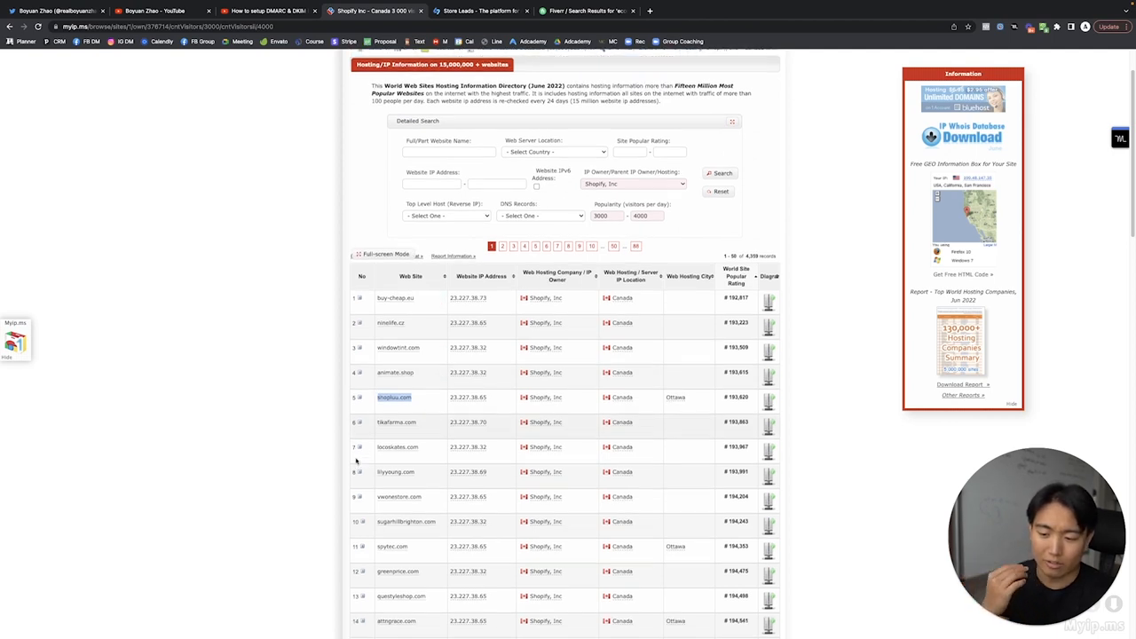
- Open sugarhillbrighton.com from the results and scroll to its 'Powered by Shopify' footer
{"action": "scroll", "scroll_direction": "down", "scroll_amount": 3}
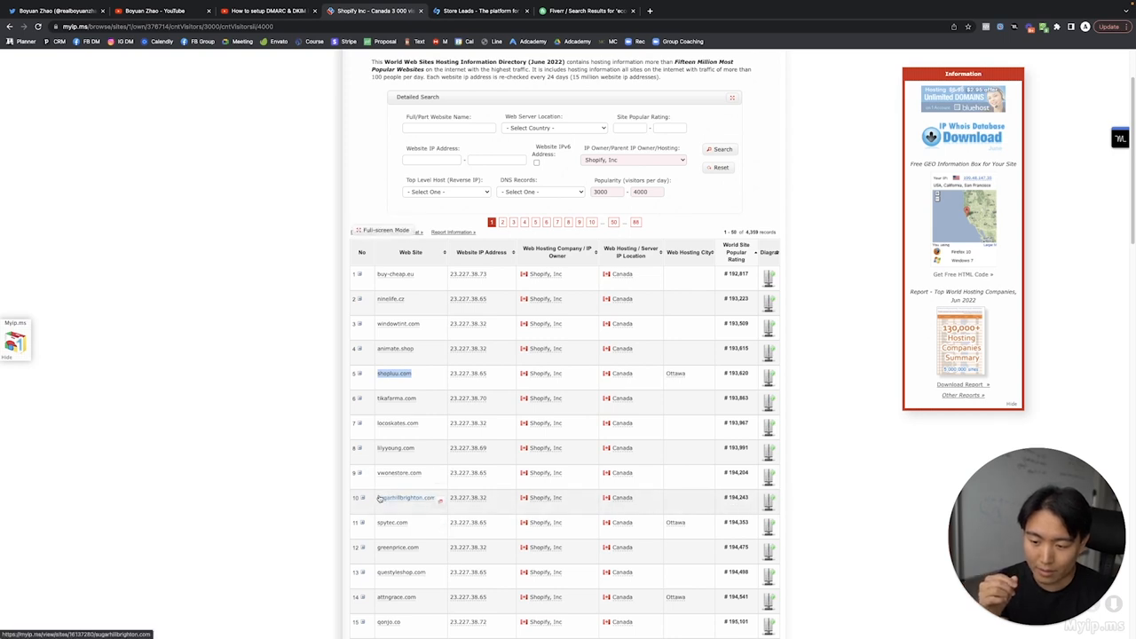
{"action": "left_click", "coordinate": [404, 497]}
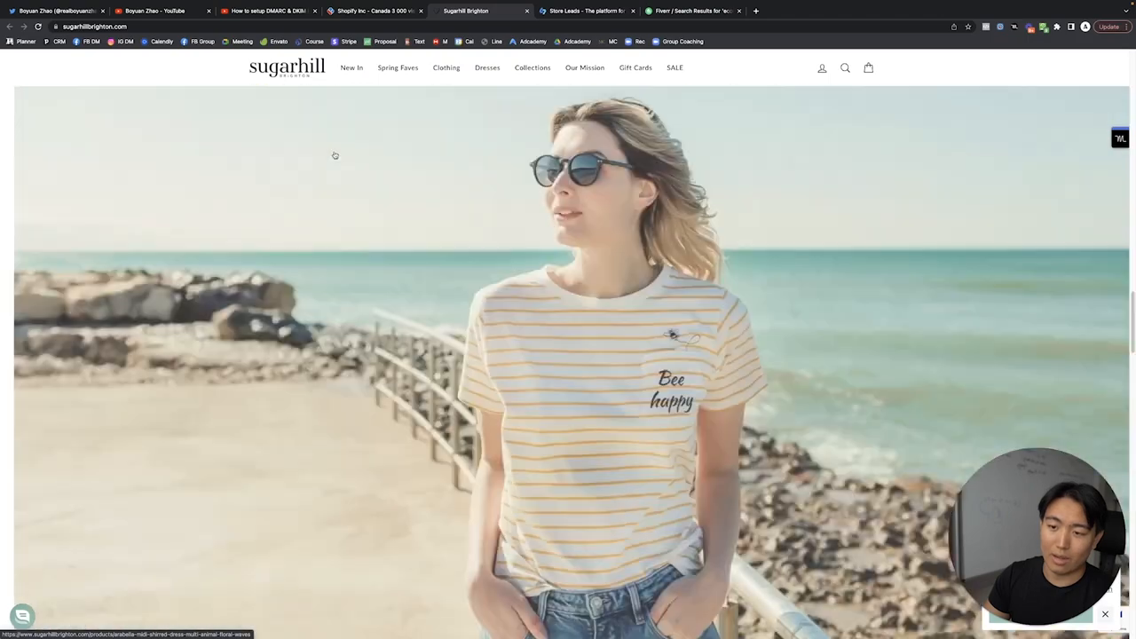
{"action": "scroll", "scroll_direction": "down", "scroll_amount": 3}
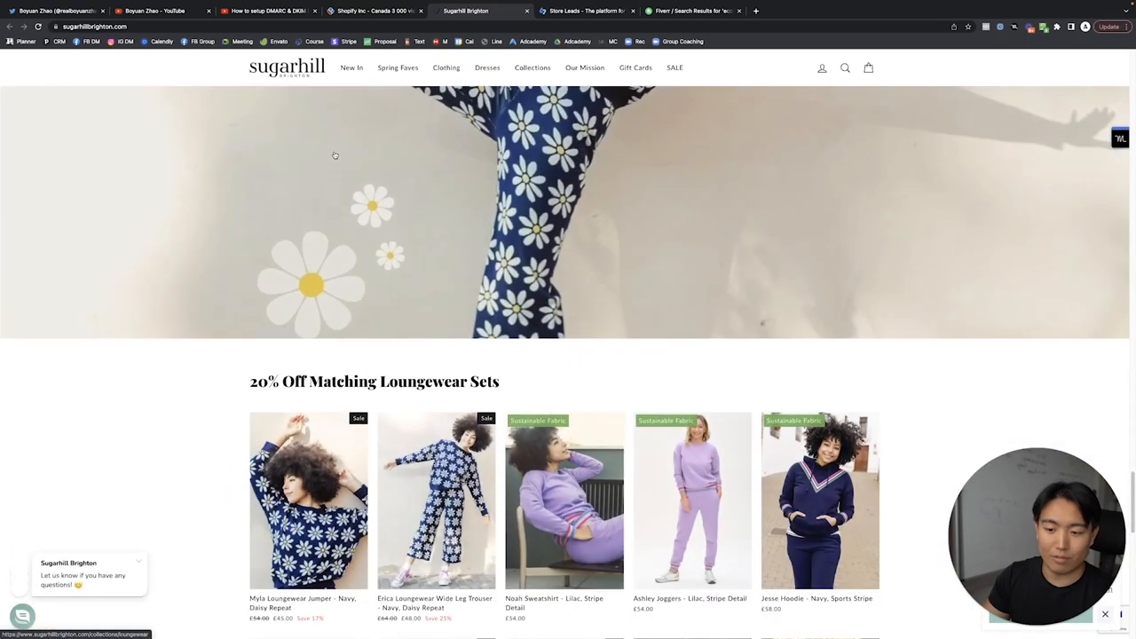
{"action": "scroll", "scroll_direction": "down", "scroll_amount": 3}
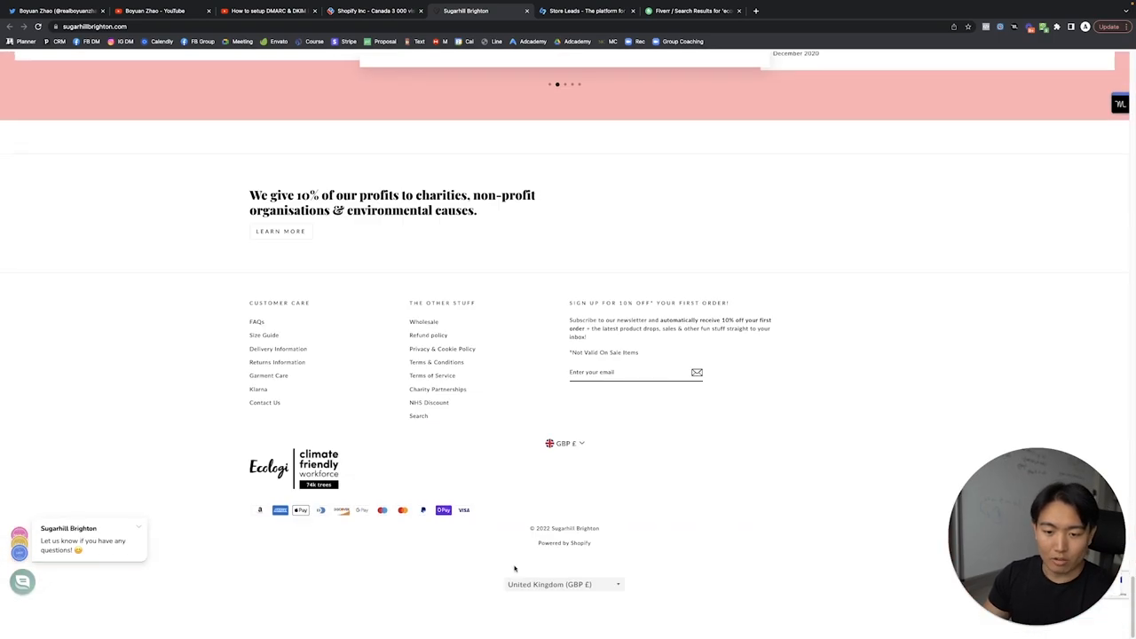
{"action": "scroll", "scroll_direction": "up", "scroll_amount": 3}
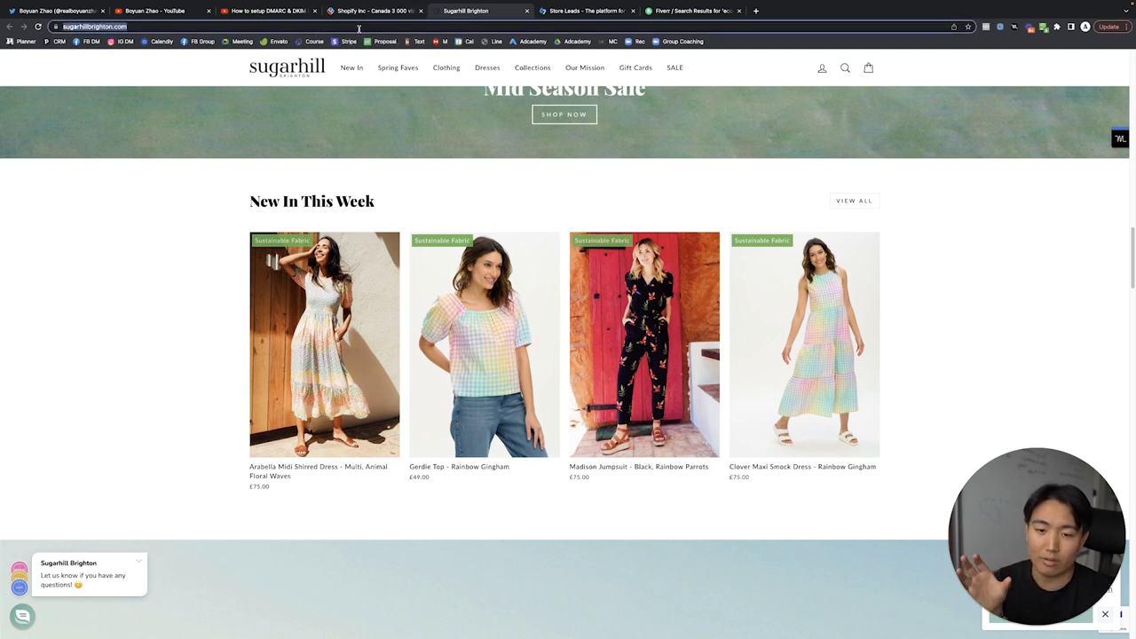
{"action": "mouse_move", "coordinate": [367, 109]}
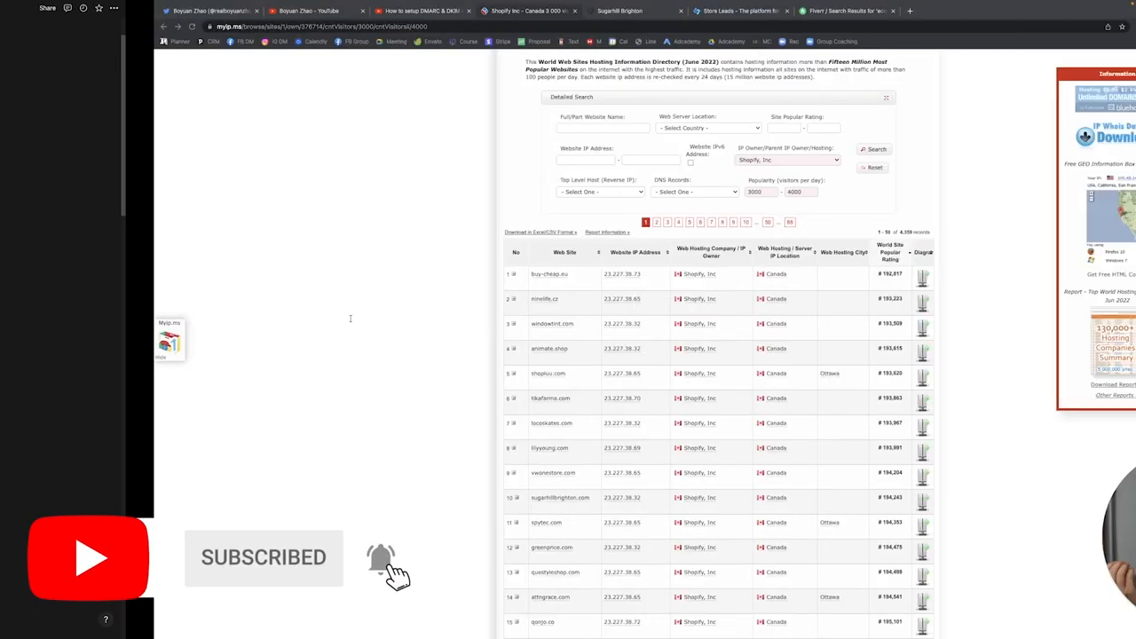
- Switch to the Store Leads homepage and highlight its ecommerce-data headline
{"action": "left_click", "coordinate": [585, 11]}
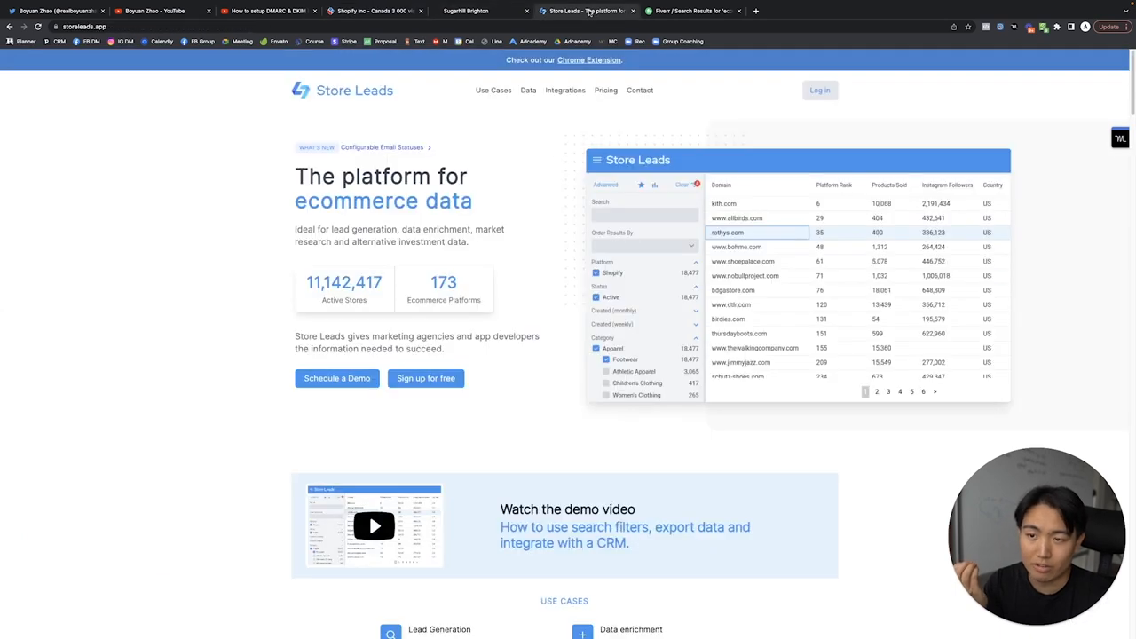
{"action": "mouse_move", "coordinate": [535, 167]}
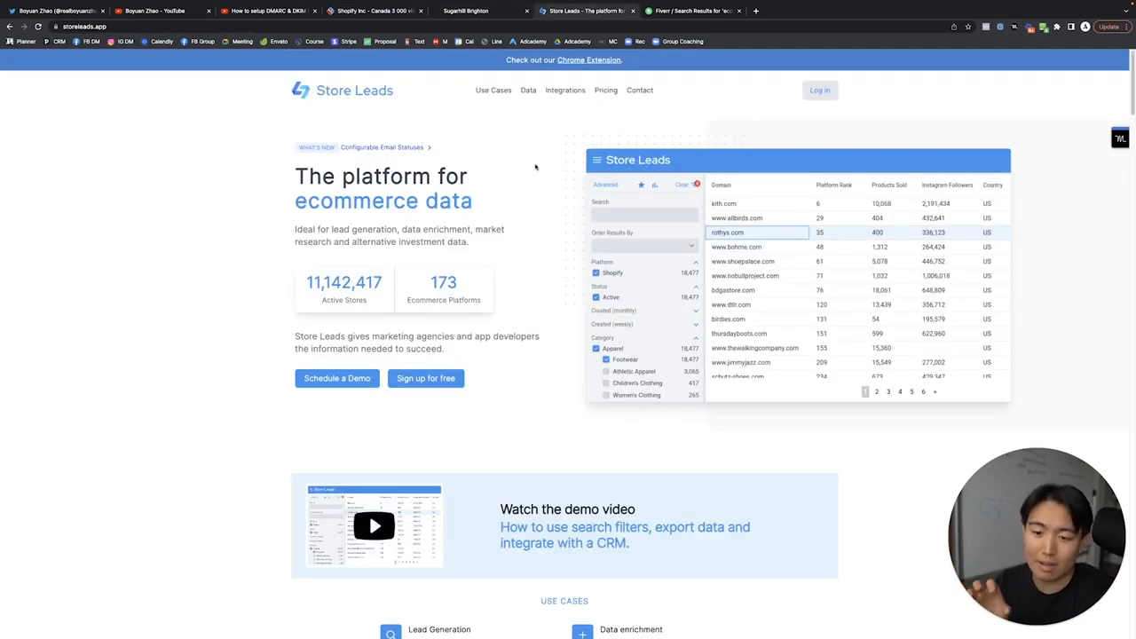
{"action": "mouse_move", "coordinate": [760, 151]}
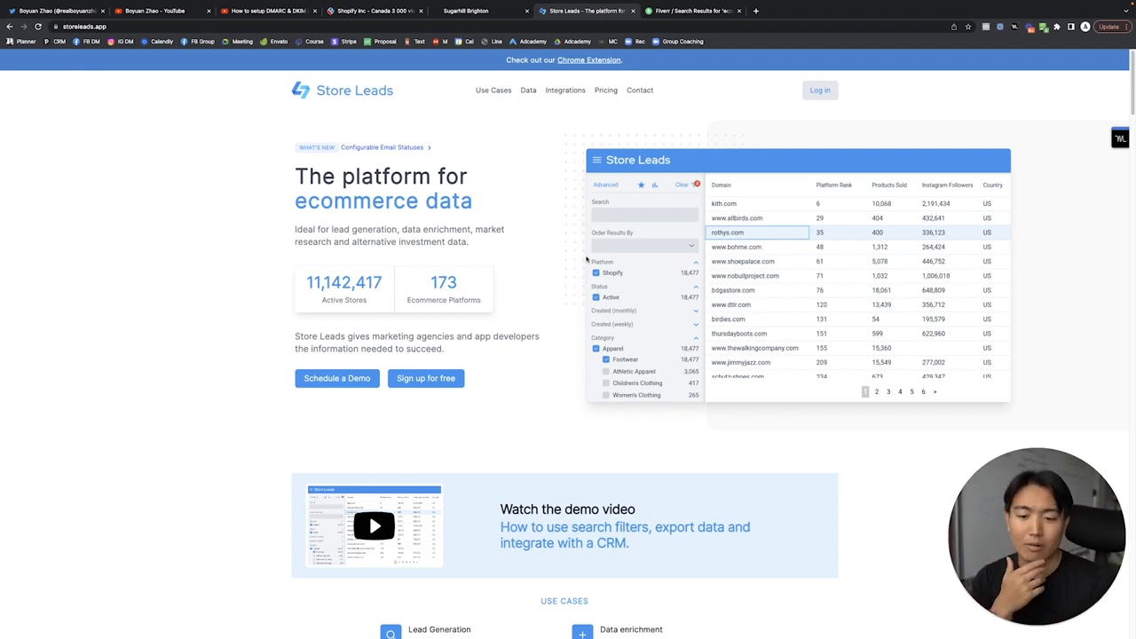
{"action": "mouse_move", "coordinate": [750, 310]}
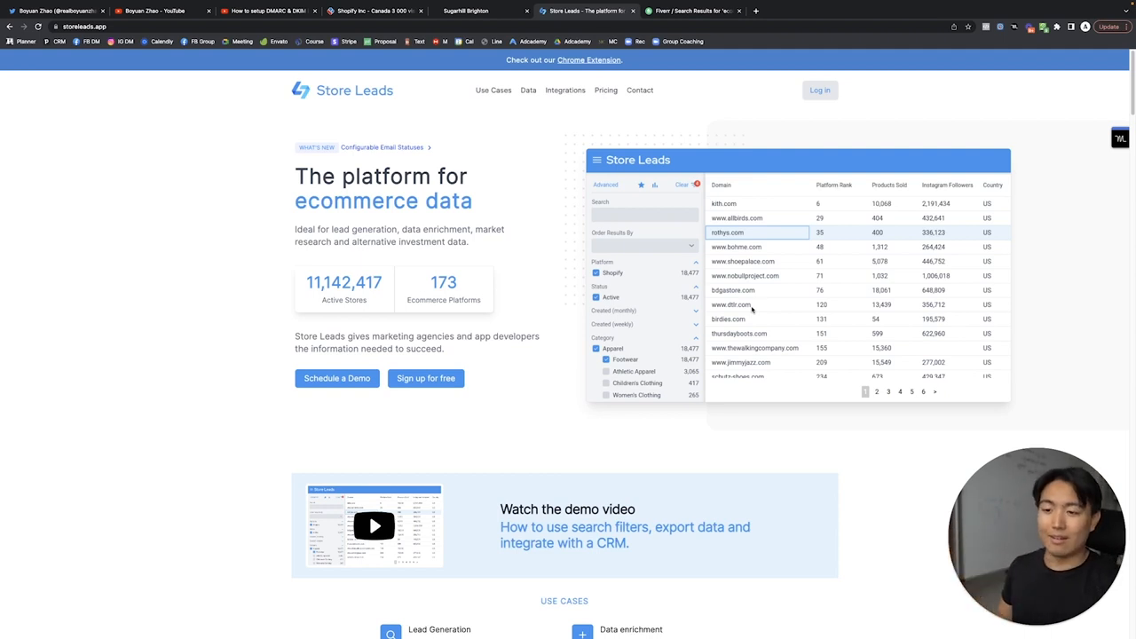
{"action": "left_click_drag", "start_coordinate": [302, 173], "coordinate": [532, 233]}
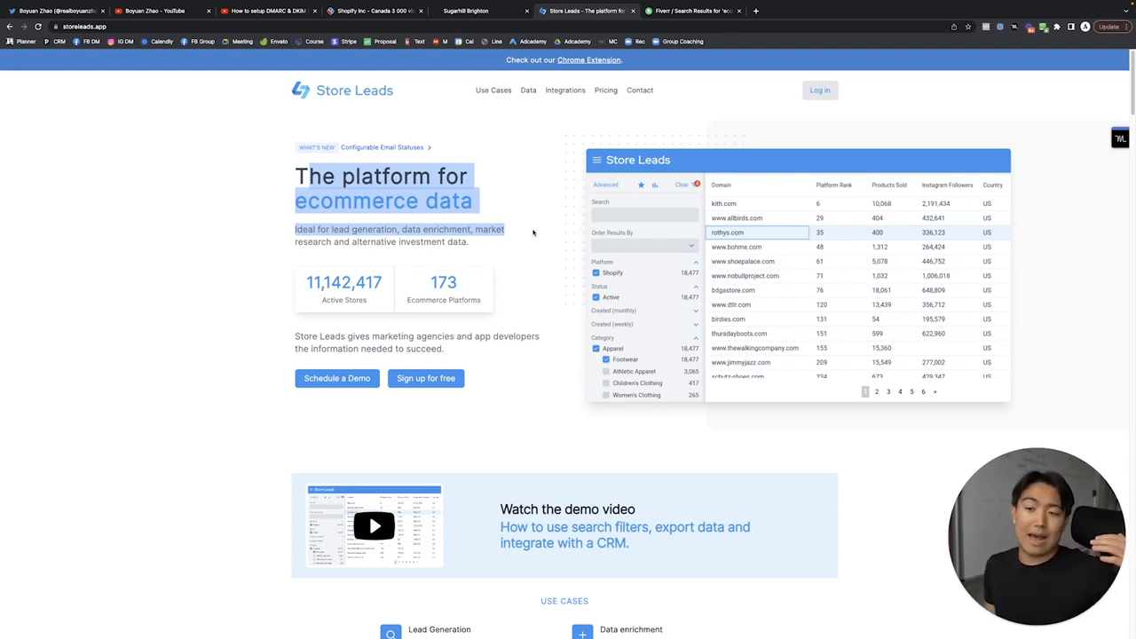
- Return to the myip.ms Shopify results and scroll to the end of the 50-site page
{"action": "left_click", "coordinate": [373, 34]}
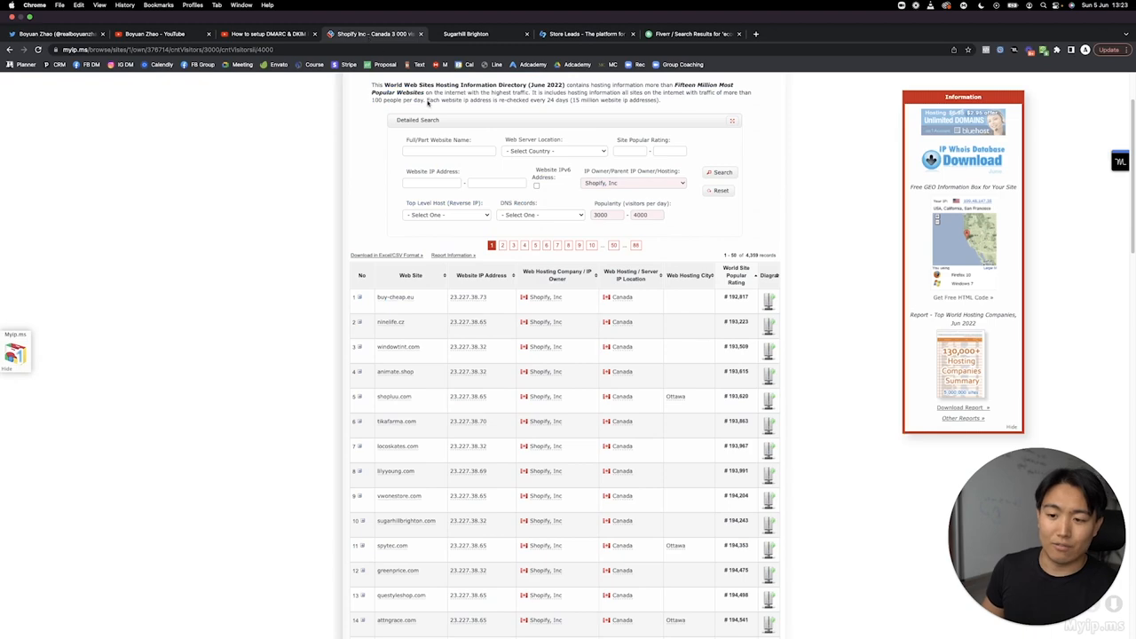
{"action": "scroll", "scroll_direction": "down", "scroll_amount": 3}
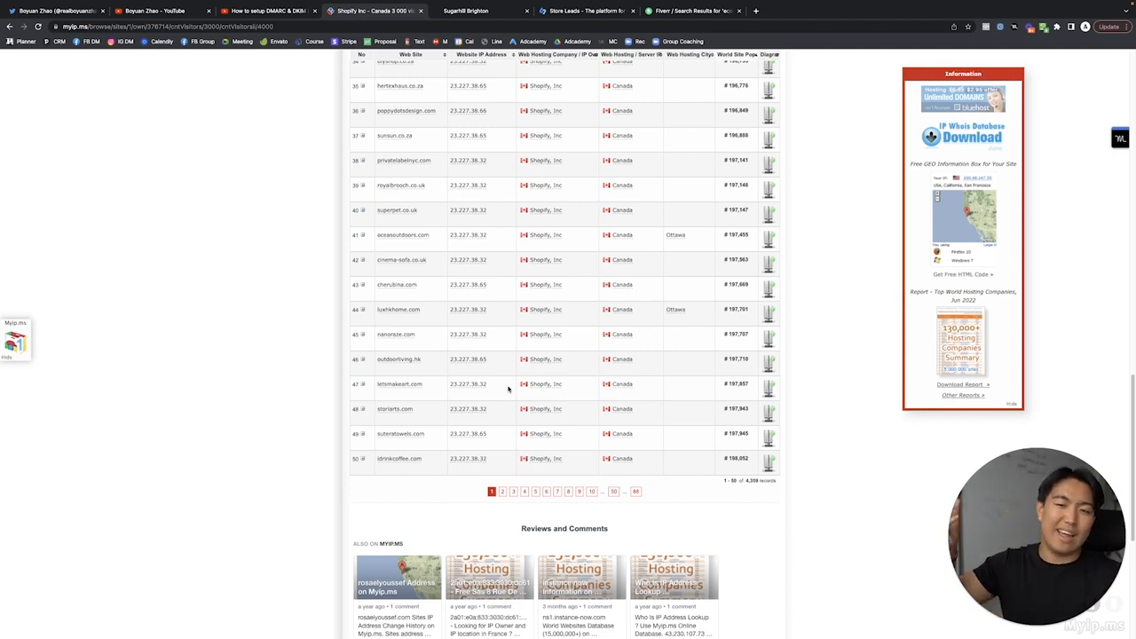
{"action": "mouse_move", "coordinate": [171, 143]}
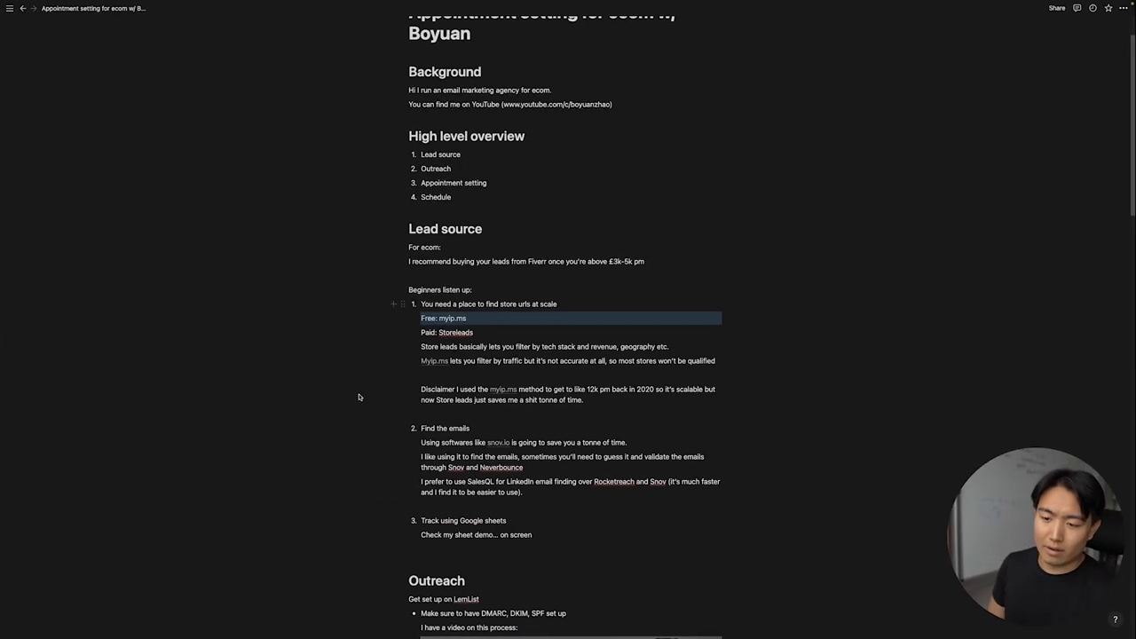
- Open snov.io from the guide, then show Sugarhill Brighton's 141-product Mid Season Sale collection
{"action": "scroll", "scroll_direction": "down", "scroll_amount": 3}
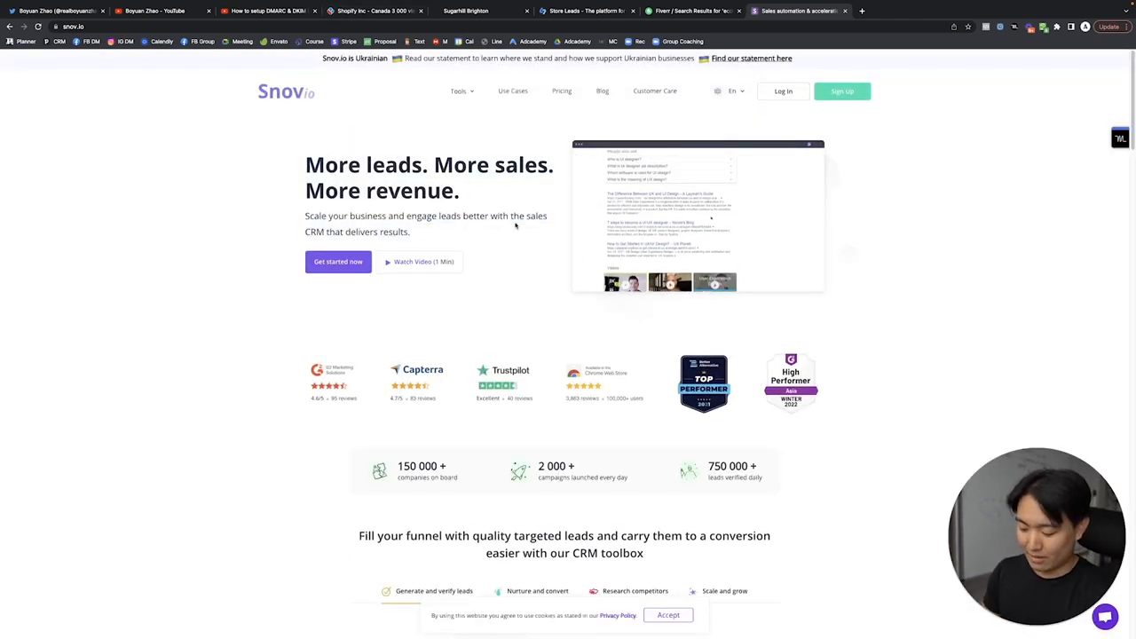
{"action": "left_click", "coordinate": [967, 11]}
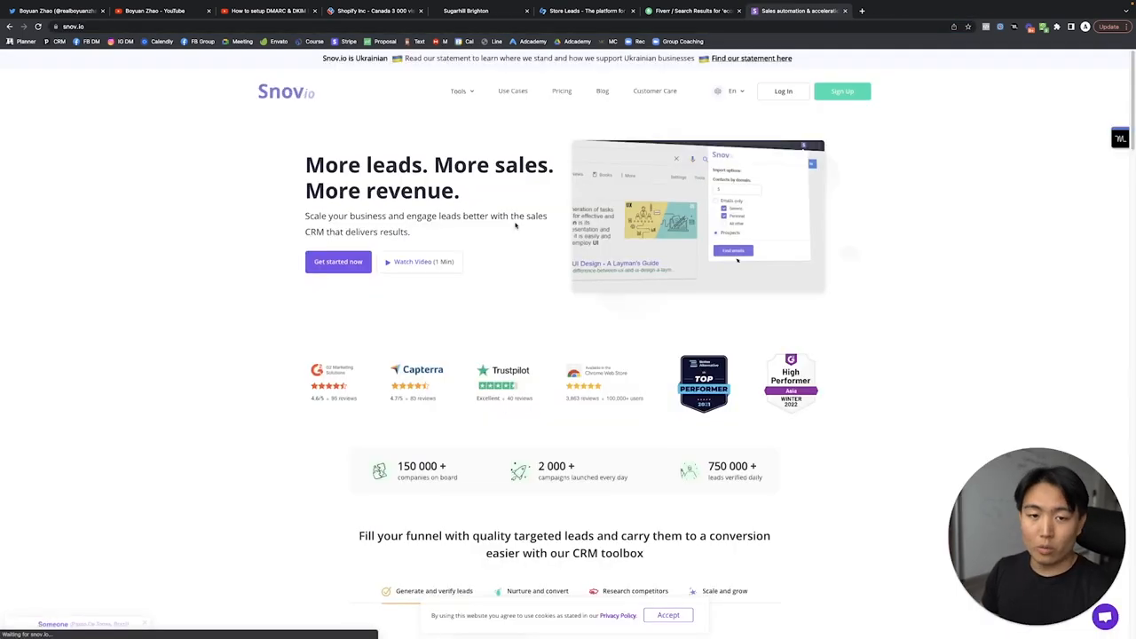
{"action": "left_click", "coordinate": [479, 34]}
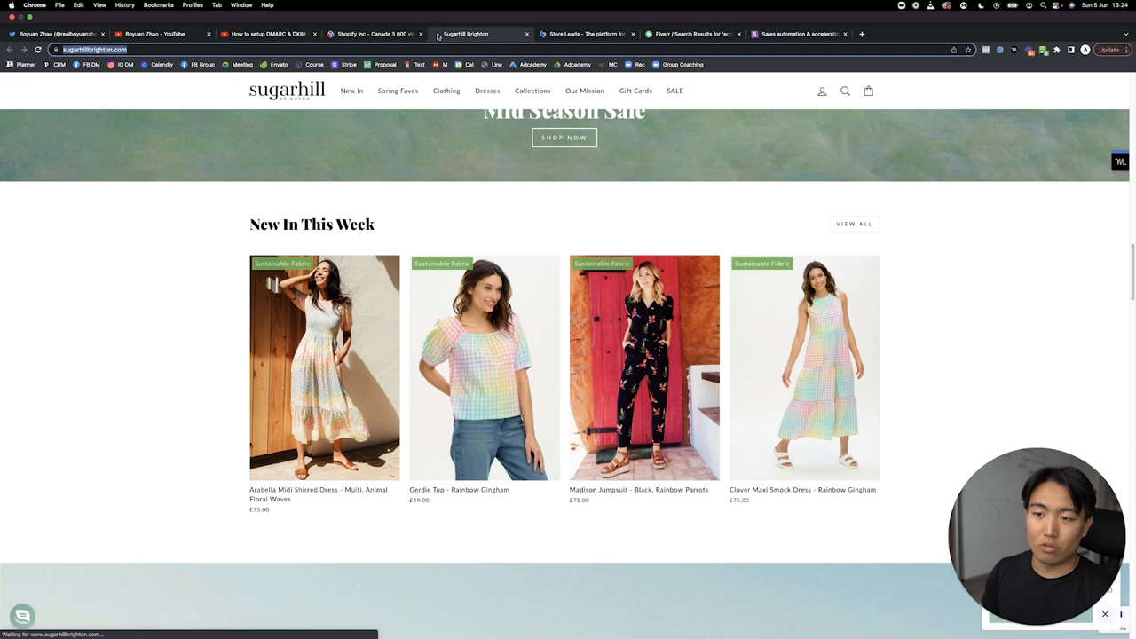
{"action": "left_click", "coordinate": [674, 90]}
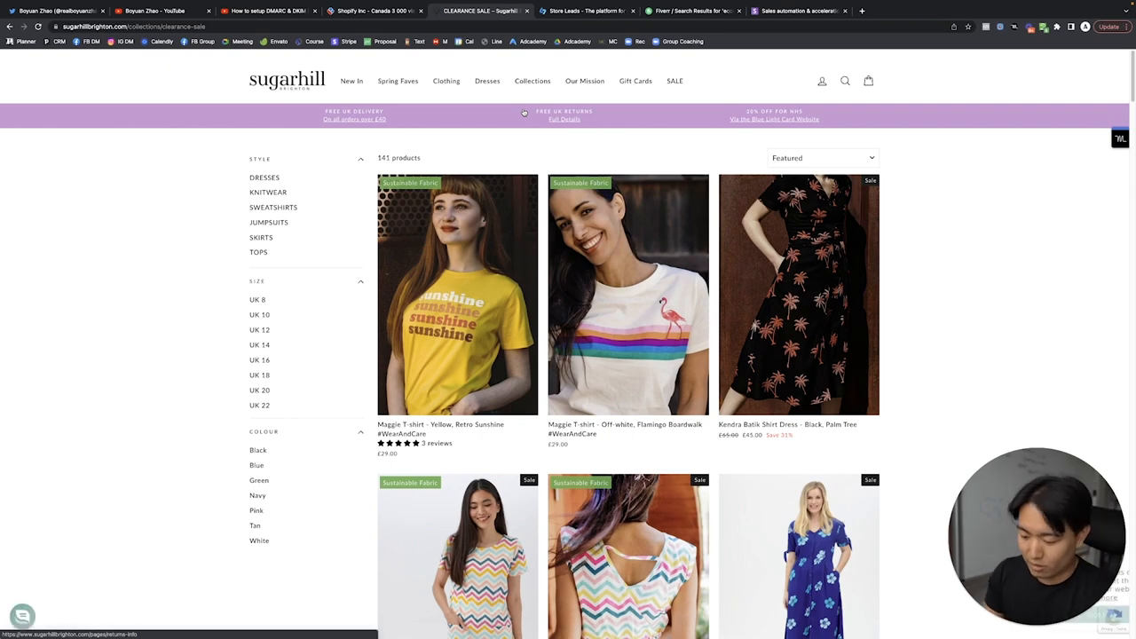
{"action": "mouse_move", "coordinate": [185, 81]}
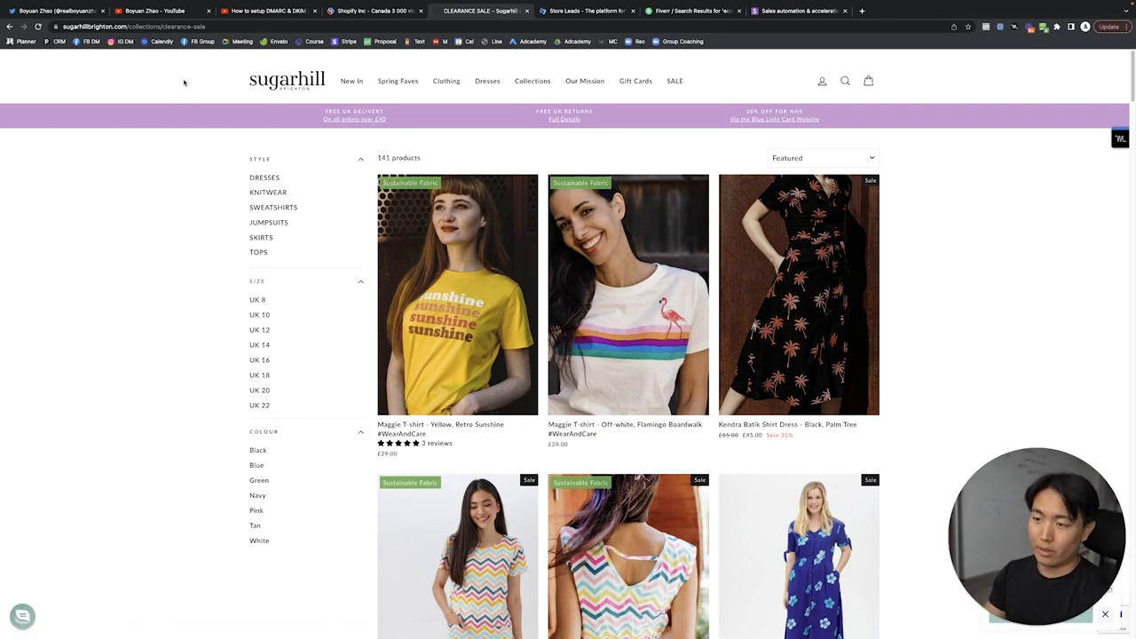
- Search 'sugarhill brighton founder' and open the brand's Our Story page
{"action": "type", "text": "sugarhill brighton founder"}
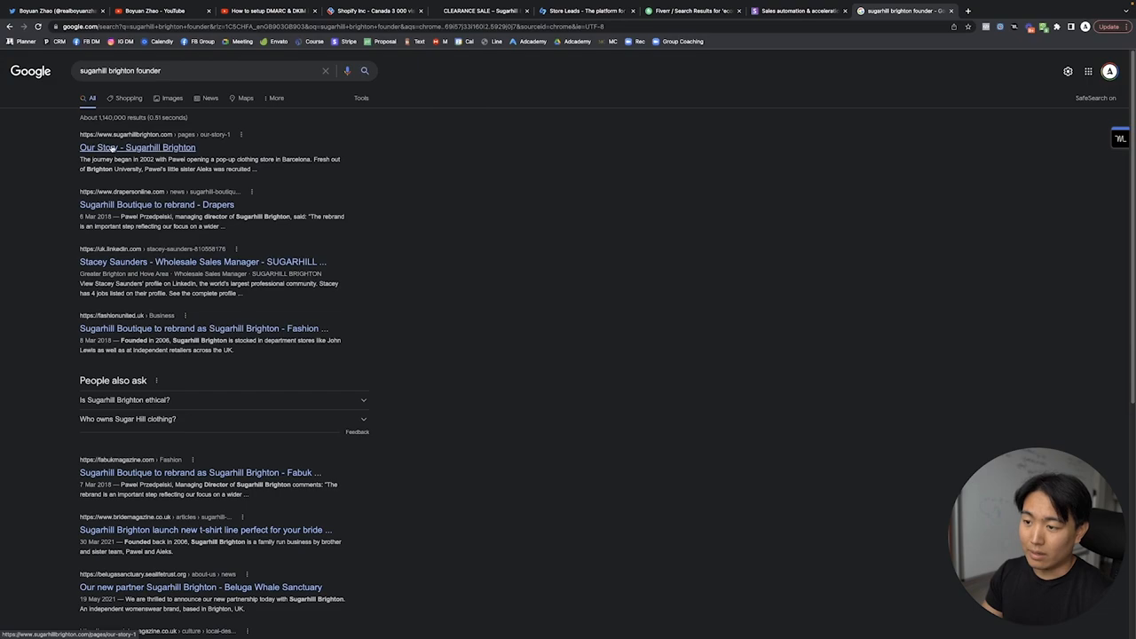
{"action": "left_click", "coordinate": [136, 147]}
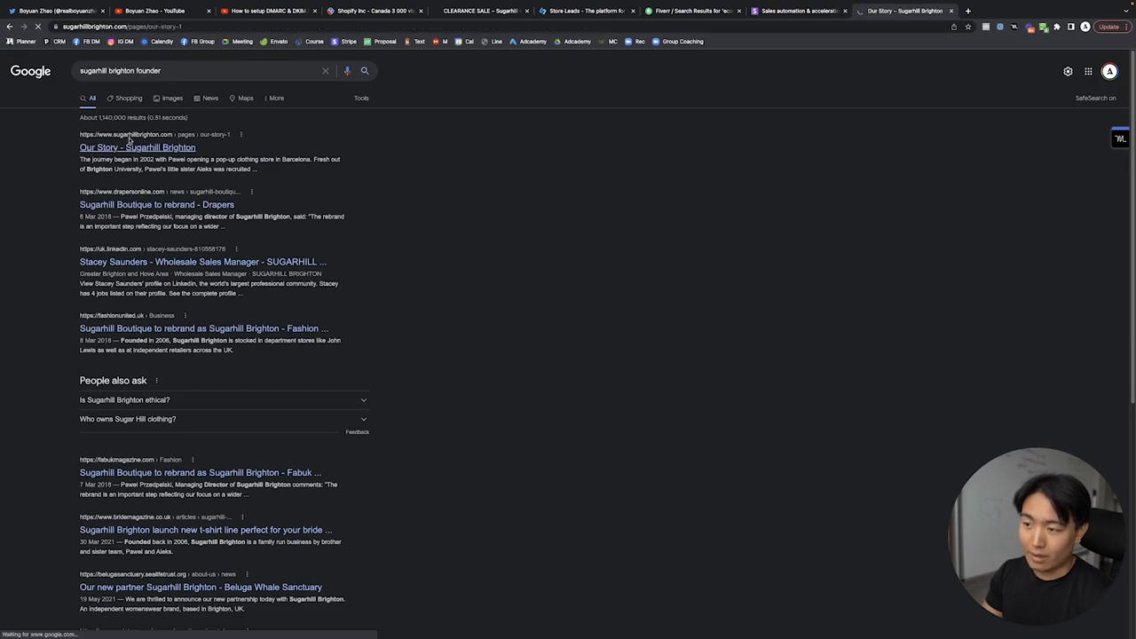
{"action": "left_click", "coordinate": [137, 147]}
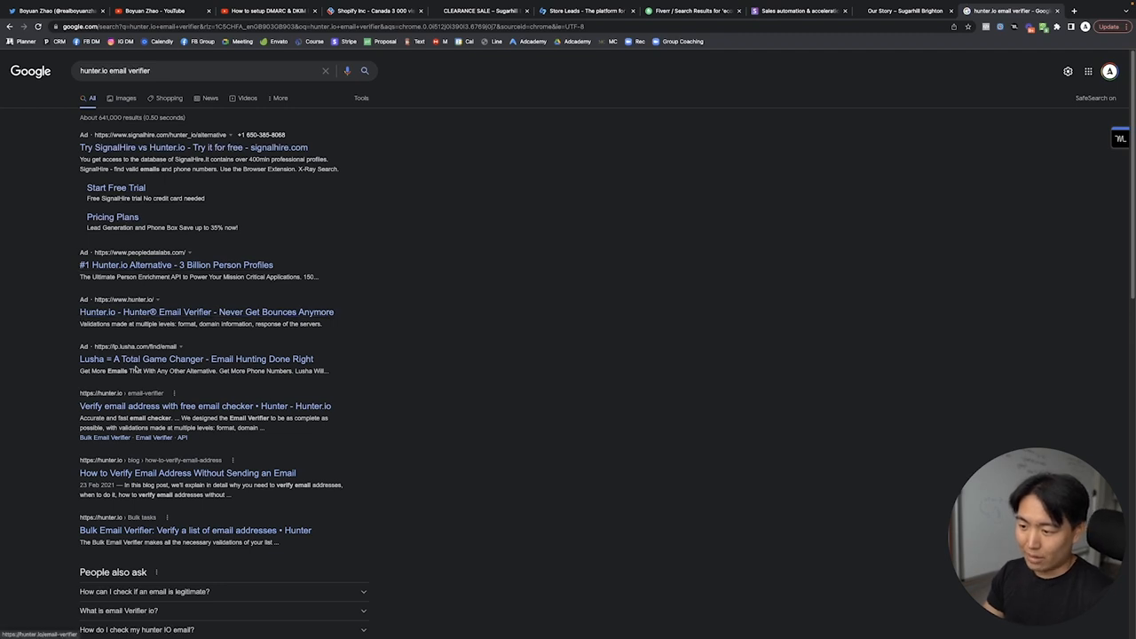
{"action": "left_click", "coordinate": [205, 406]}
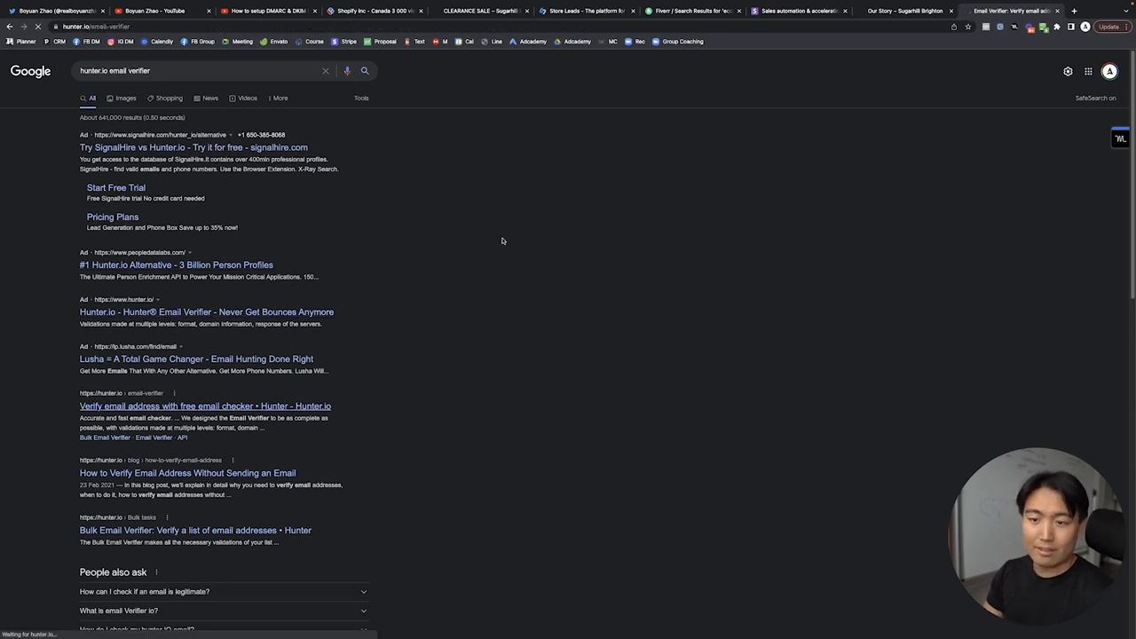
{"action": "left_click", "coordinate": [204, 405]}
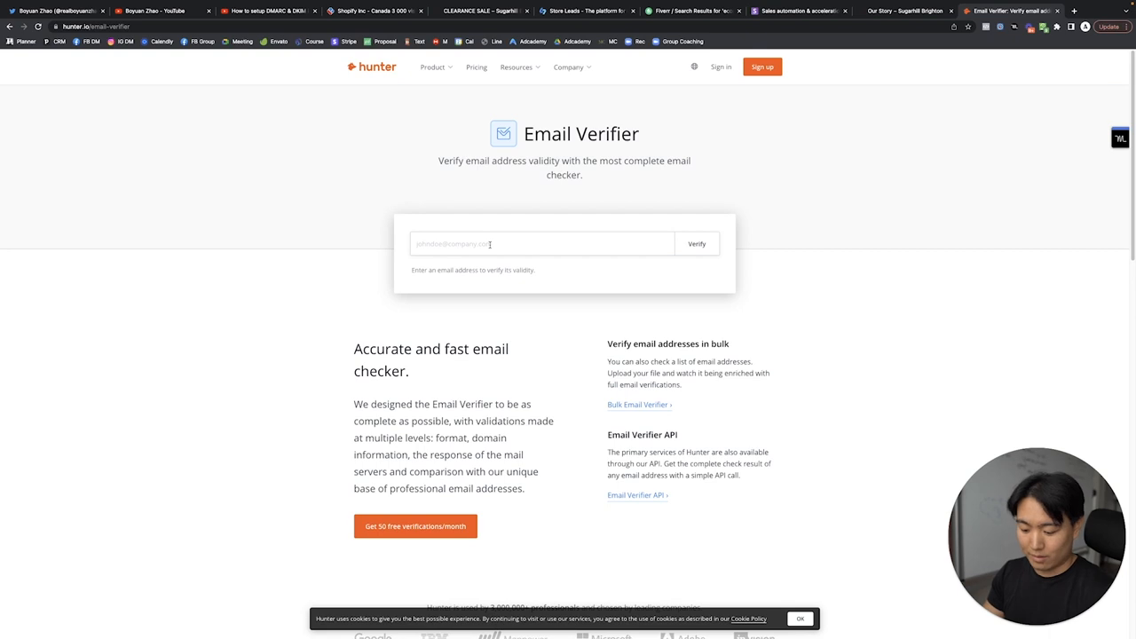
{"action": "type", "text": "pawel"}
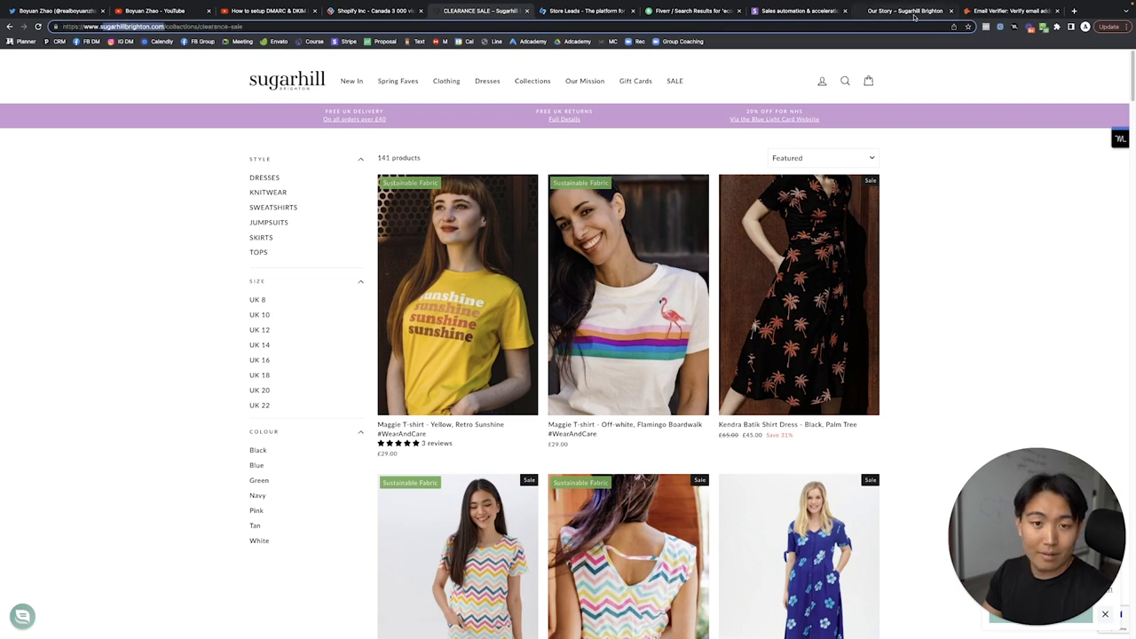
{"action": "left_click", "coordinate": [1011, 11]}
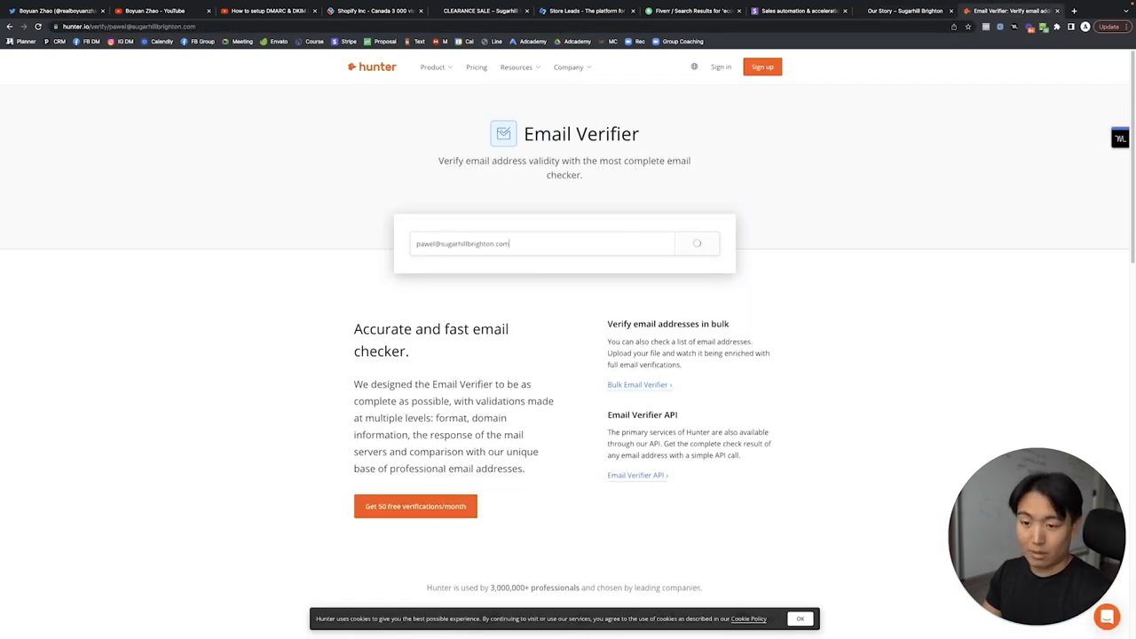
{"action": "left_click", "coordinate": [696, 243]}
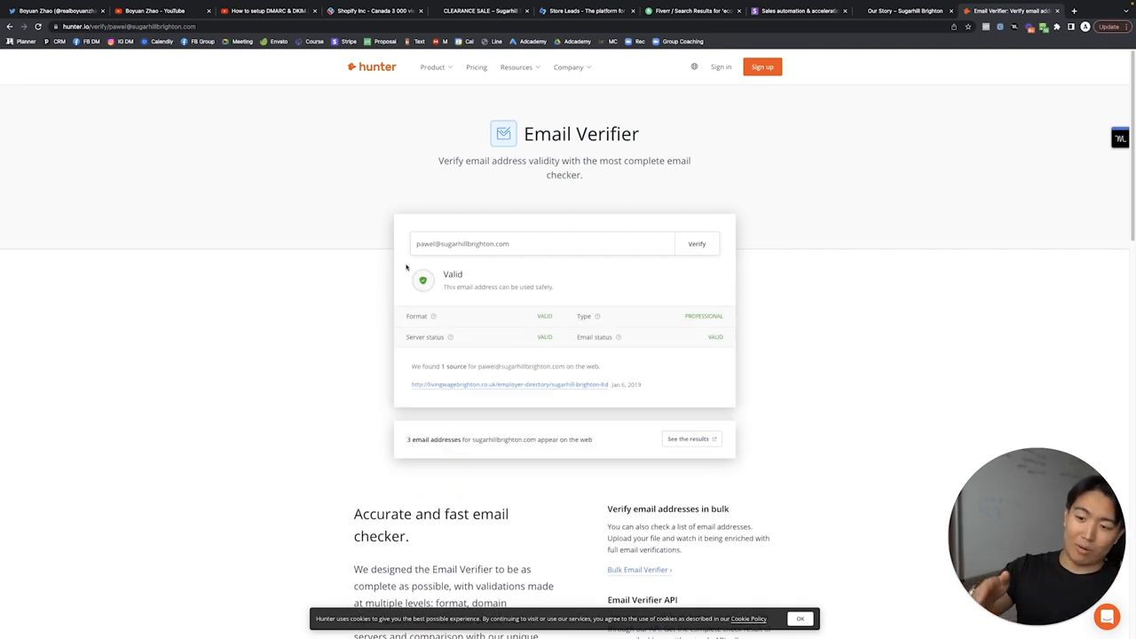
{"action": "mouse_move", "coordinate": [630, 357]}
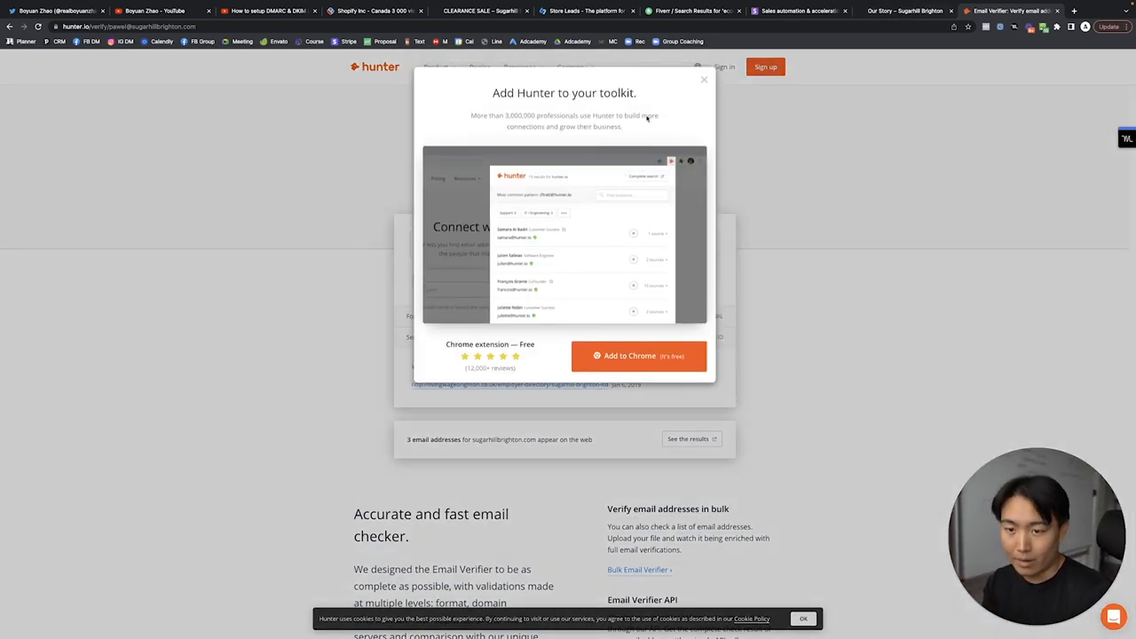
{"action": "left_click", "coordinate": [704, 80]}
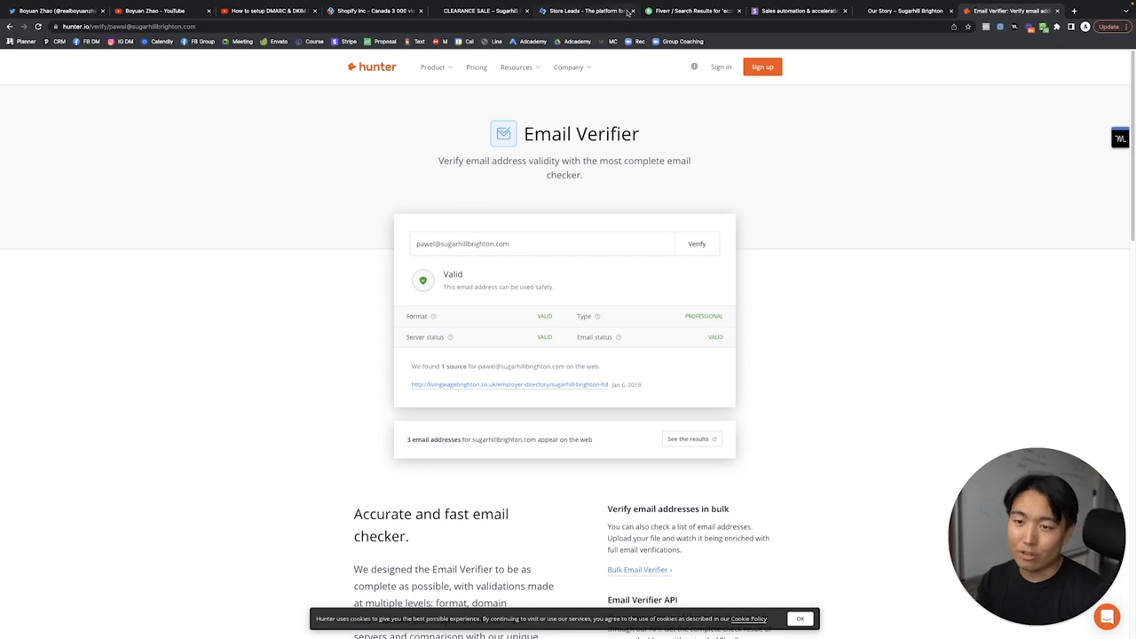
{"action": "mouse_move", "coordinate": [581, 11]}
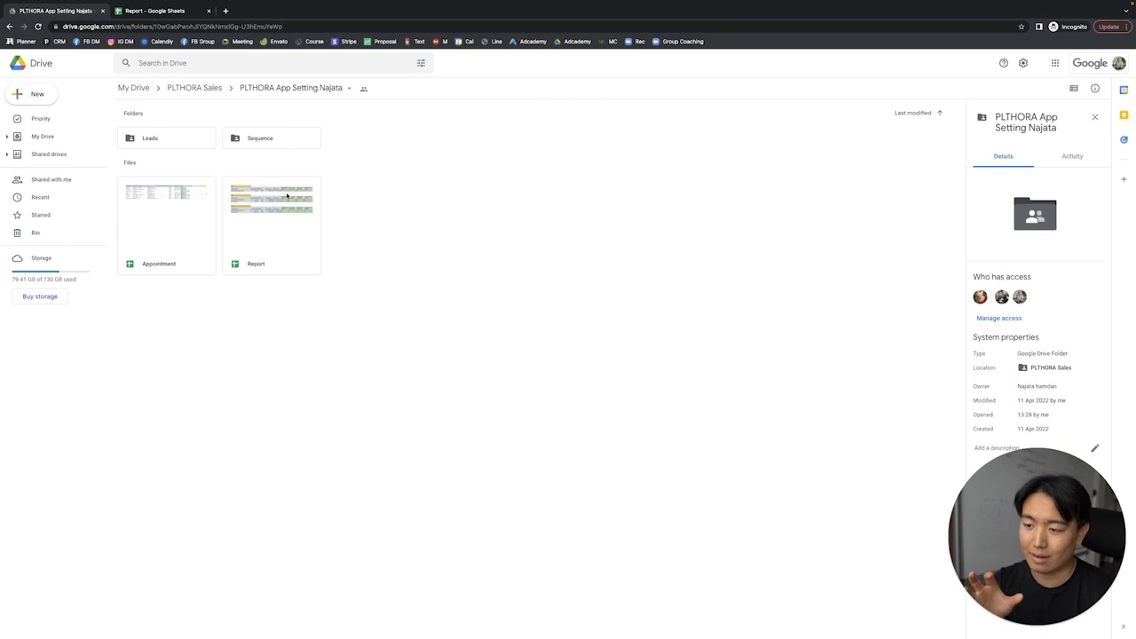
{"action": "mouse_move", "coordinate": [193, 88]}
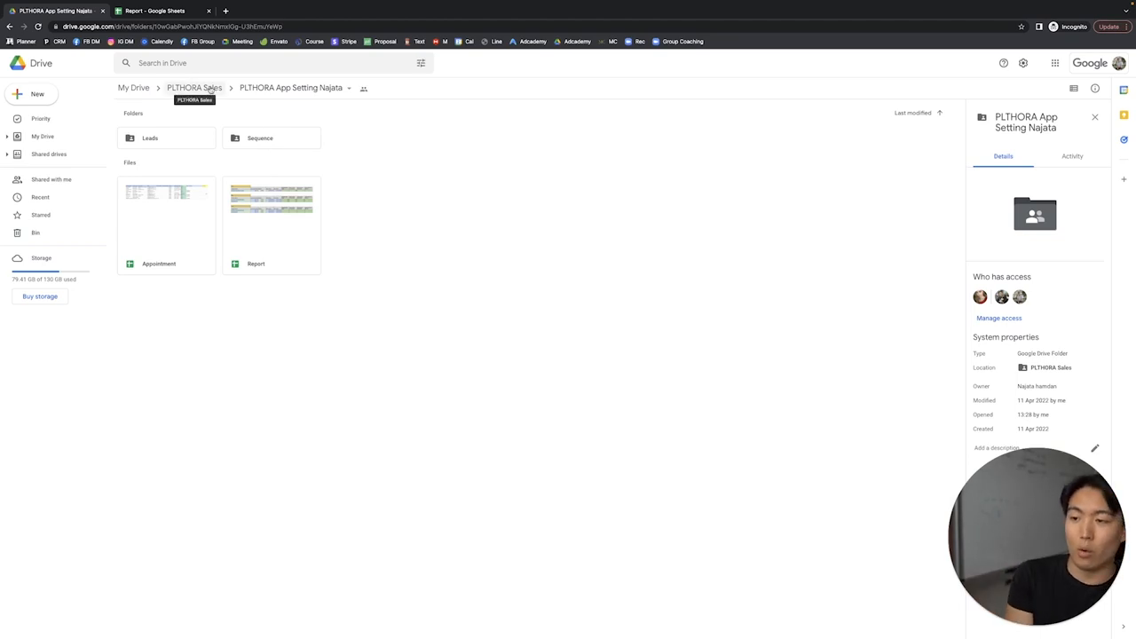
{"action": "mouse_move", "coordinate": [246, 122]}
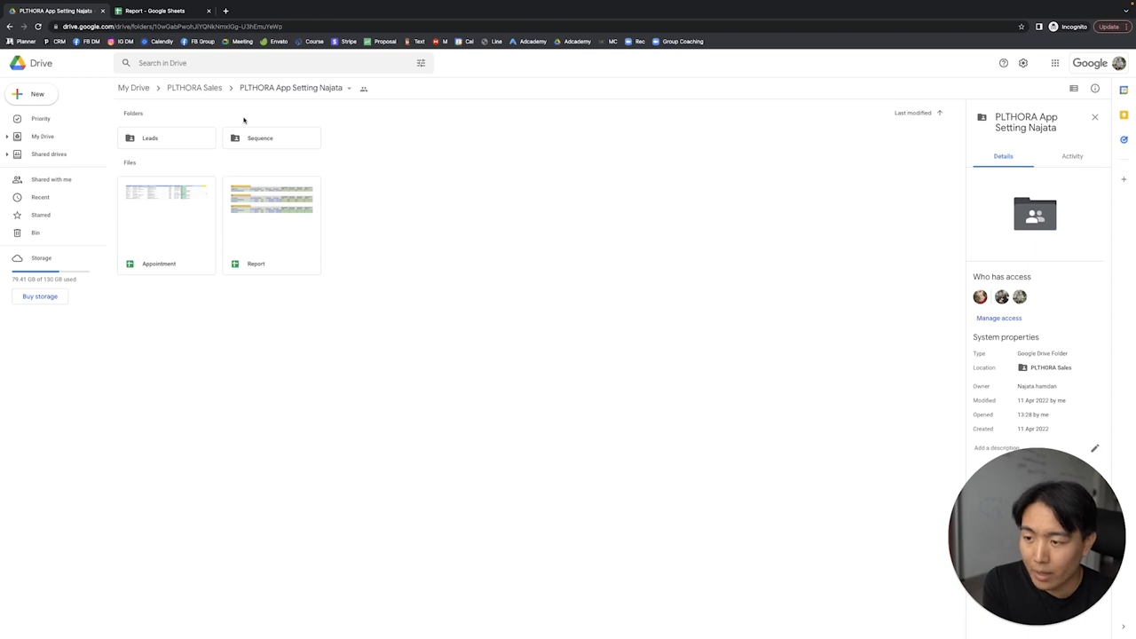
- Check the Leads folder details, then open the Report campaign-tracking spreadsheet
{"action": "left_click", "coordinate": [149, 137]}
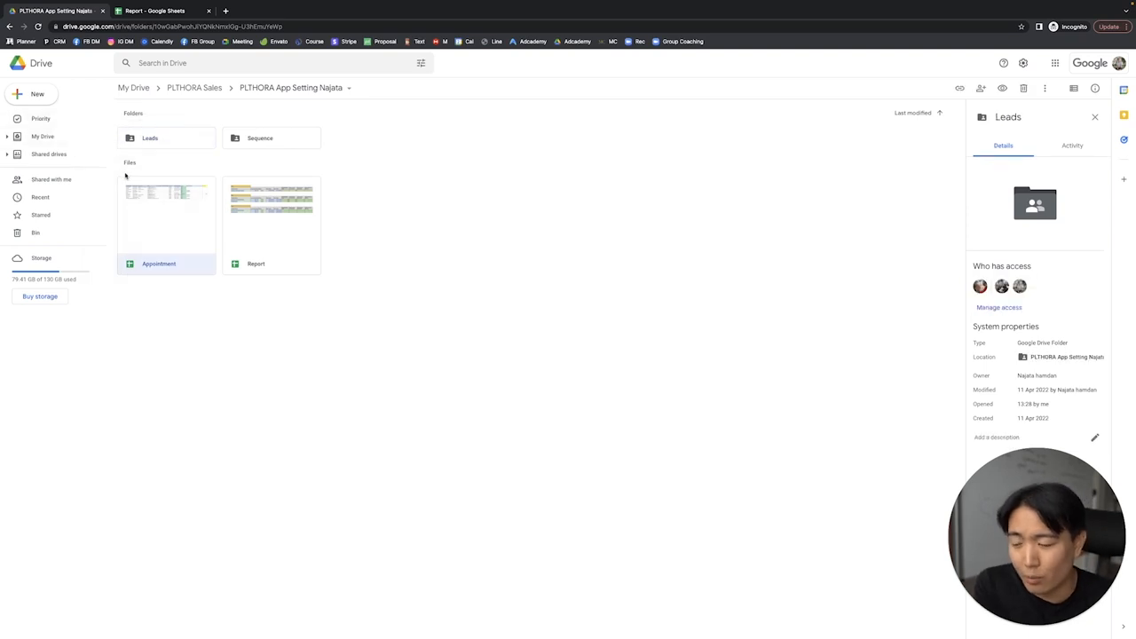
{"action": "left_click", "coordinate": [166, 204]}
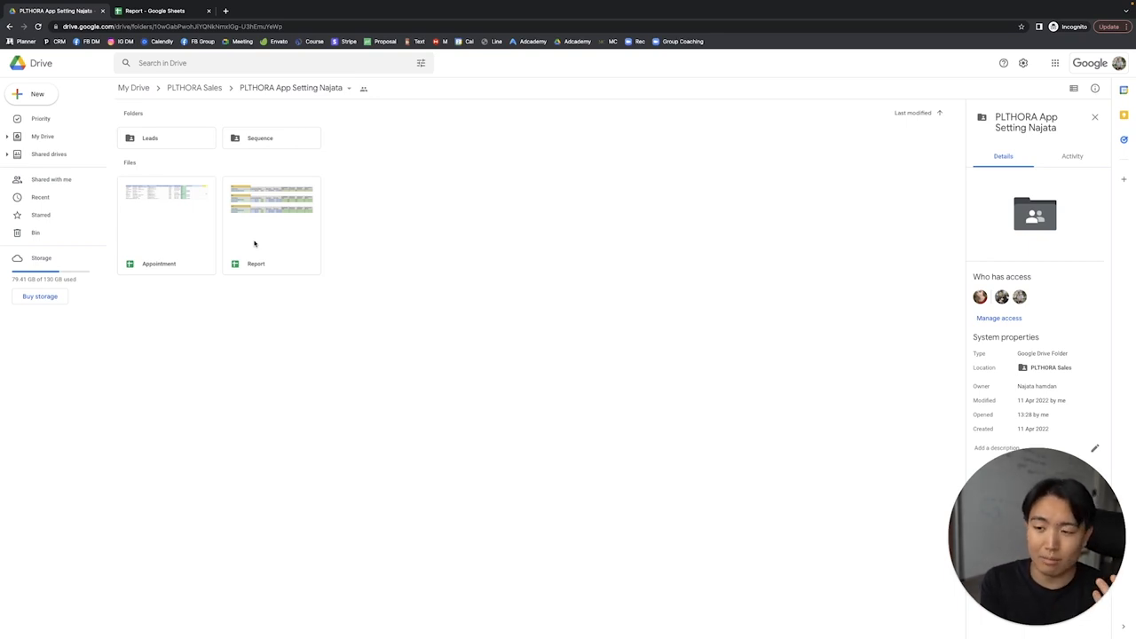
{"action": "mouse_move", "coordinate": [267, 243]}
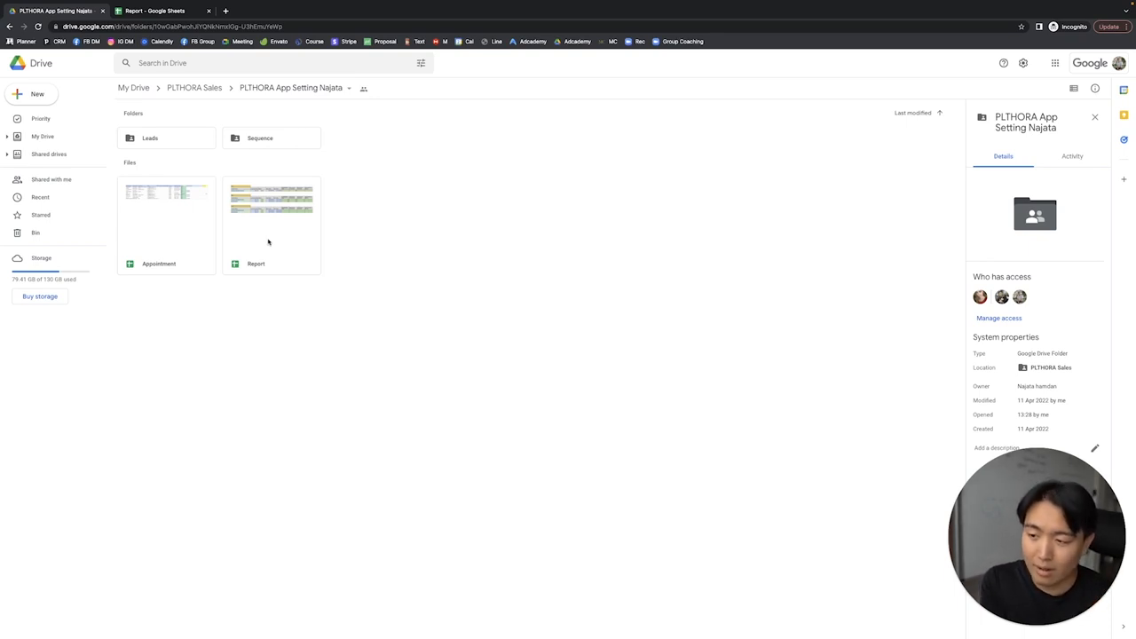
{"action": "double_click", "coordinate": [272, 199]}
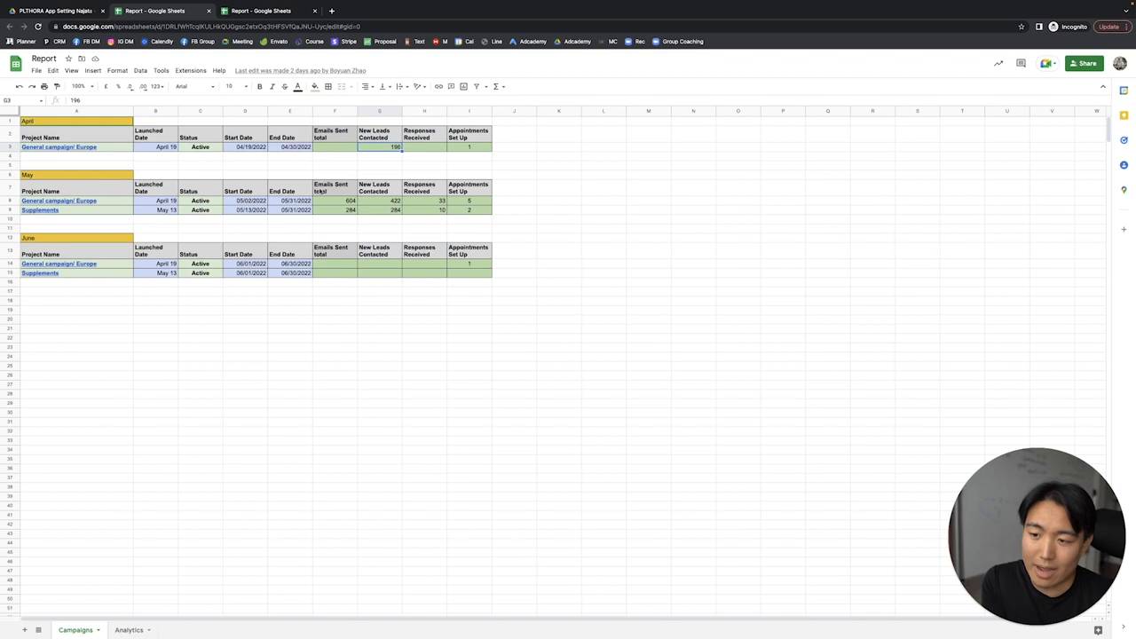
{"action": "left_click", "coordinate": [379, 201]}
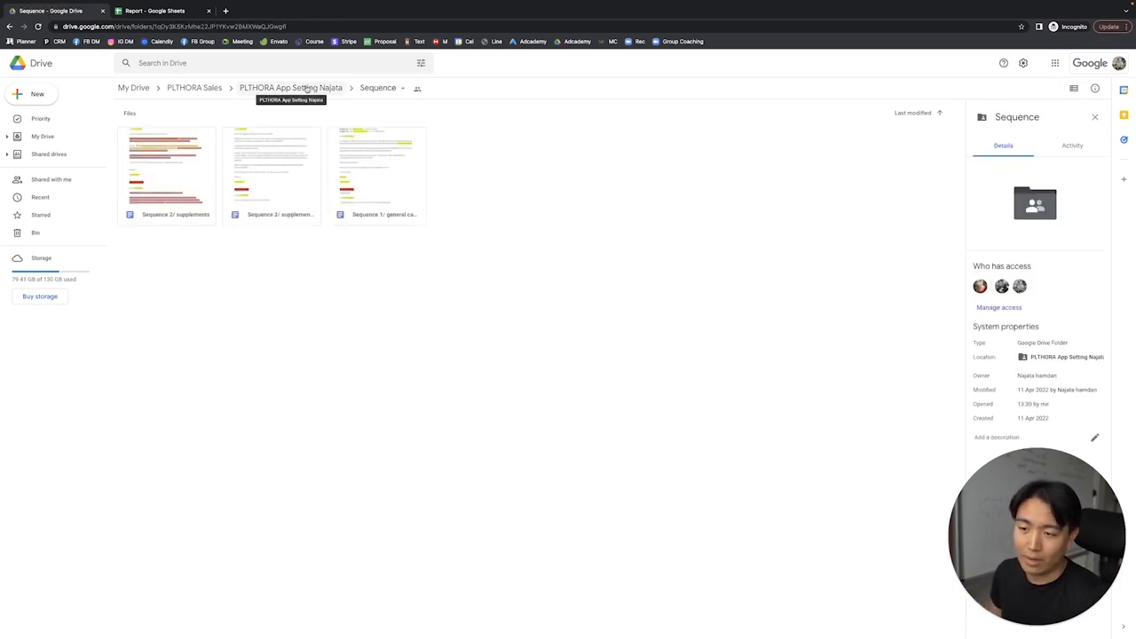
{"action": "mouse_move", "coordinate": [200, 107]}
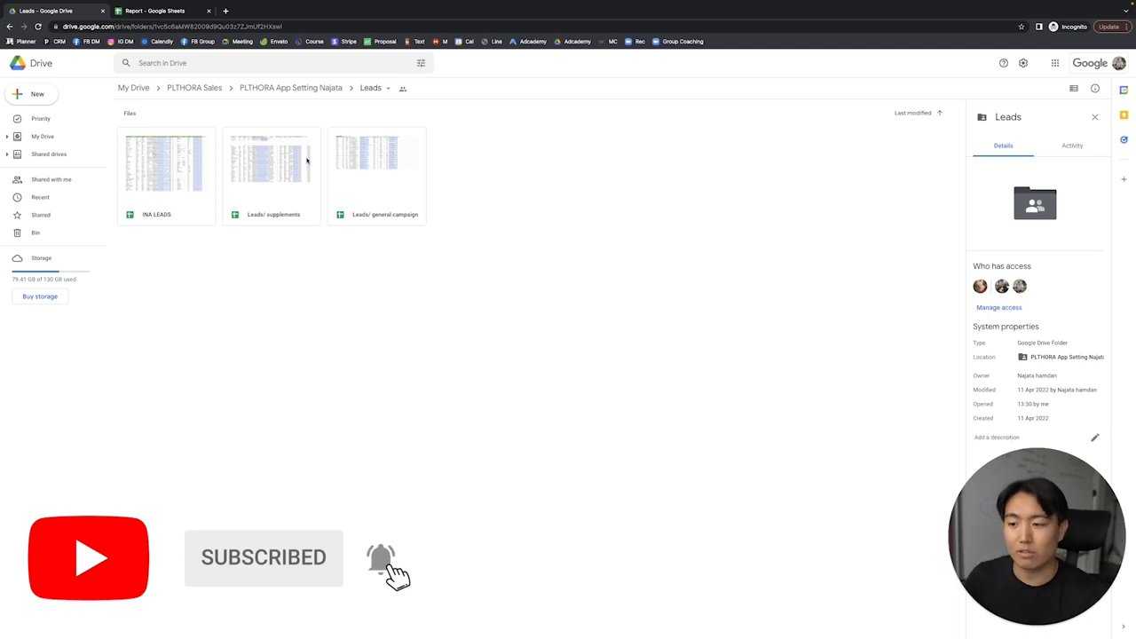
{"action": "mouse_move", "coordinate": [241, 175]}
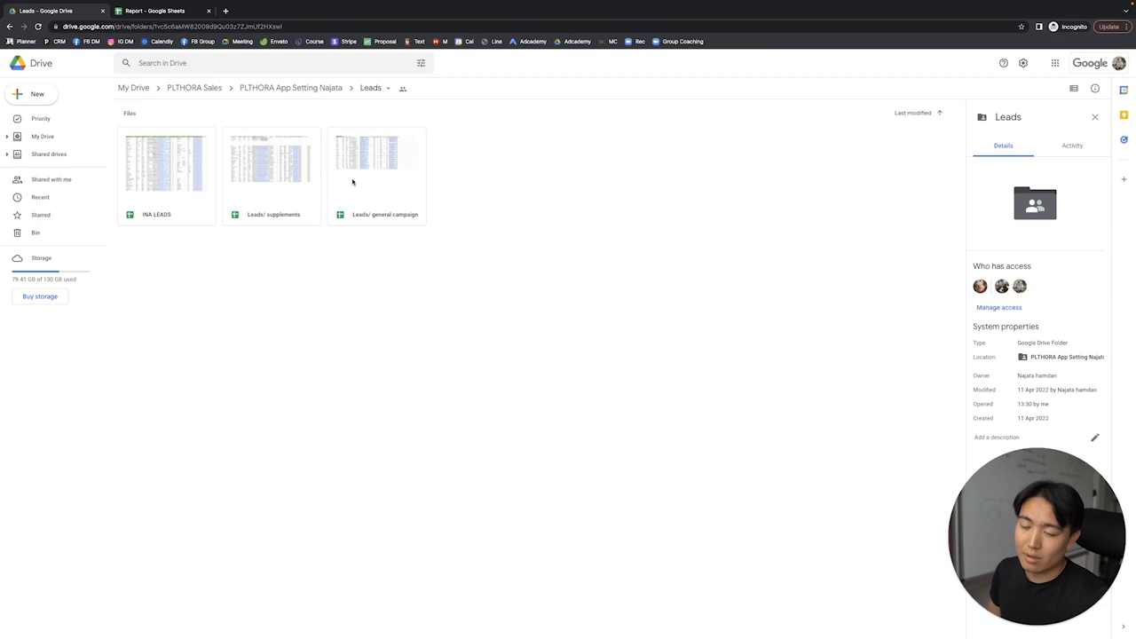
- Open the Leads/ general campaign spreadsheet in the Leads folder
{"action": "double_click", "coordinate": [375, 163]}
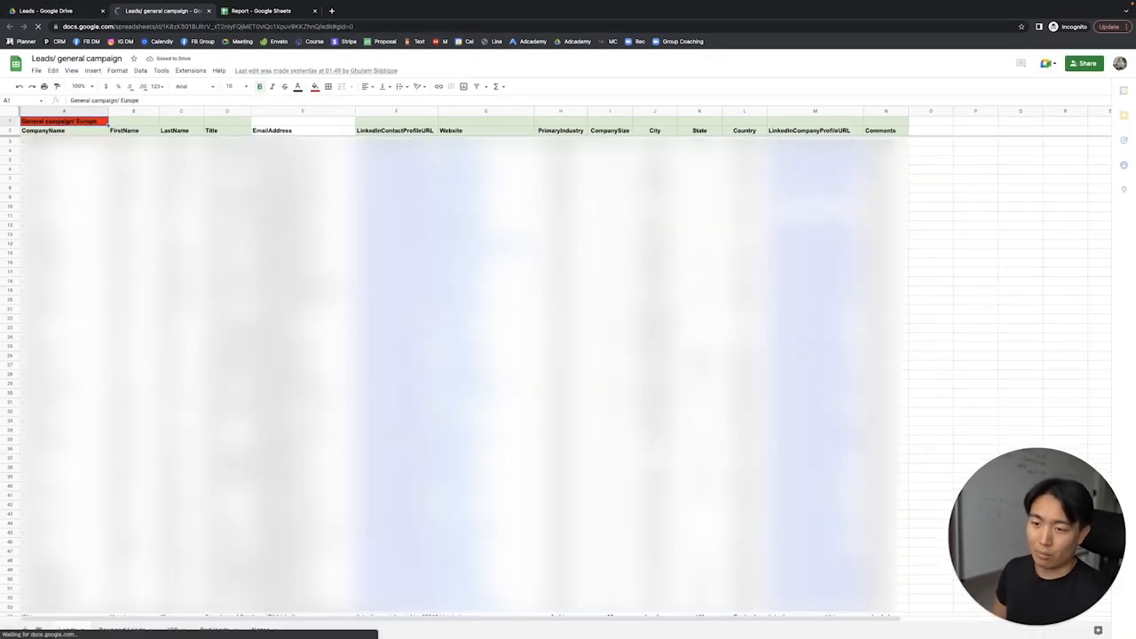
- Browse the ICP and Leads sheets of the campaign spreadsheet, then return to the Notion guide
{"action": "left_click", "coordinate": [172, 630]}
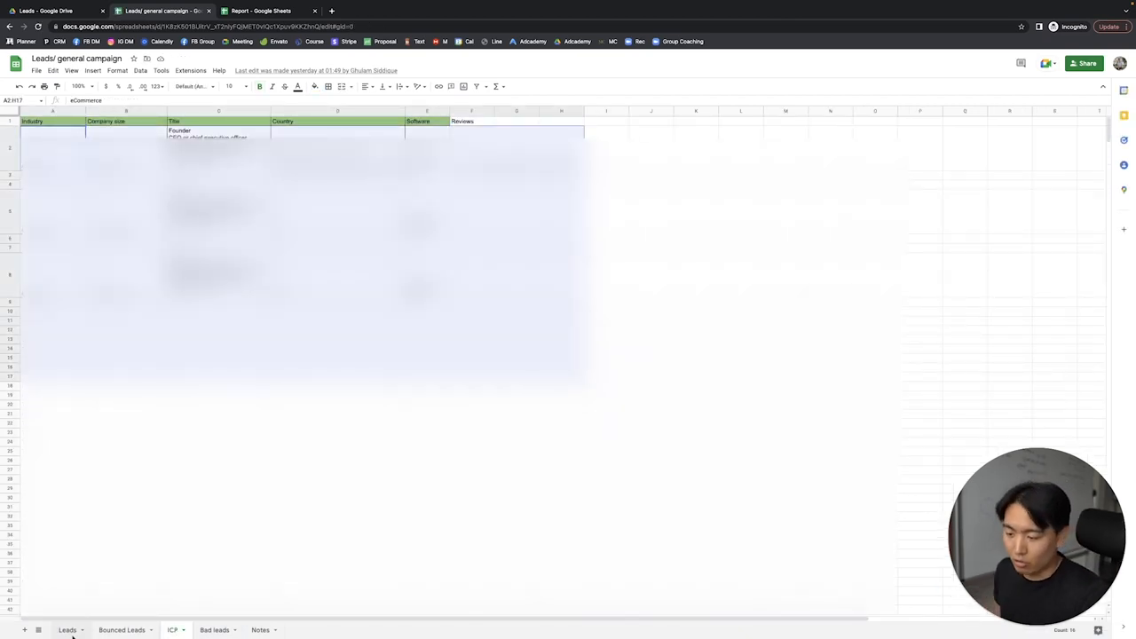
{"action": "left_click", "coordinate": [67, 629]}
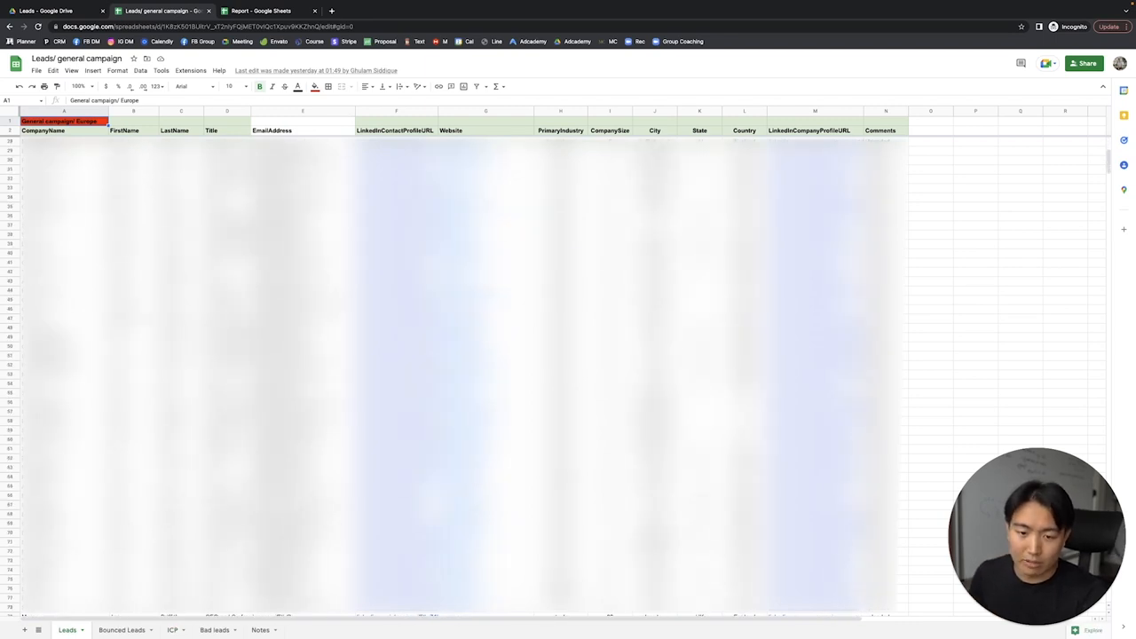
{"action": "scroll", "scroll_direction": "down", "scroll_amount": 3}
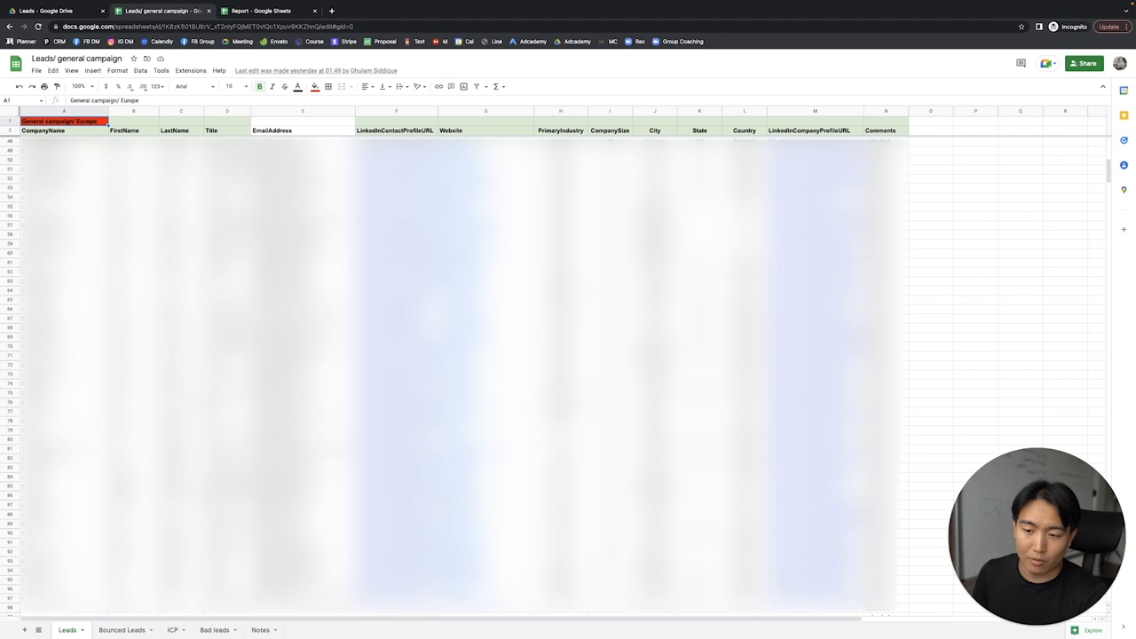
{"action": "scroll", "scroll_direction": "right", "scroll_amount": 3}
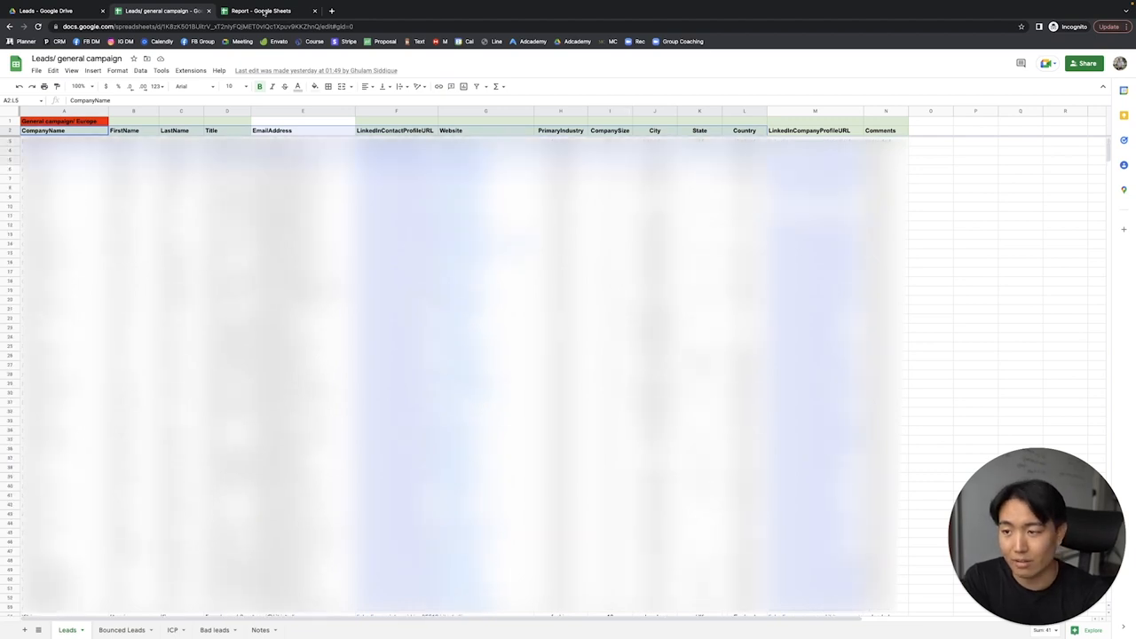
{"action": "left_click", "coordinate": [49, 11]}
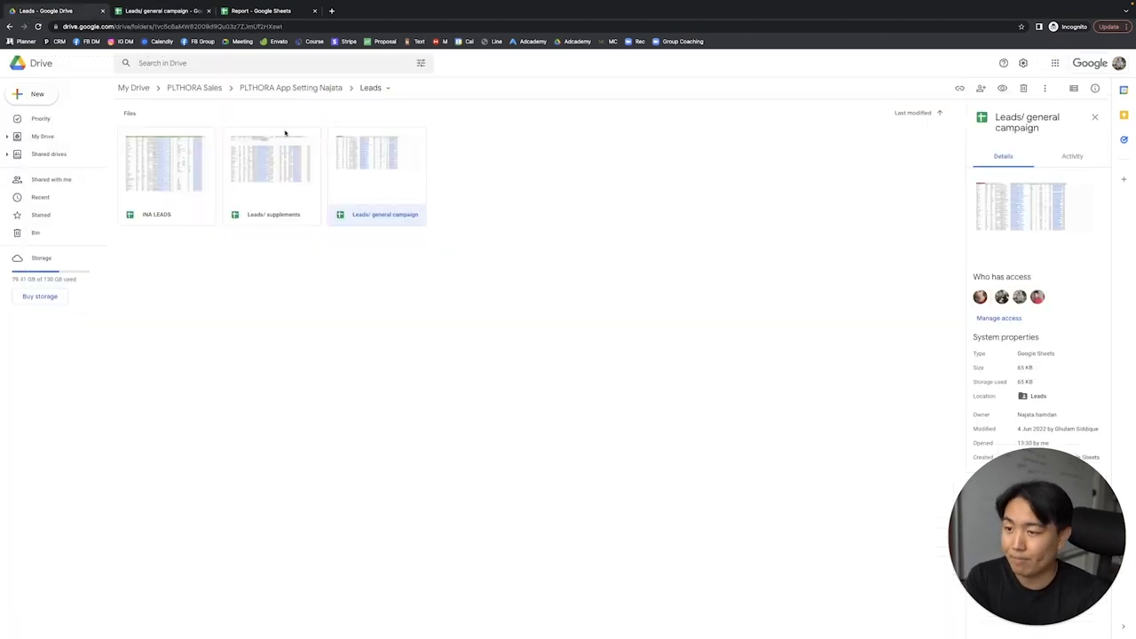
{"action": "left_click", "coordinate": [290, 87]}
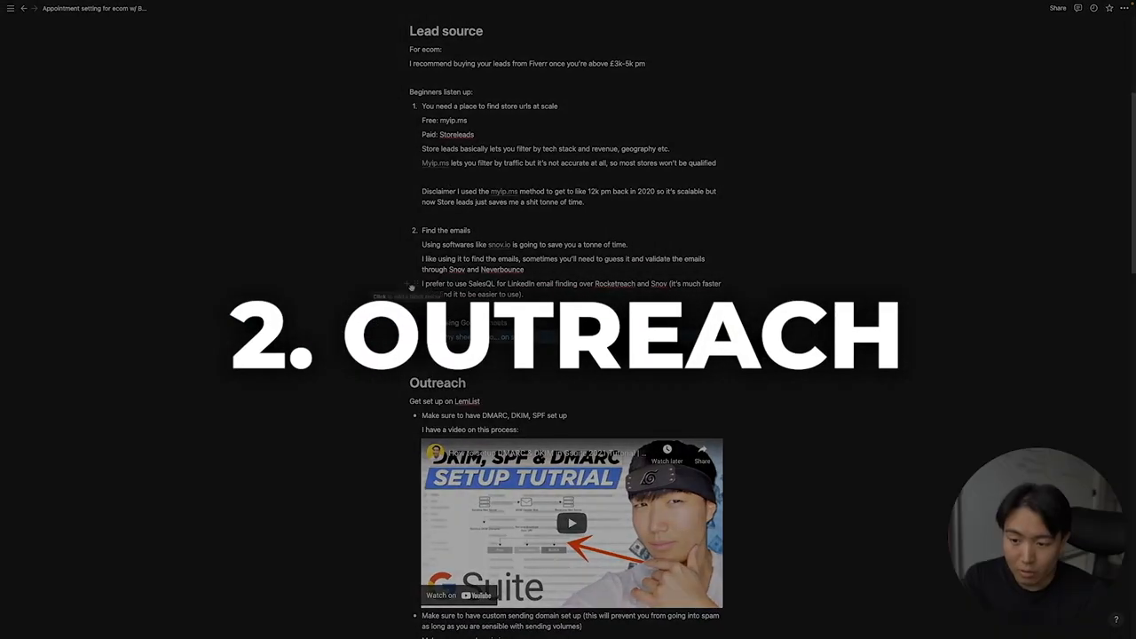
- Scroll to Outreach's DKIM/SPF/DMARC video and open its creator's YouTube channel
{"action": "scroll", "scroll_direction": "down", "scroll_amount": 3}
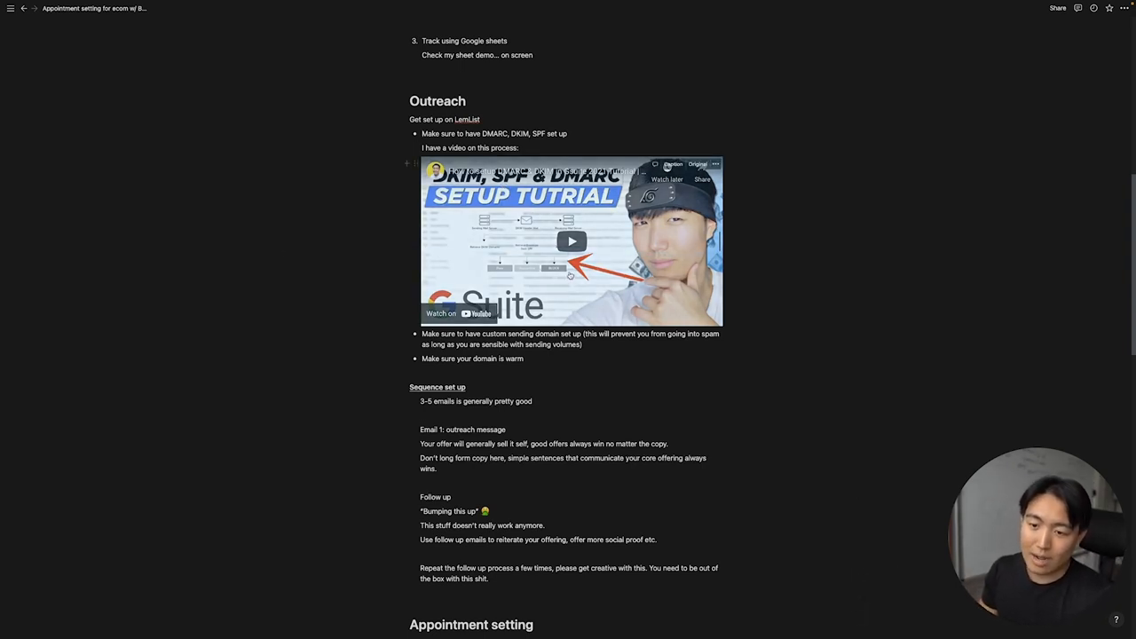
{"action": "left_click", "coordinate": [158, 11]}
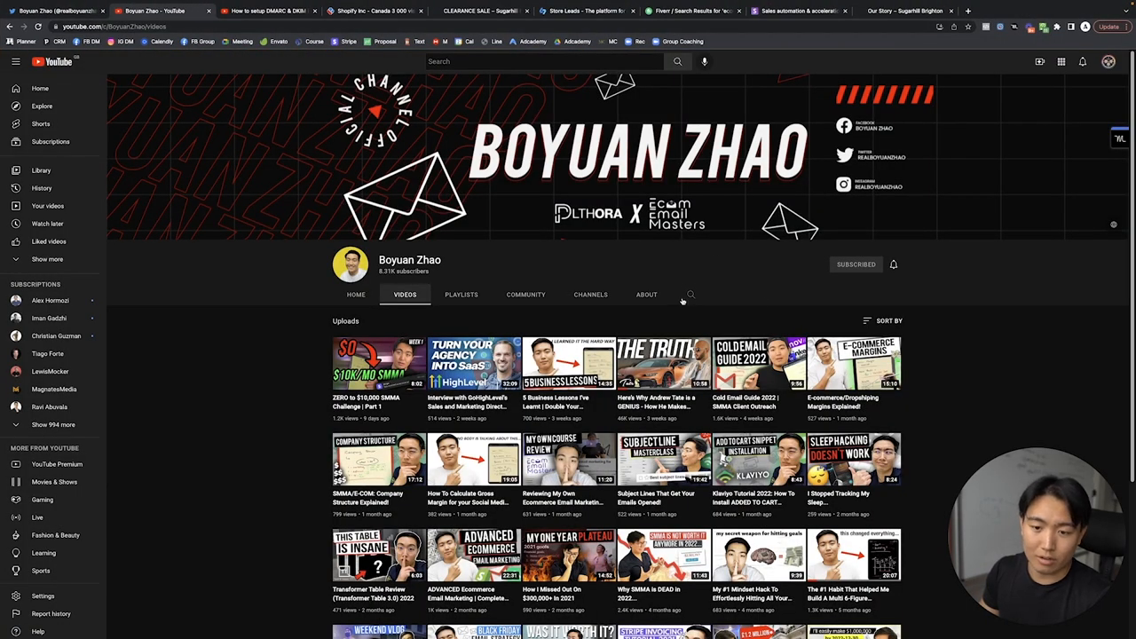
- Search the channel for 'dmarc' to find the DKIM/DMARC tutorial, then open a new tab
{"action": "type", "text": "dmarc"}
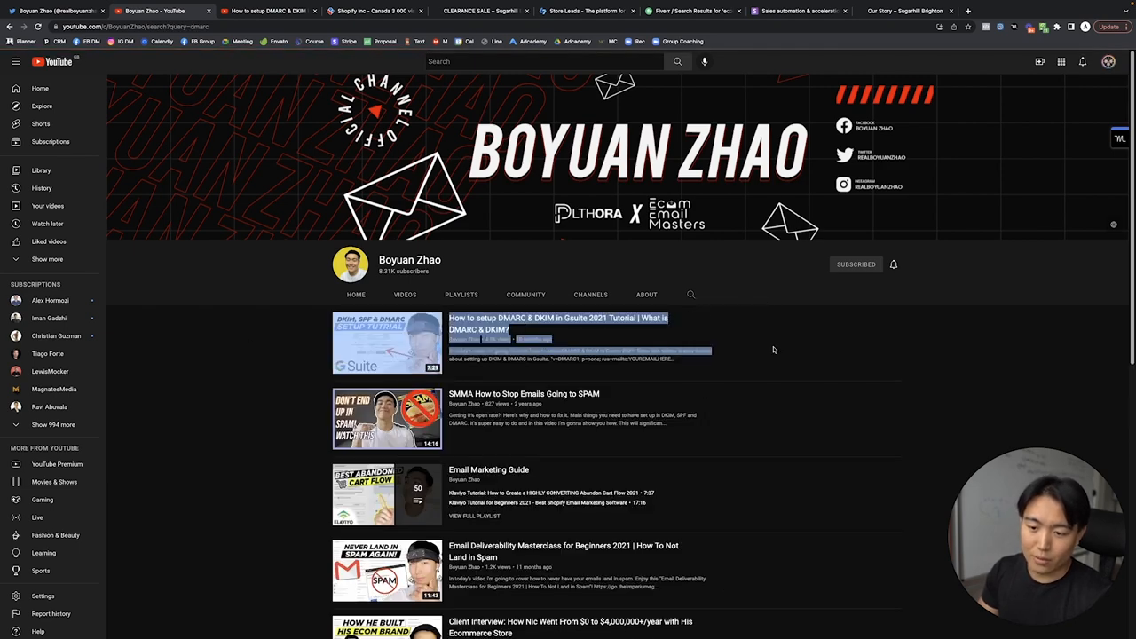
{"action": "left_click", "coordinate": [558, 323]}
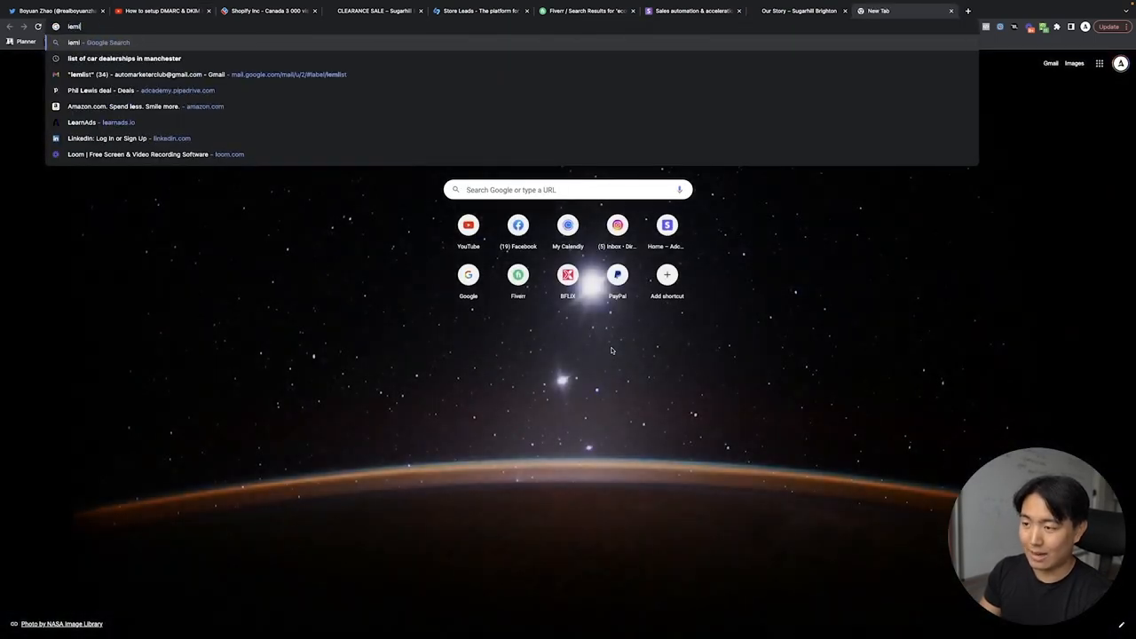
- Search 'lemlist custom tracking domain' and open the lemlist Help Center result
{"action": "type", "text": "lemlist custom tracking domain"}
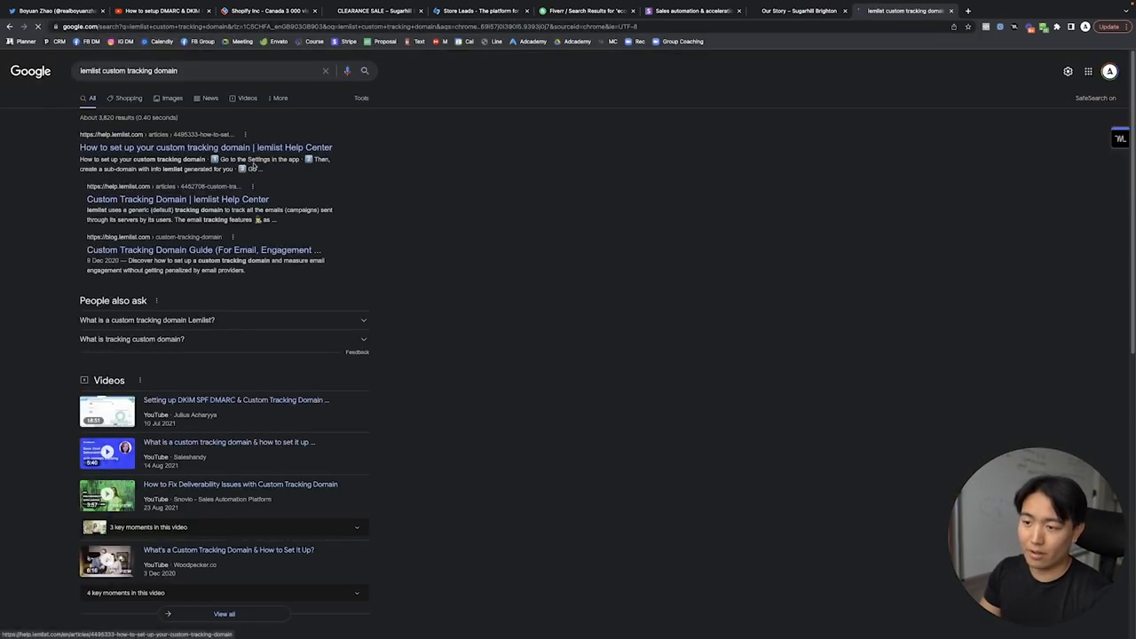
{"action": "left_click", "coordinate": [206, 148]}
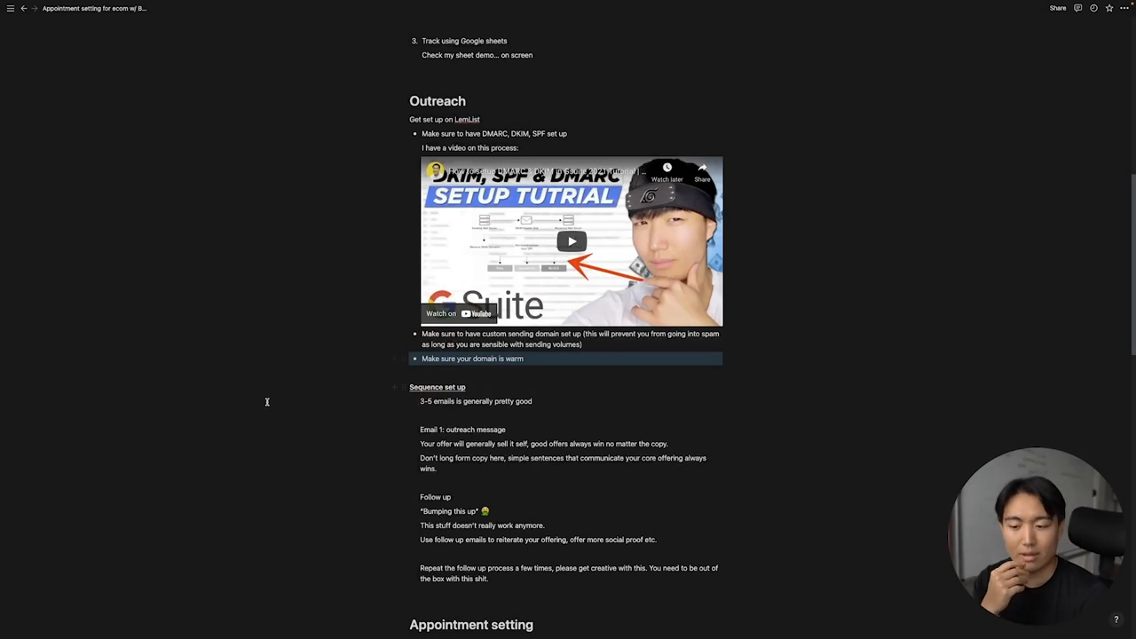
{"action": "scroll", "scroll_direction": "down", "scroll_amount": 3}
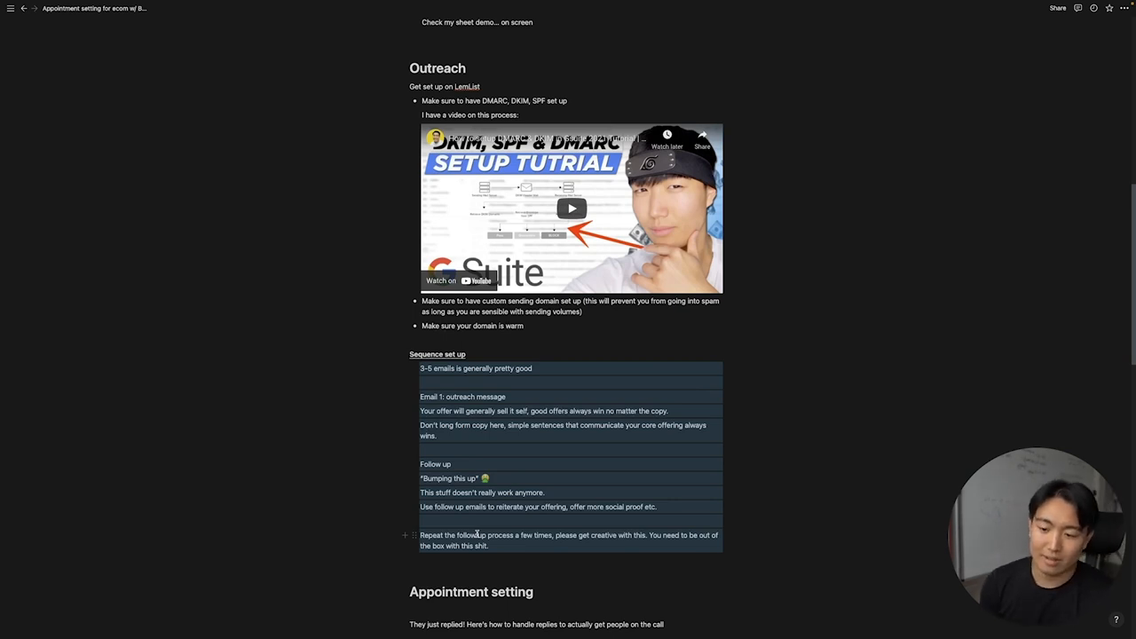
{"action": "mouse_move", "coordinate": [326, 360]}
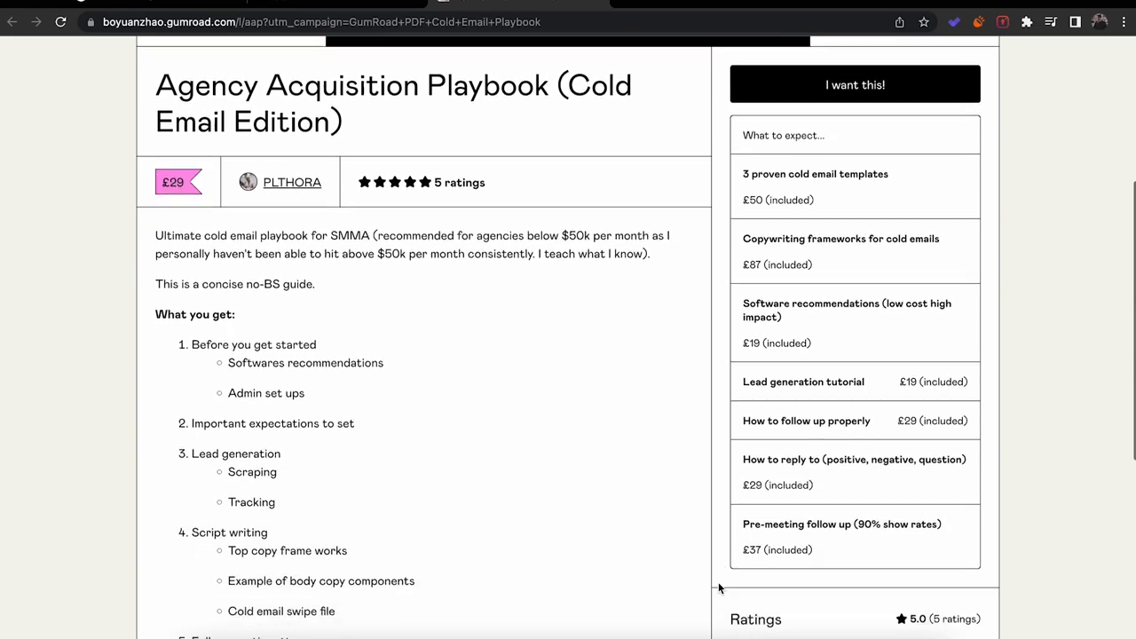
{"action": "scroll", "scroll_direction": "down", "scroll_amount": 3}
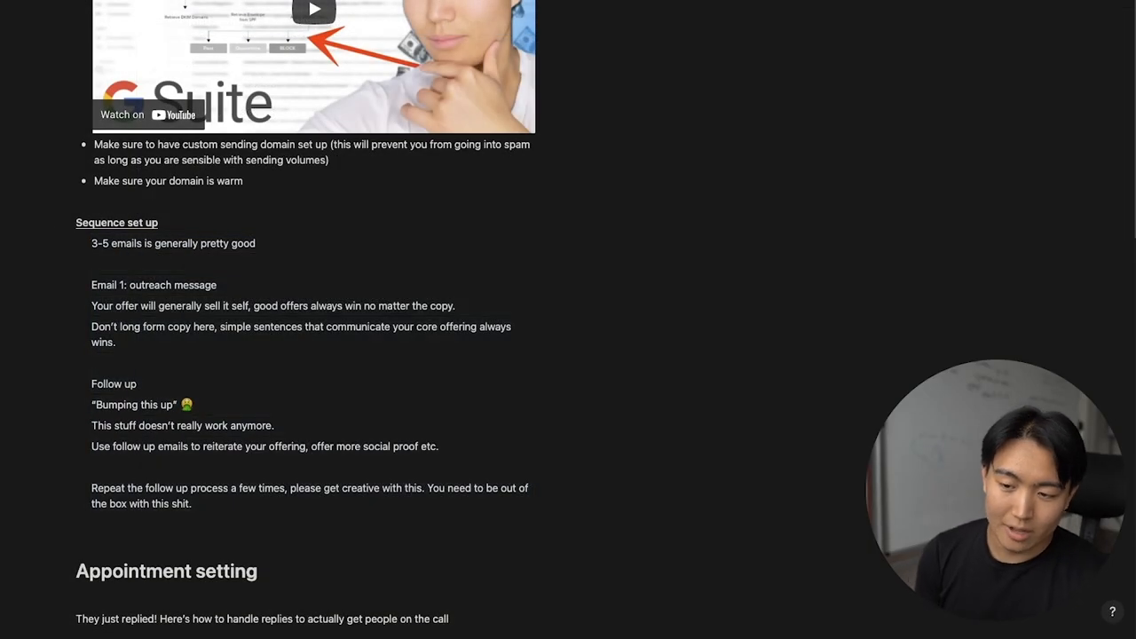
{"action": "left_click_drag", "start_coordinate": [90, 243], "coordinate": [337, 522]}
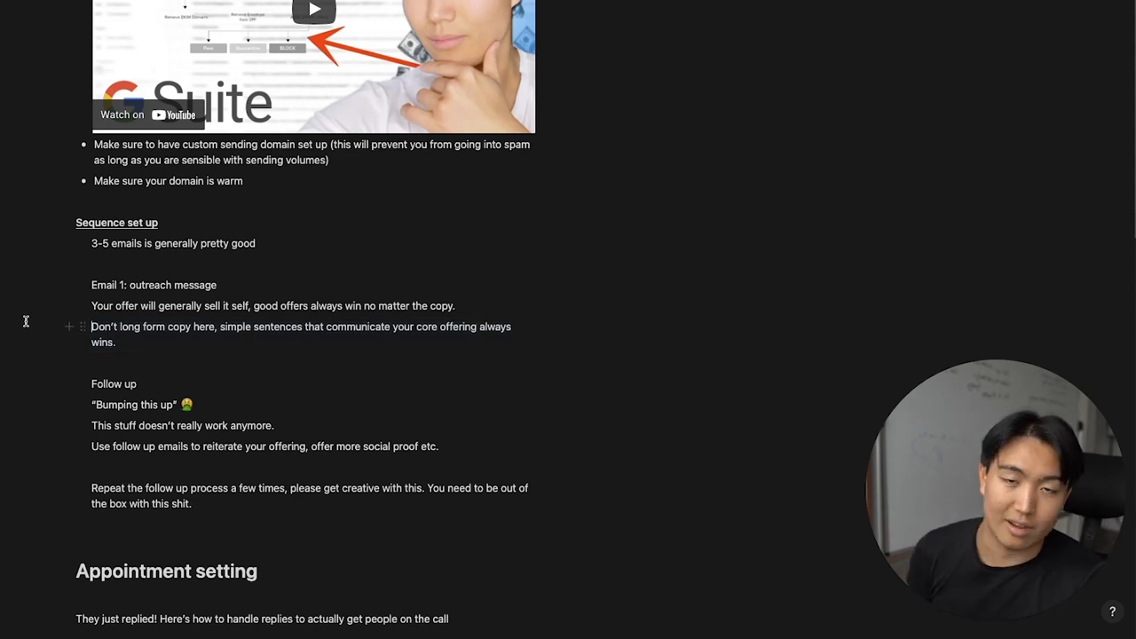
{"action": "scroll", "scroll_direction": "down", "scroll_amount": 3}
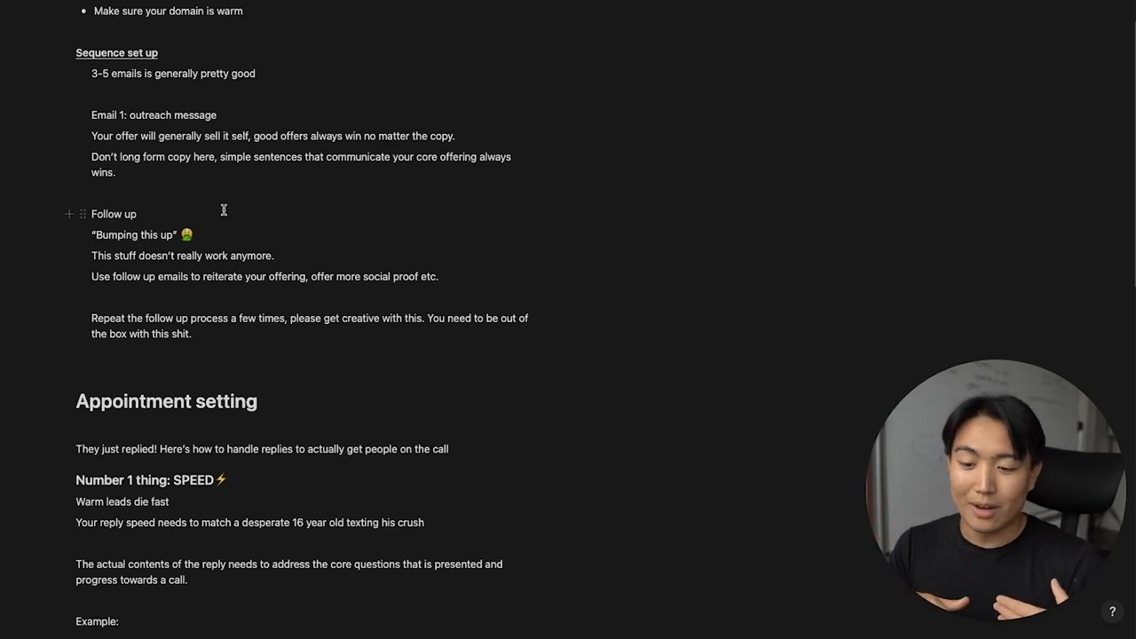
{"action": "left_click", "coordinate": [138, 214]}
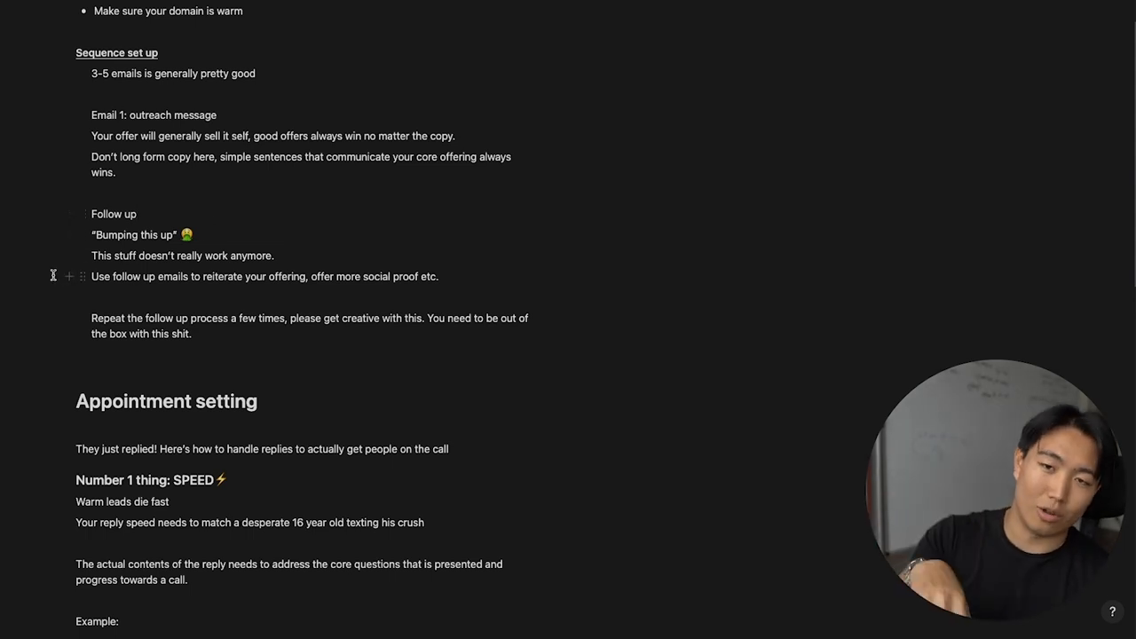
{"action": "triple_click", "coordinate": [264, 276]}
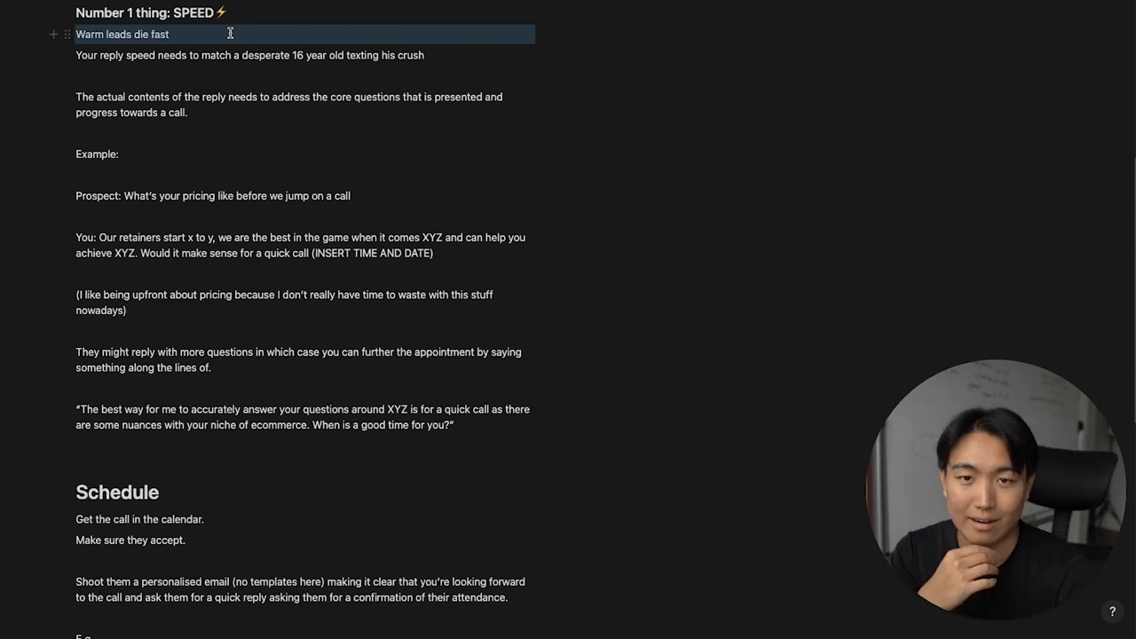
{"action": "scroll", "scroll_direction": "down", "scroll_amount": 3}
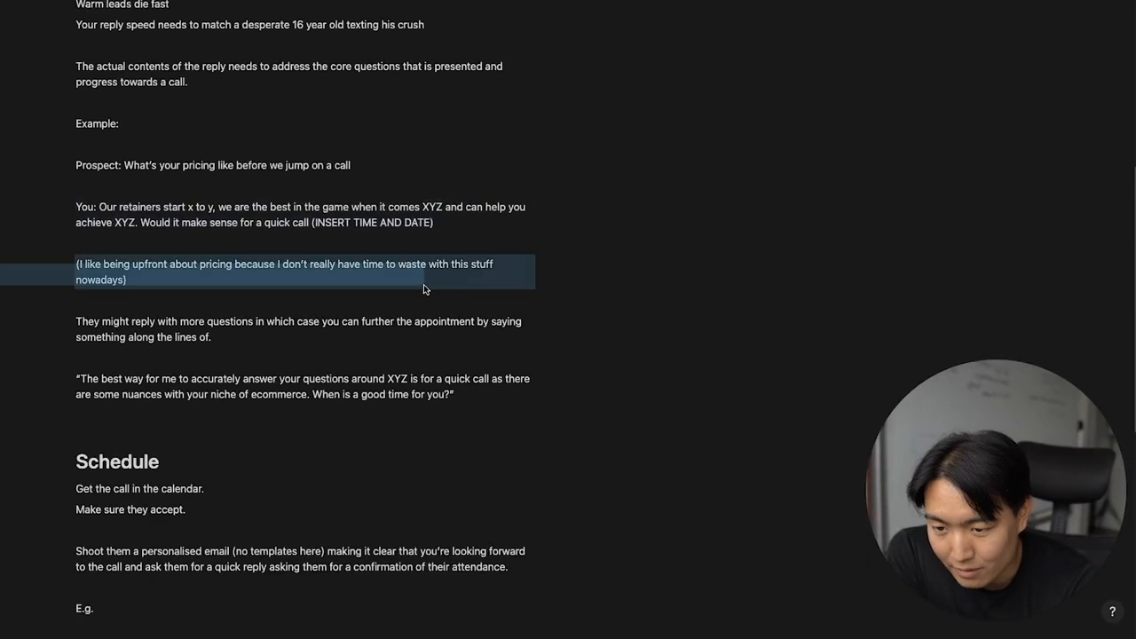
{"action": "mouse_move", "coordinate": [575, 278]}
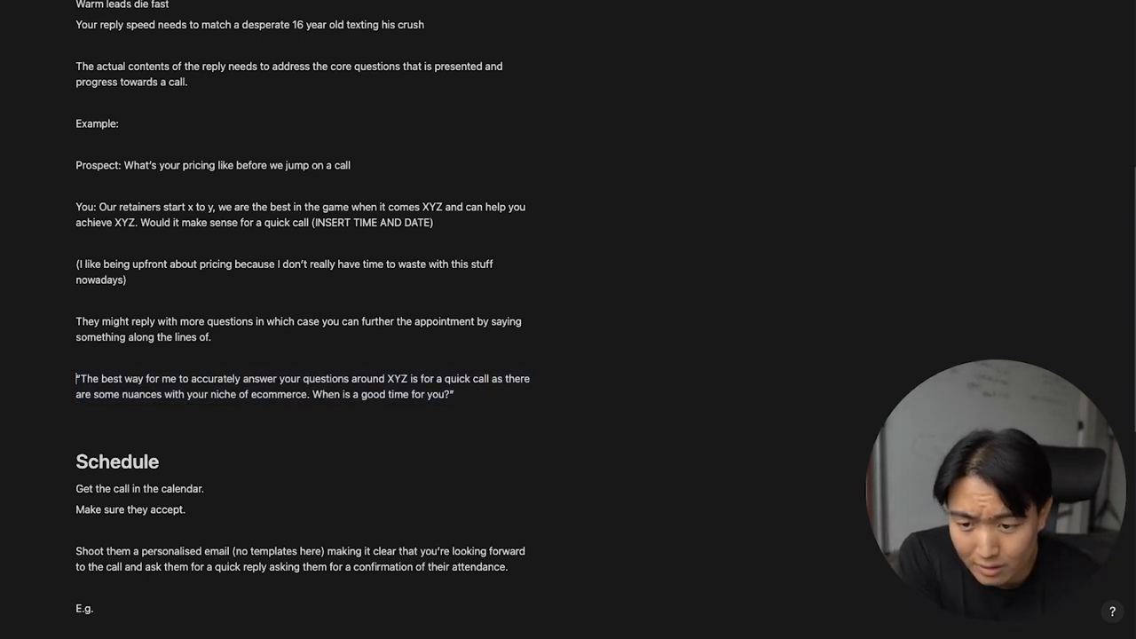
{"action": "left_click_drag", "start_coordinate": [77, 378], "coordinate": [453, 394]}
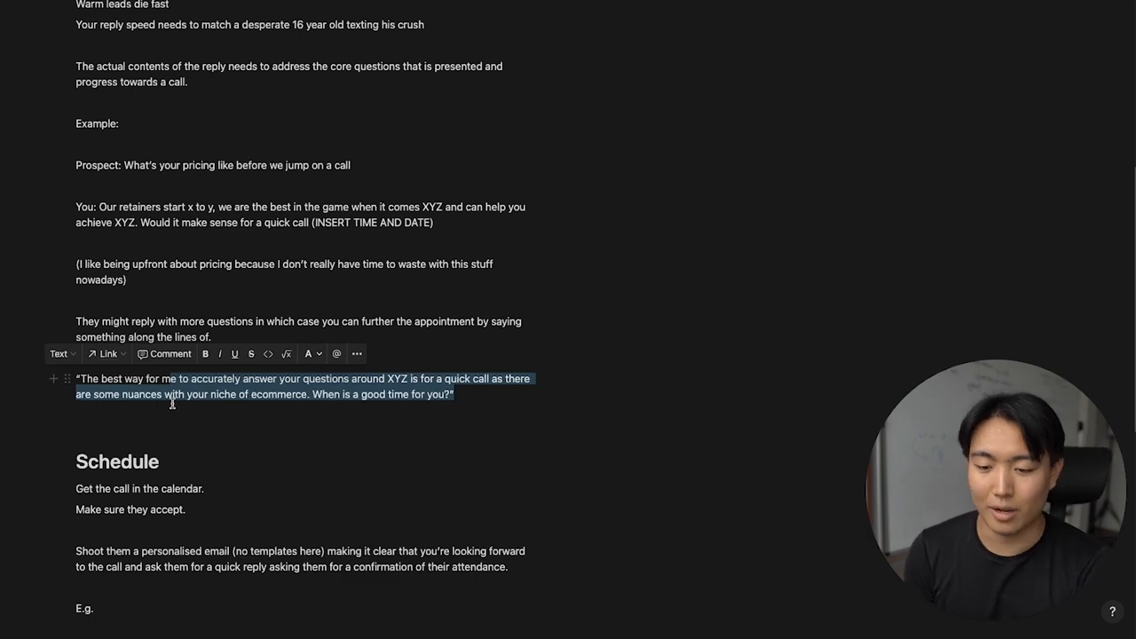
{"action": "scroll", "scroll_direction": "down", "scroll_amount": 3}
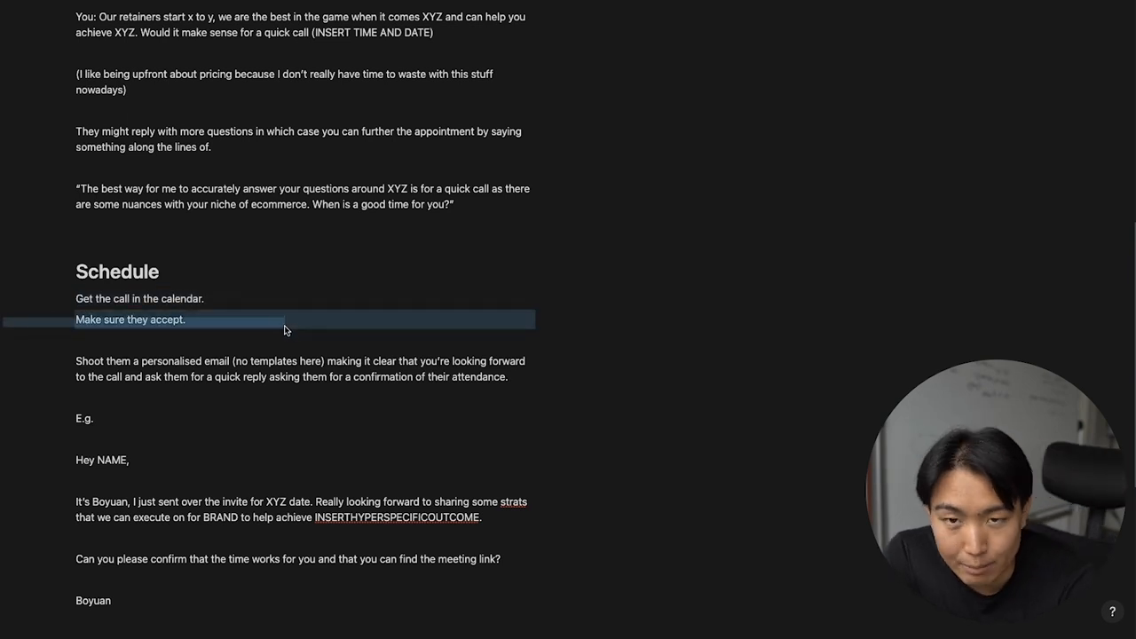
{"action": "scroll", "scroll_direction": "down", "scroll_amount": 3}
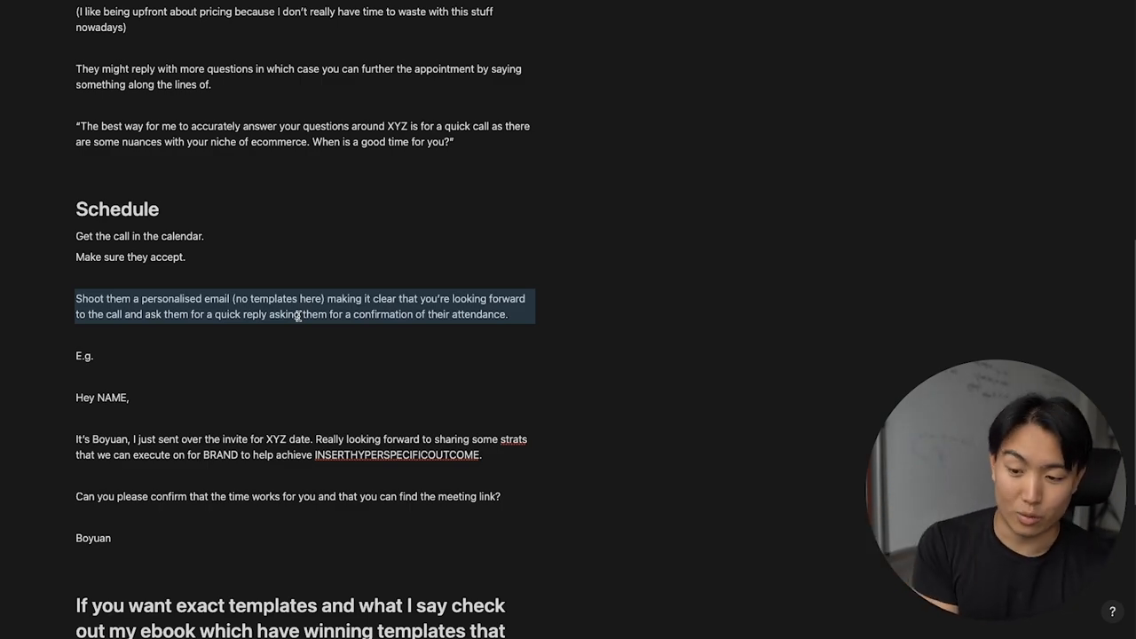
{"action": "scroll", "scroll_direction": "down", "scroll_amount": 3}
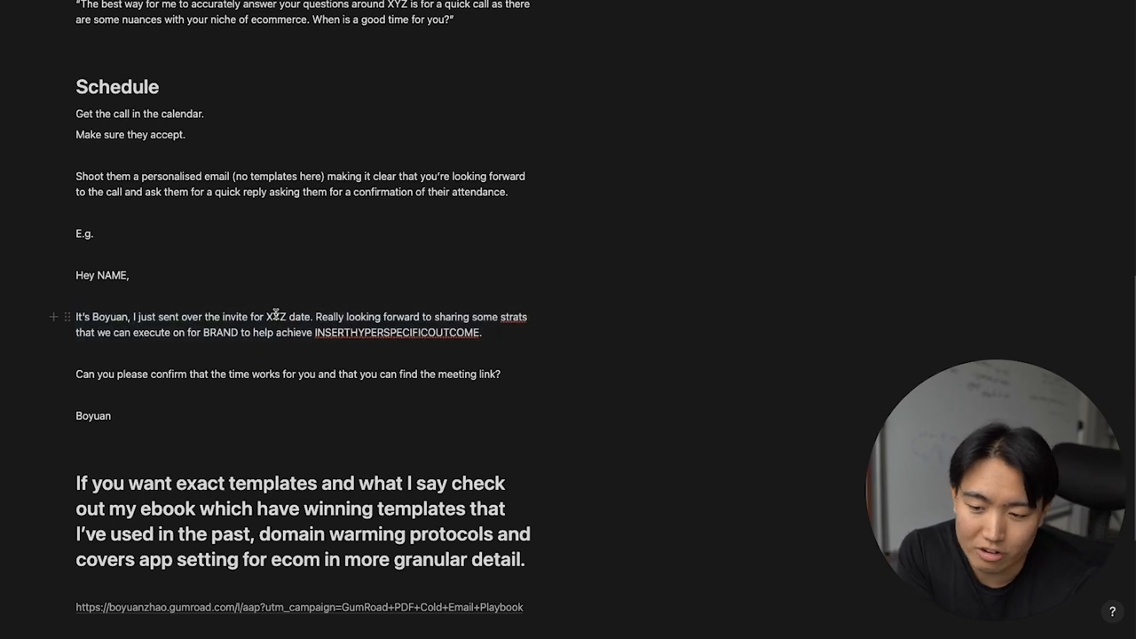
- Follow the guide's closing Gumroad link and scroll the Agency Acquisition Playbook sales page
{"action": "left_click_drag", "start_coordinate": [114, 332], "coordinate": [229, 332]}
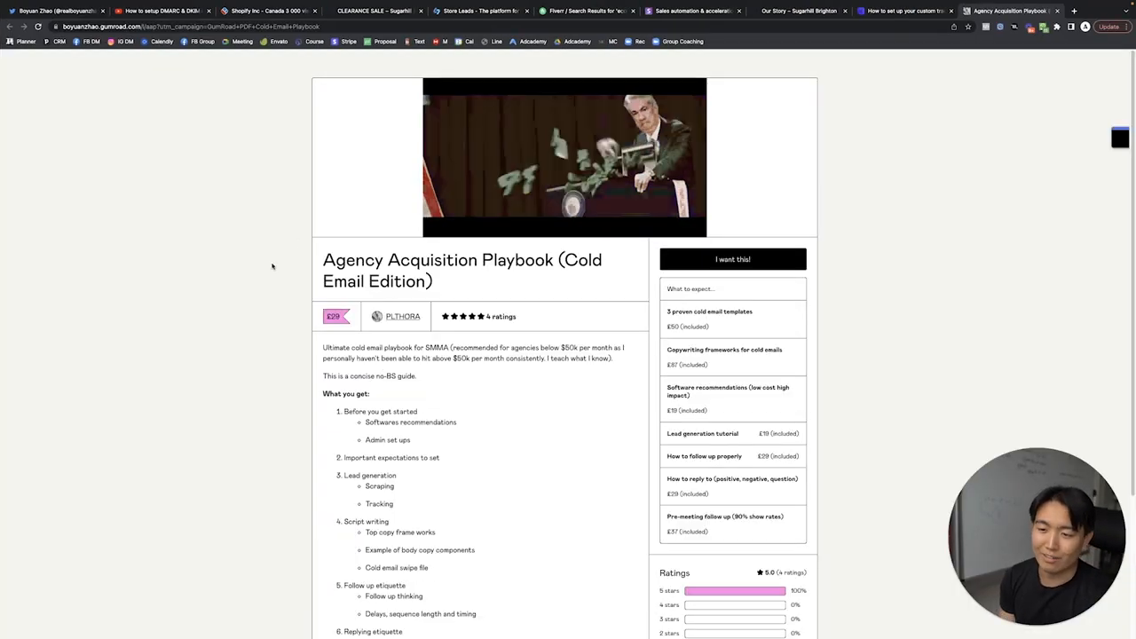
{"action": "scroll", "scroll_direction": "down", "scroll_amount": 3}
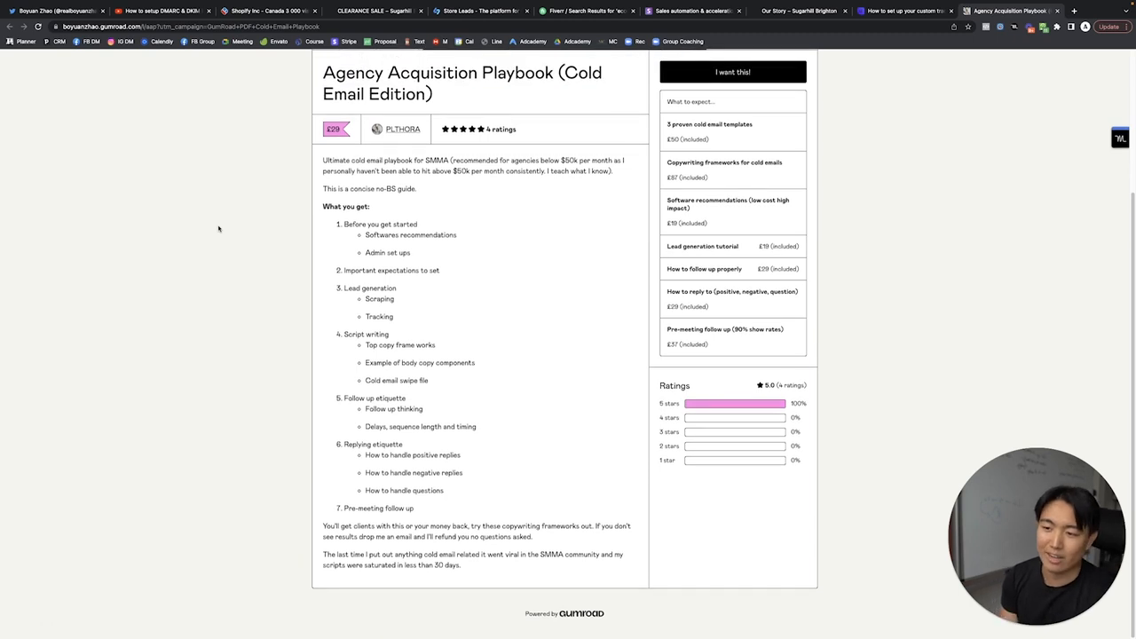
{"action": "mouse_move", "coordinate": [227, 225]}
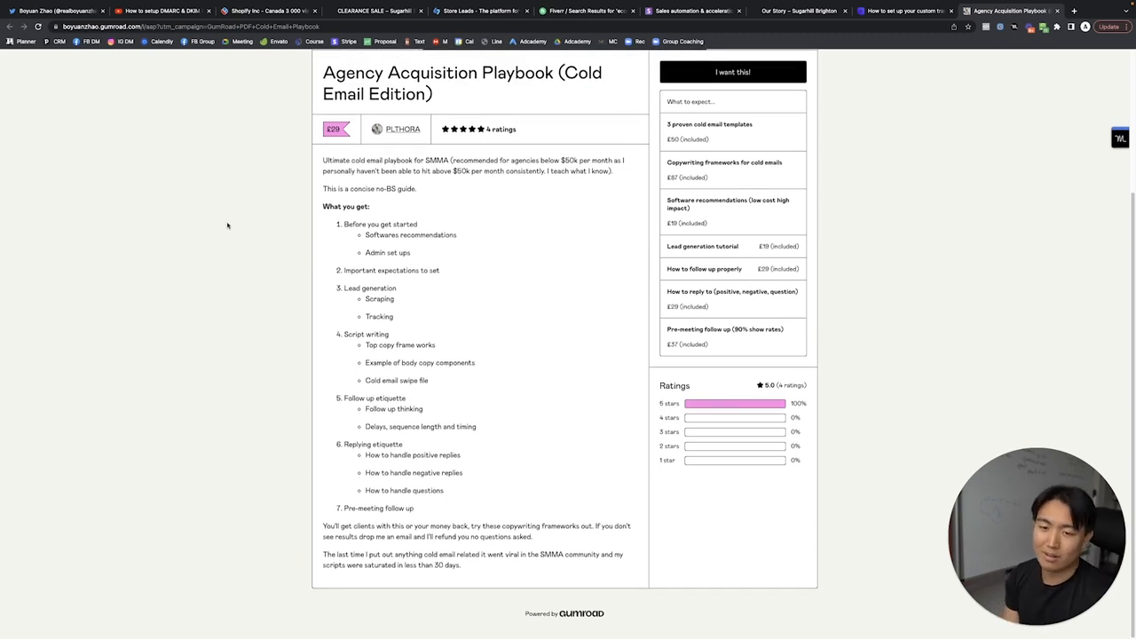